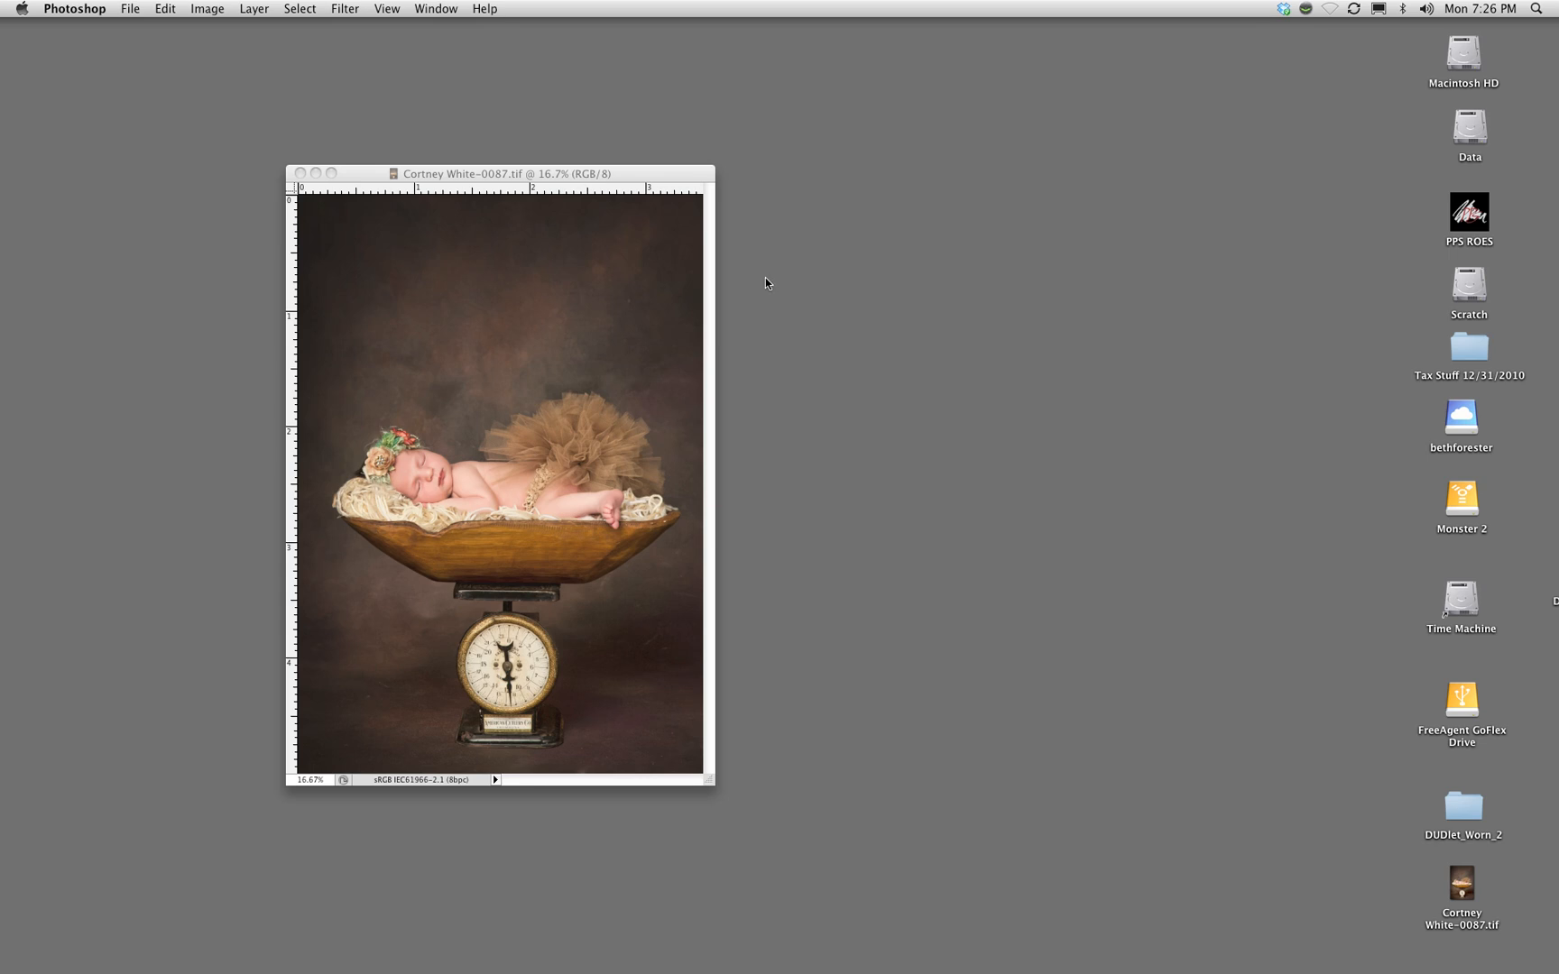
mouse_move(750, 275)
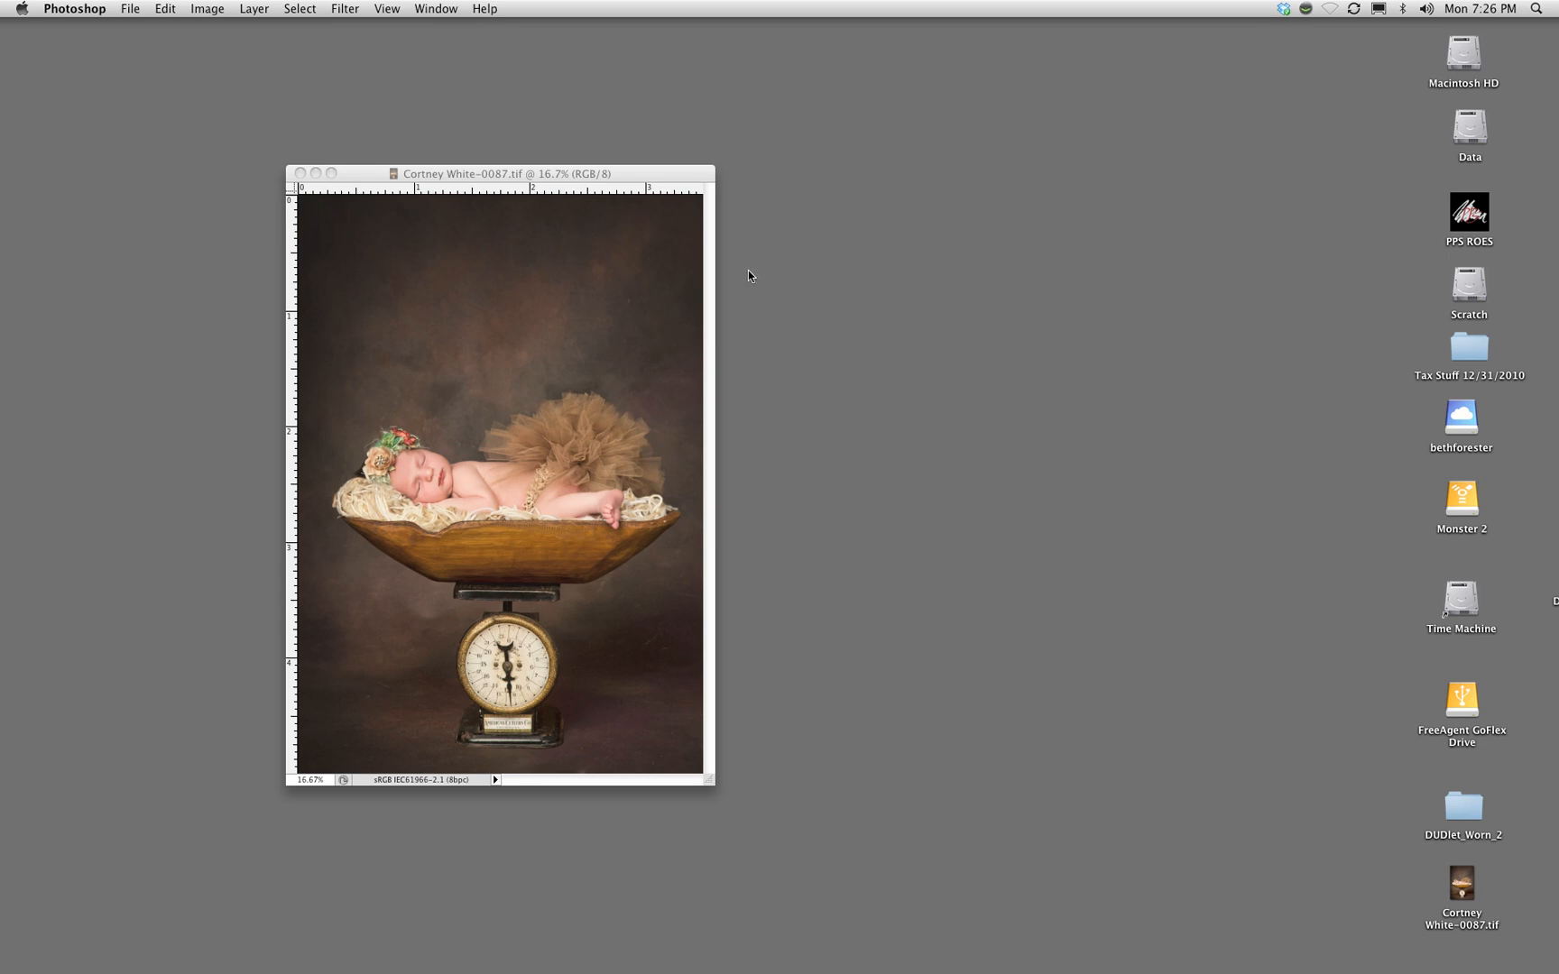
mouse_move(809, 212)
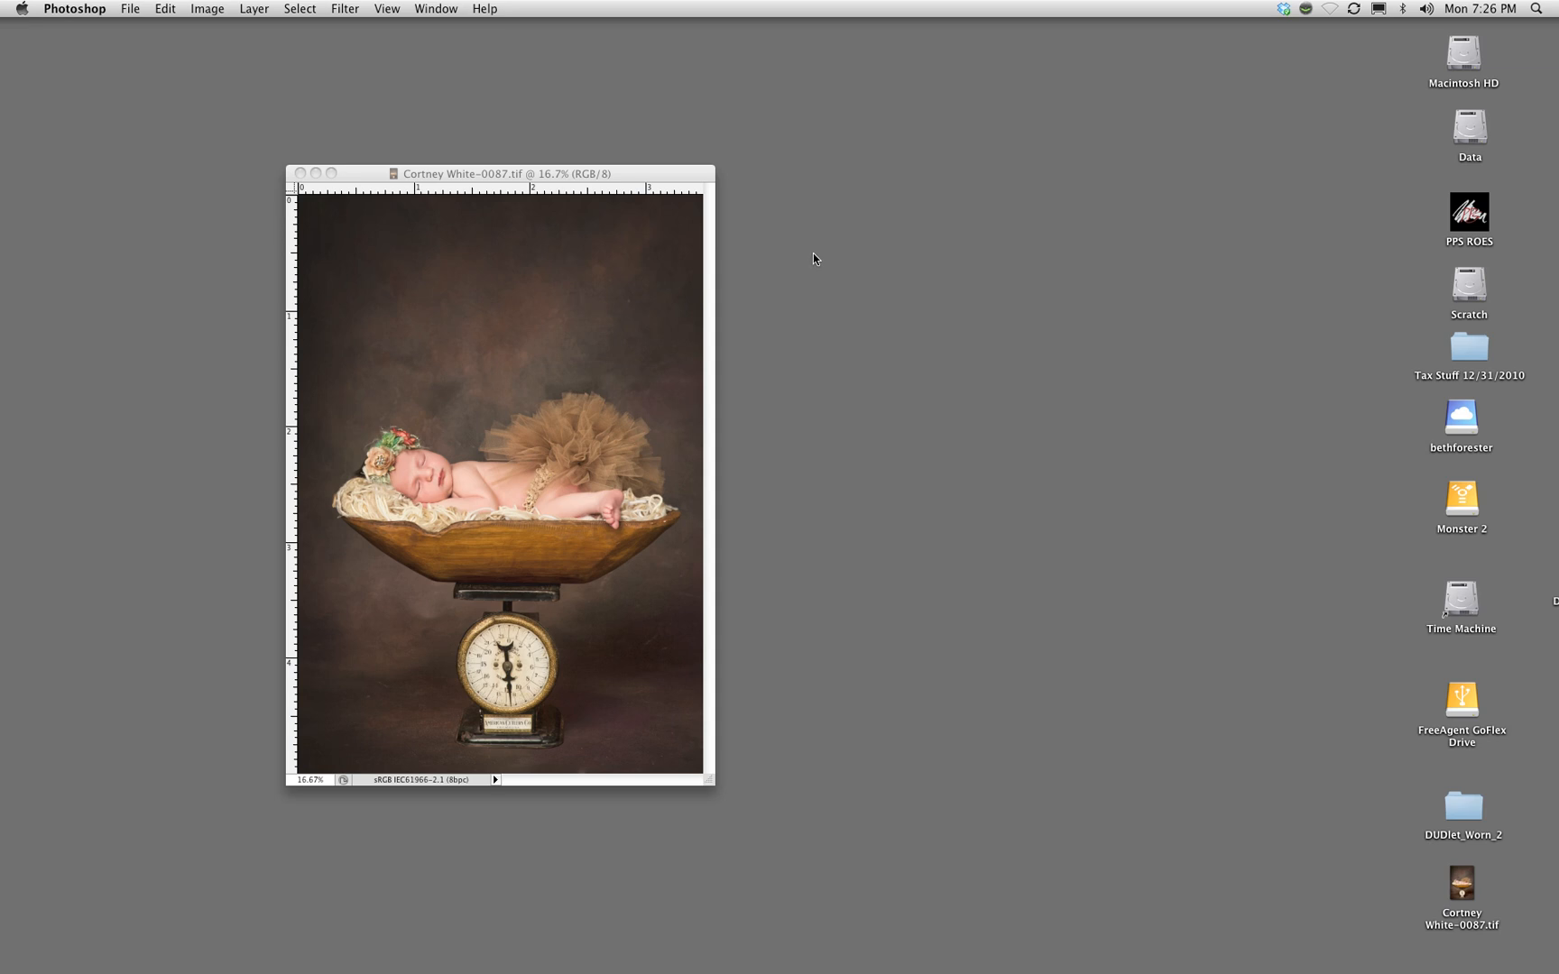
mouse_move(651, 213)
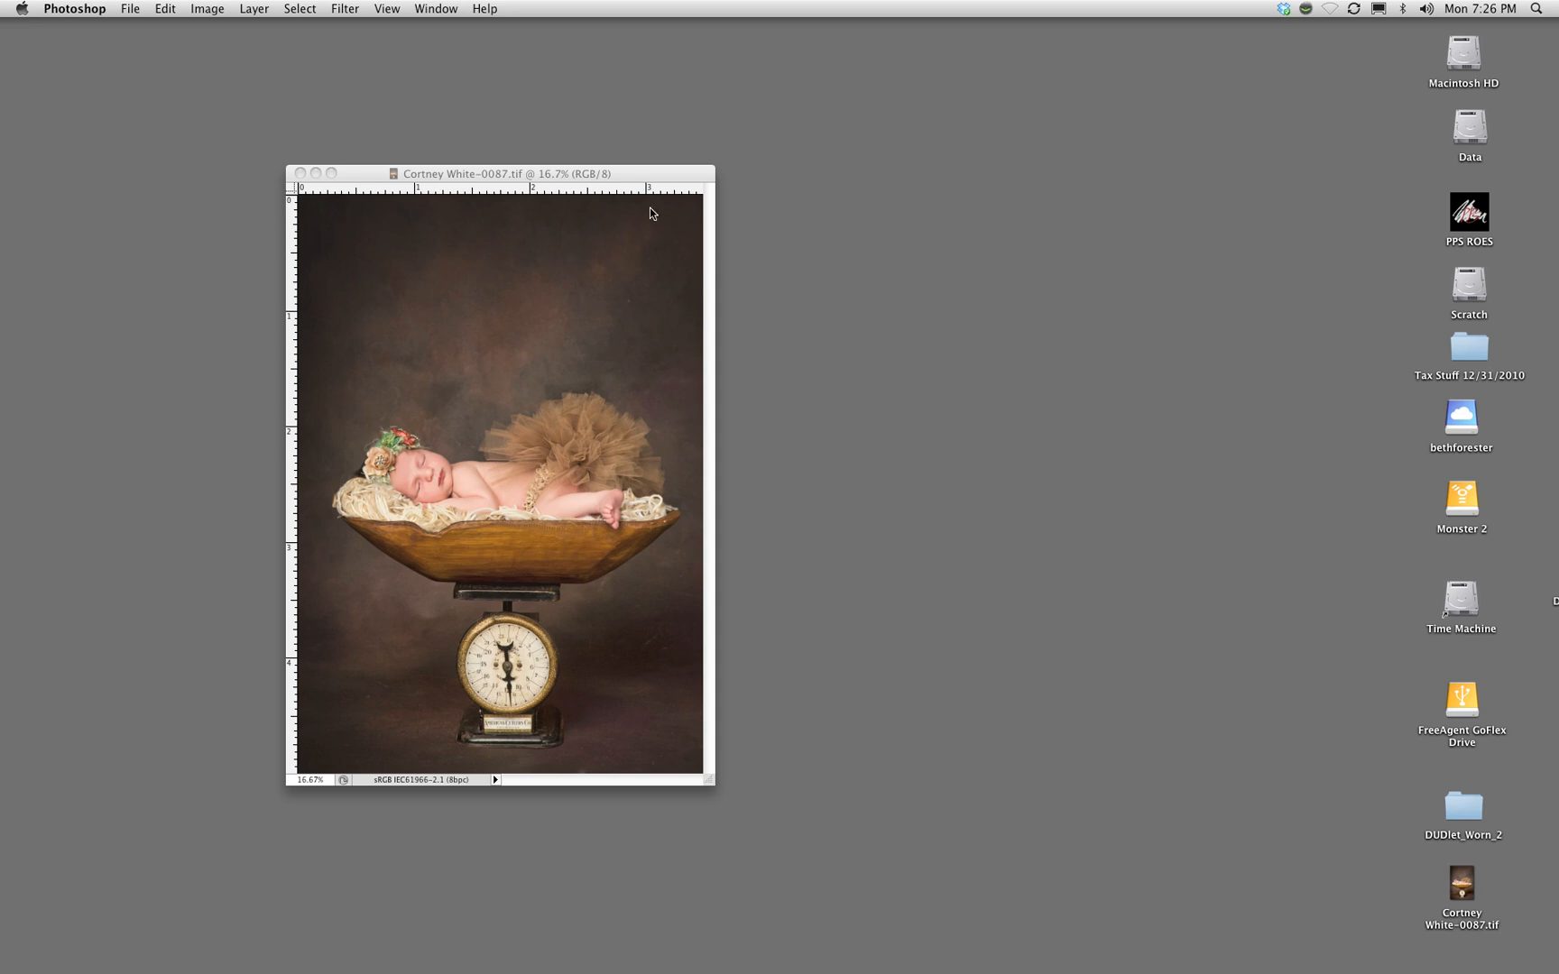
mouse_move(614, 224)
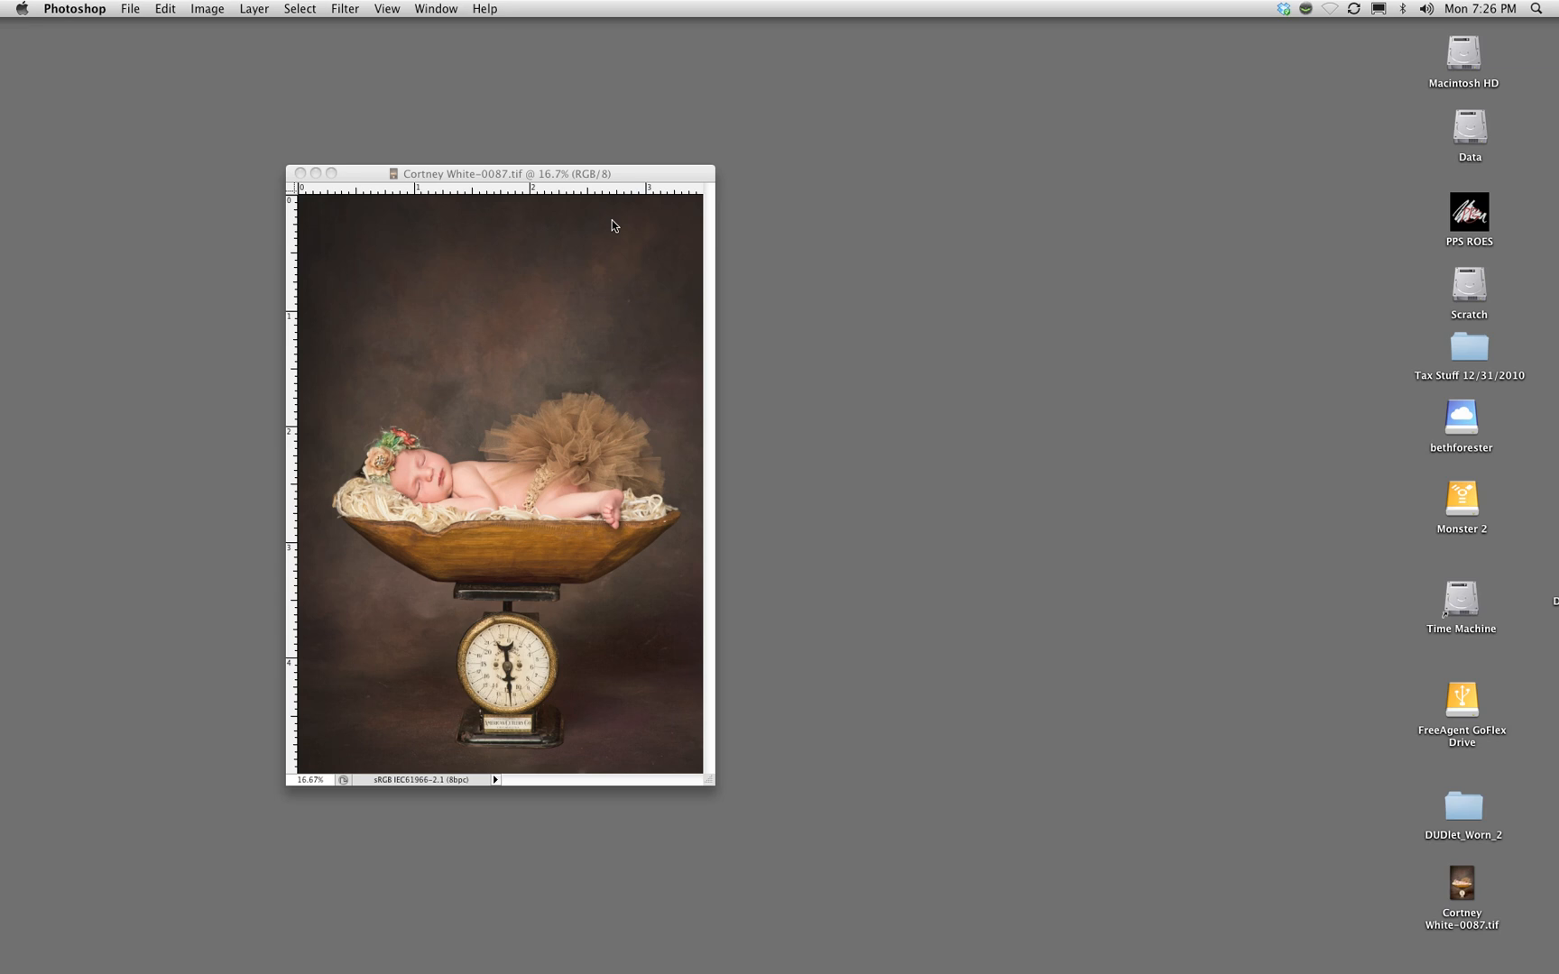
mouse_move(686, 186)
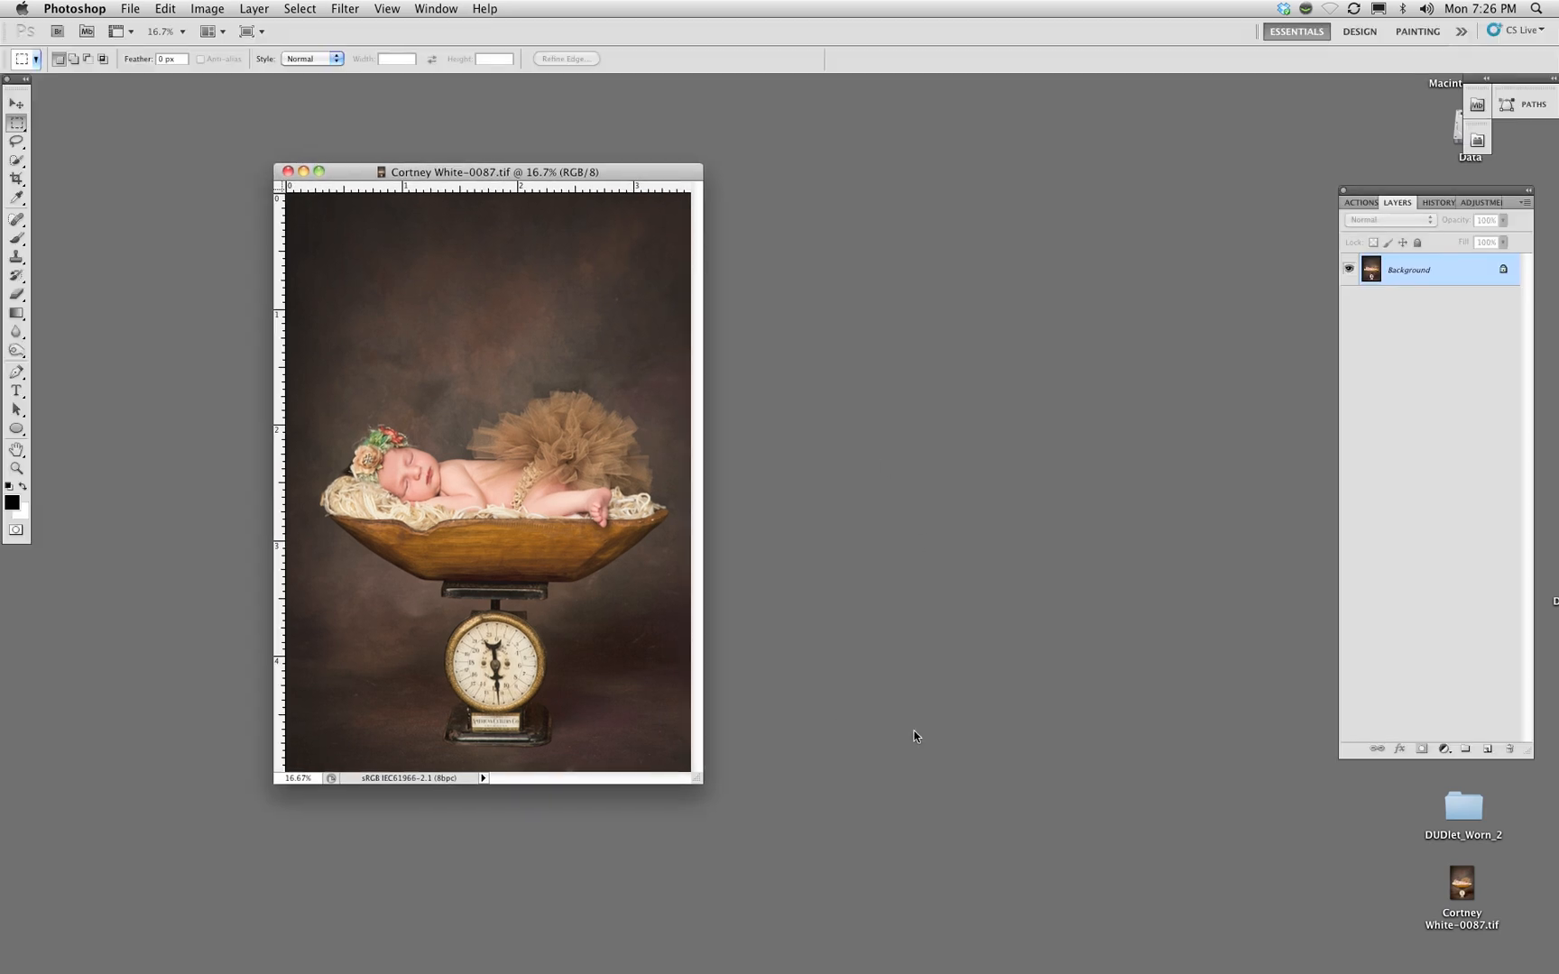
mouse_move(1452, 816)
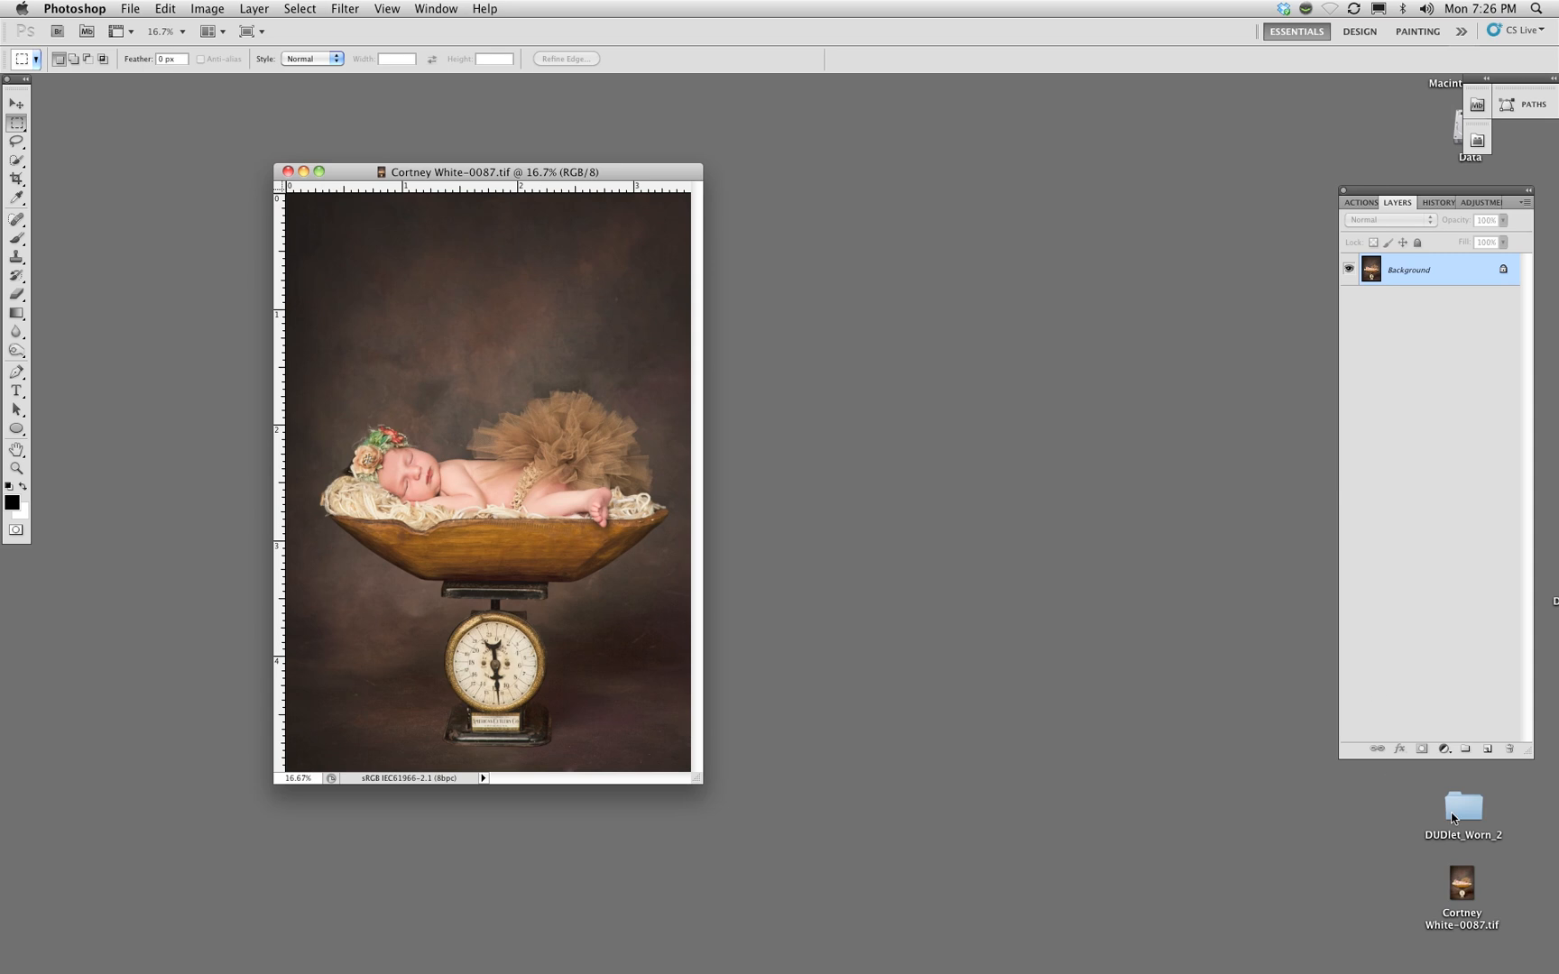
Open DUDS_Worn_texture_09b.tif from the DUDlet_Worn_2 desktop folder
double_click(1460, 805)
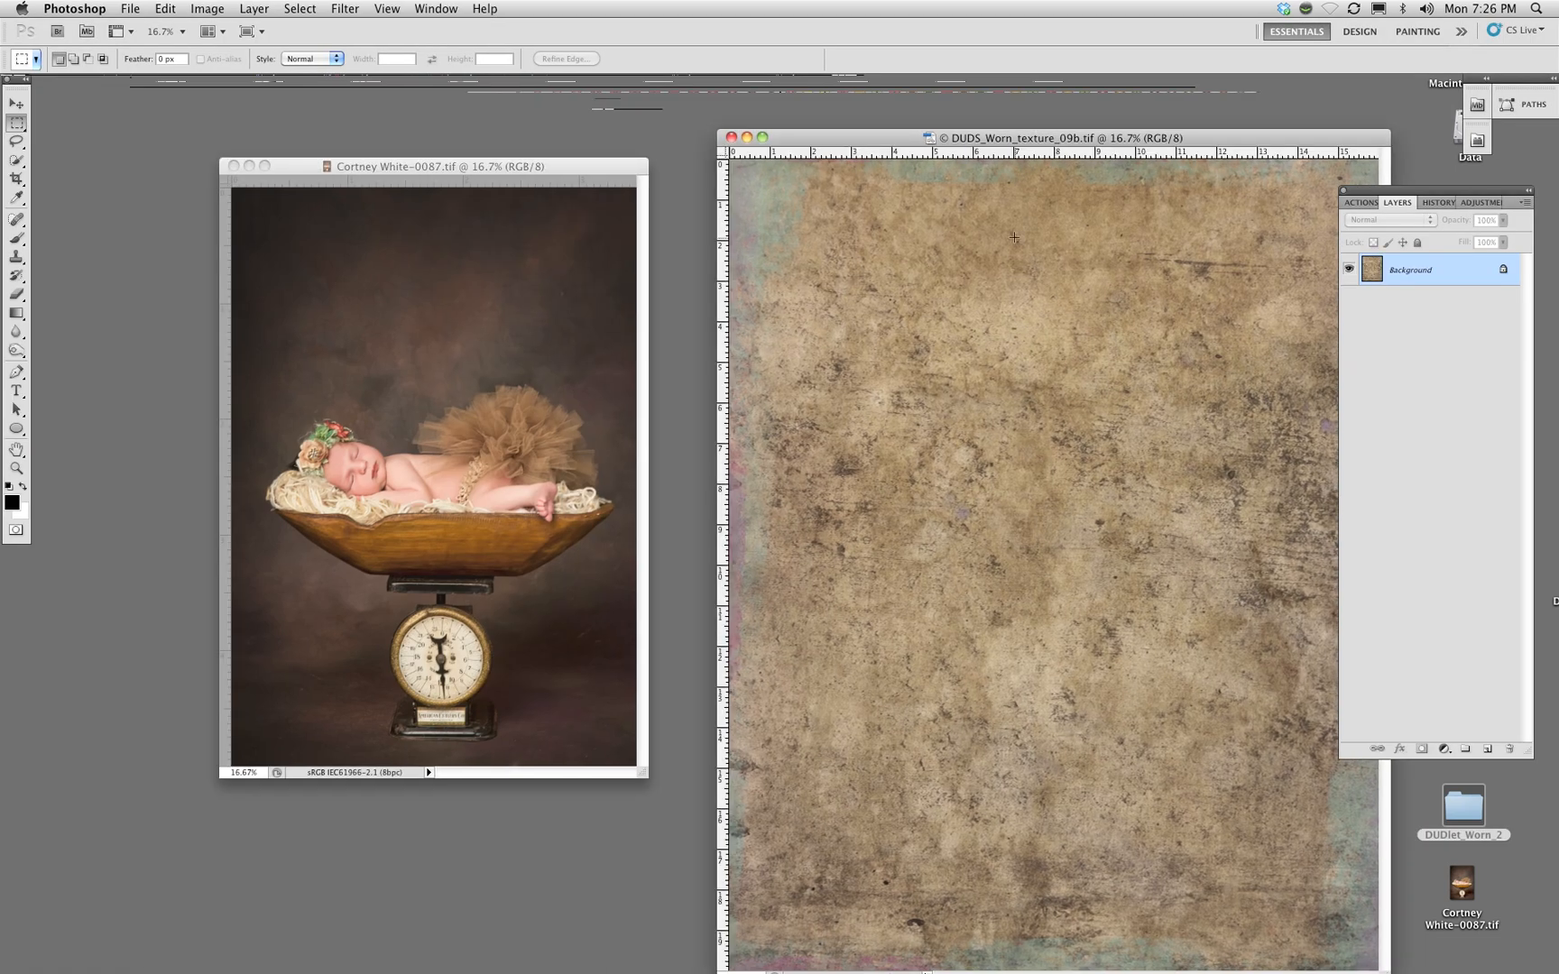
Drag the worn texture into the newborn photo and scale it over the canvas
left_click(12, 104)
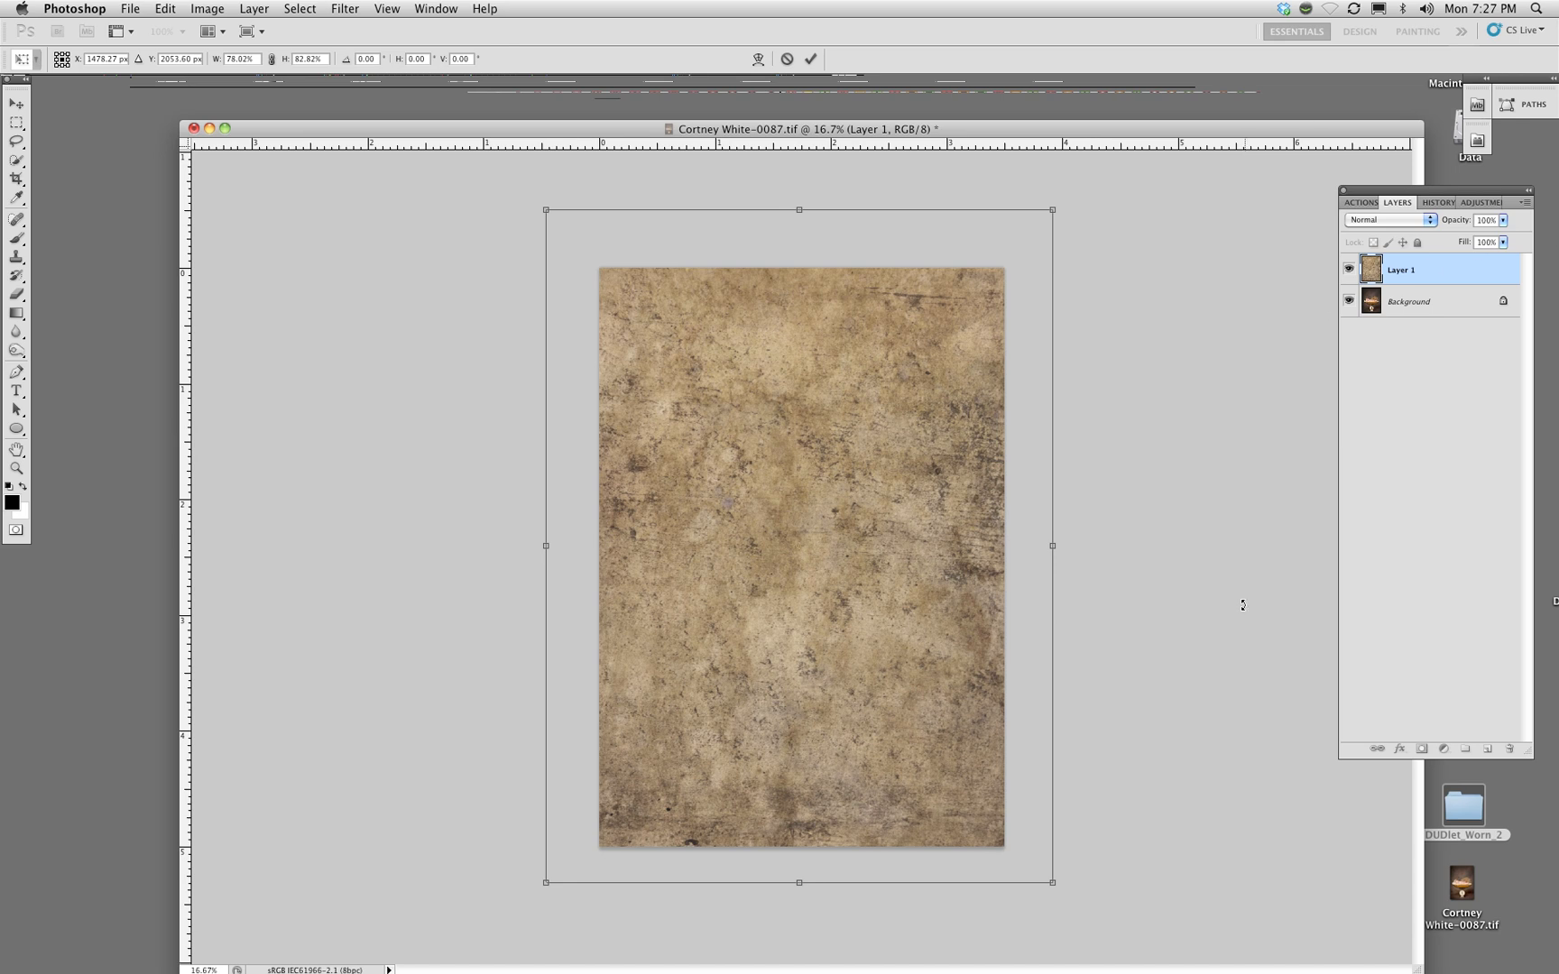
mouse_move(1203, 193)
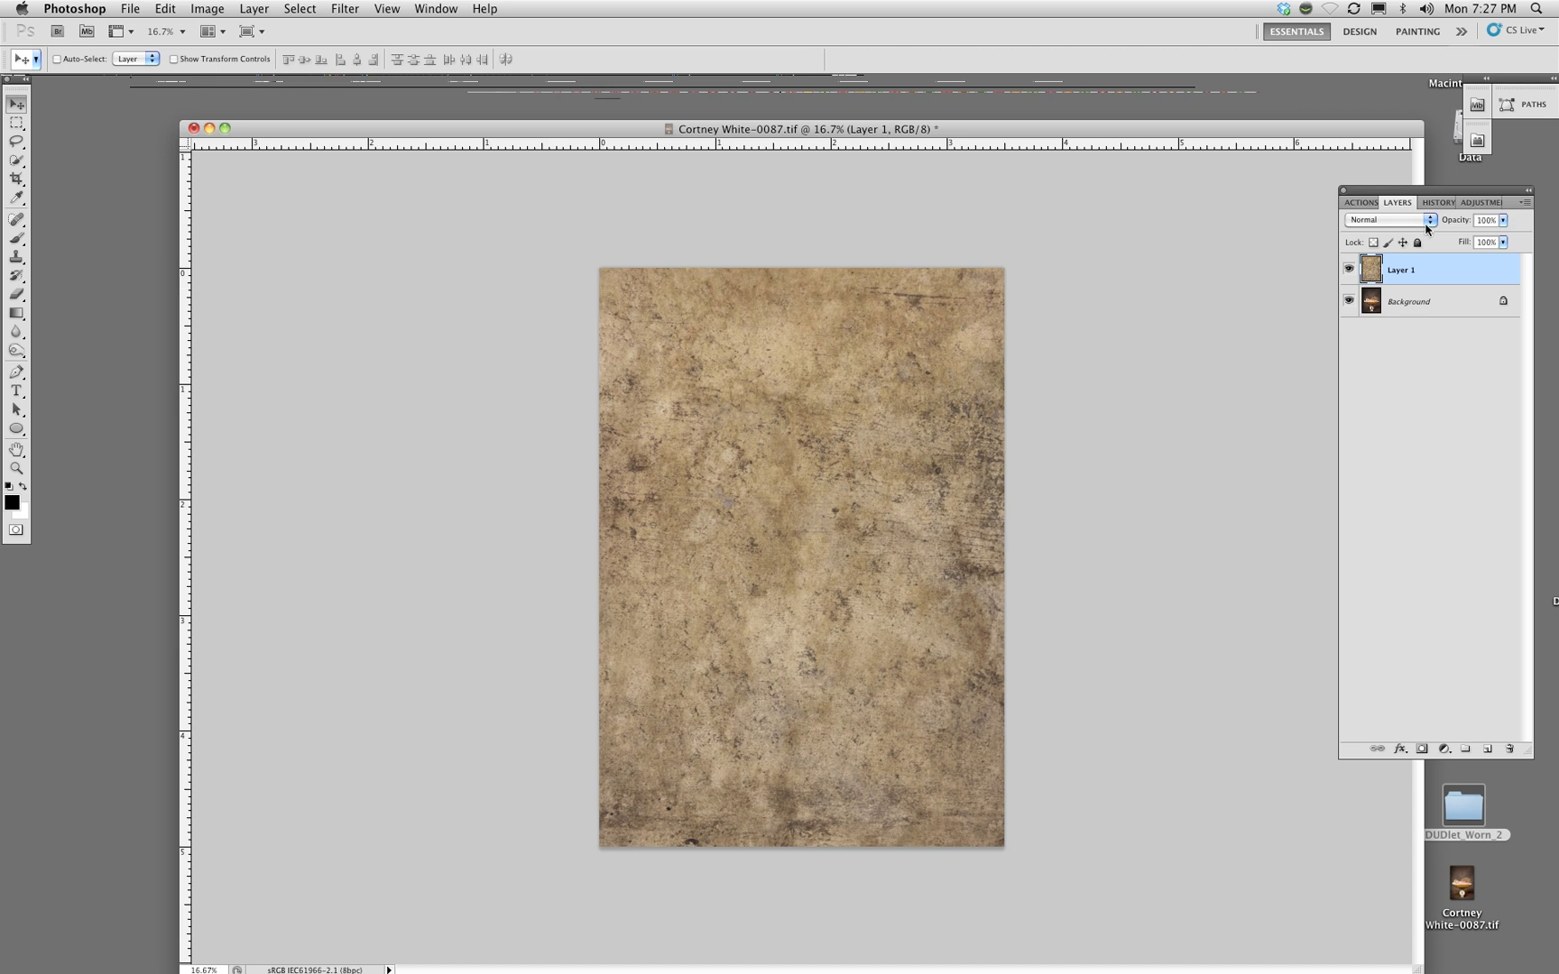
mouse_move(1382, 221)
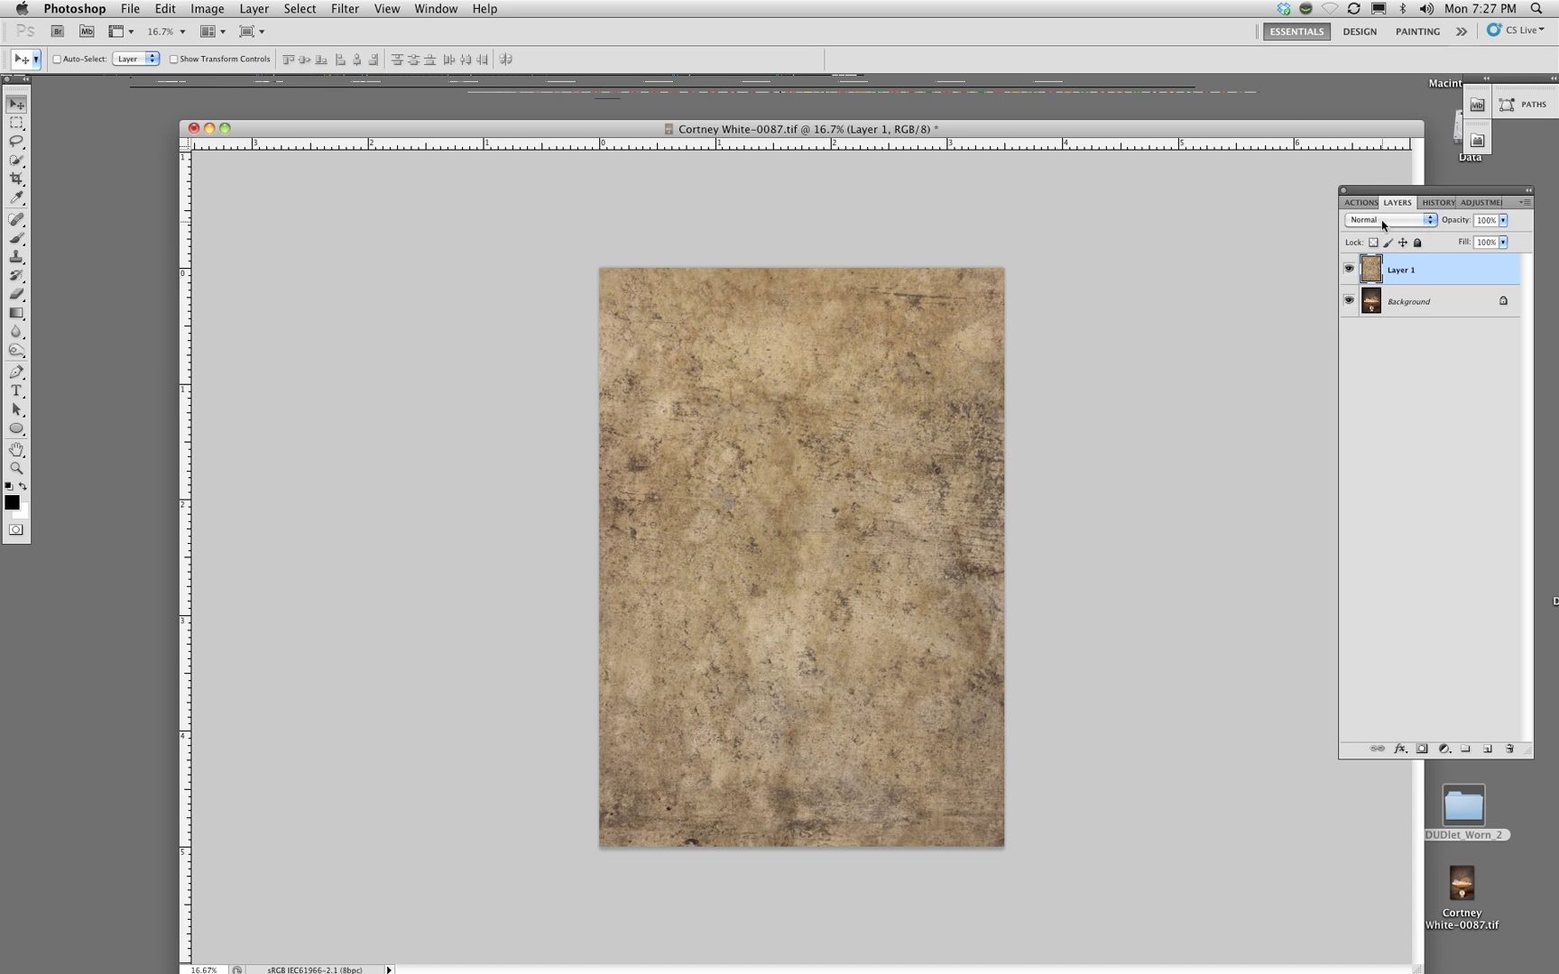
mouse_move(1425, 221)
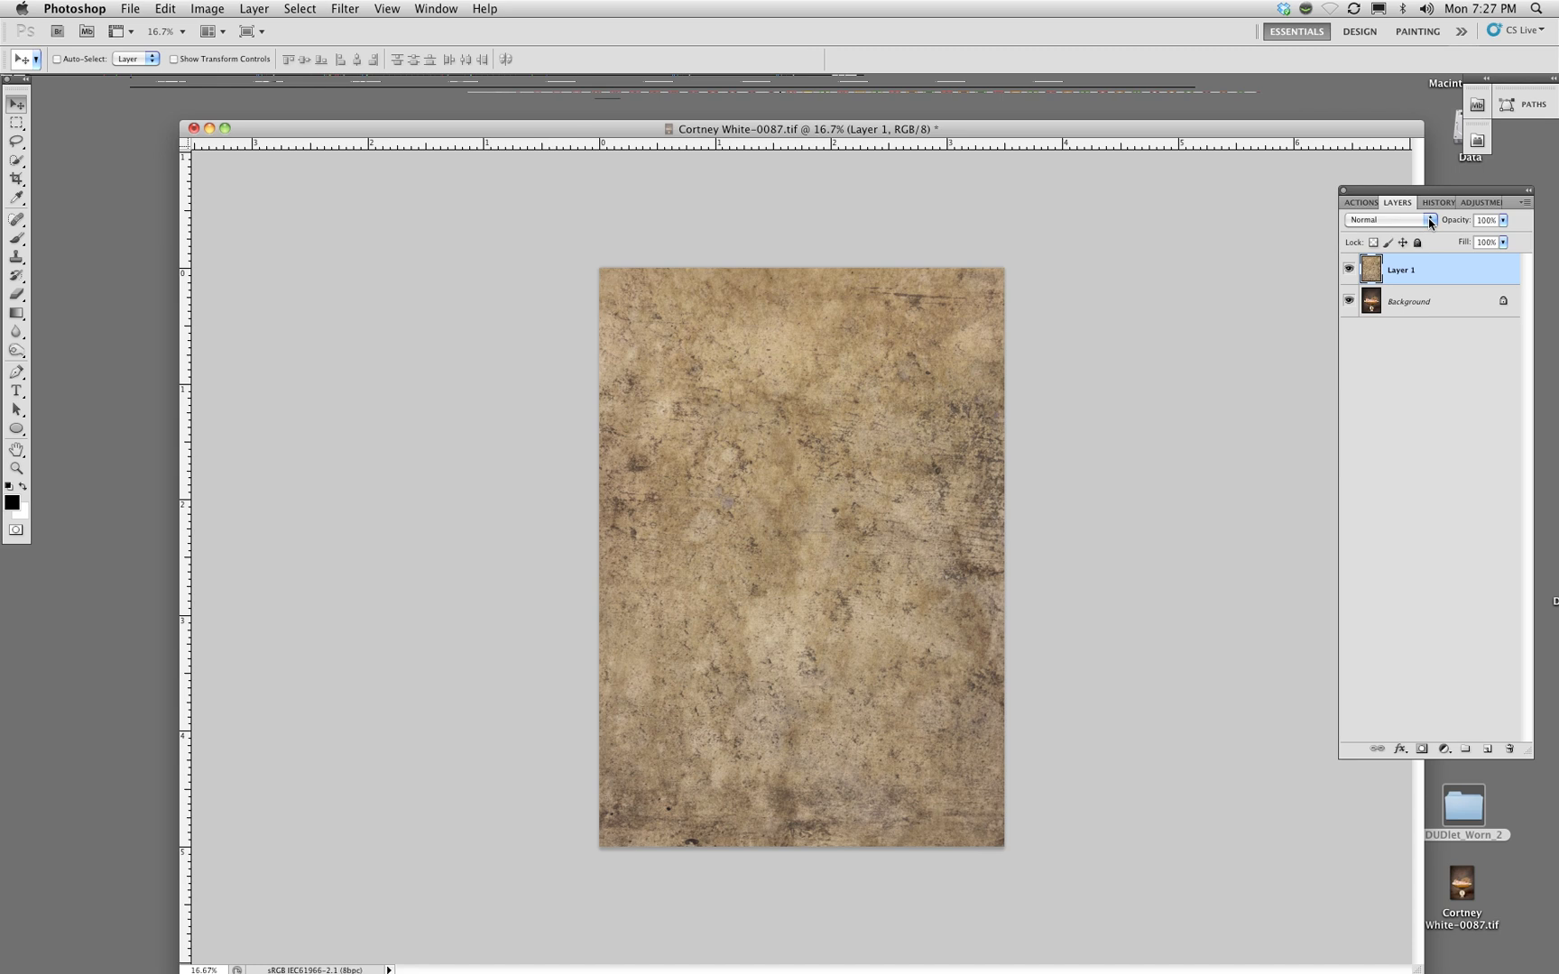
Set Layer 1 to Soft Light blending and toggle its visibility to compare
left_click(1388, 220)
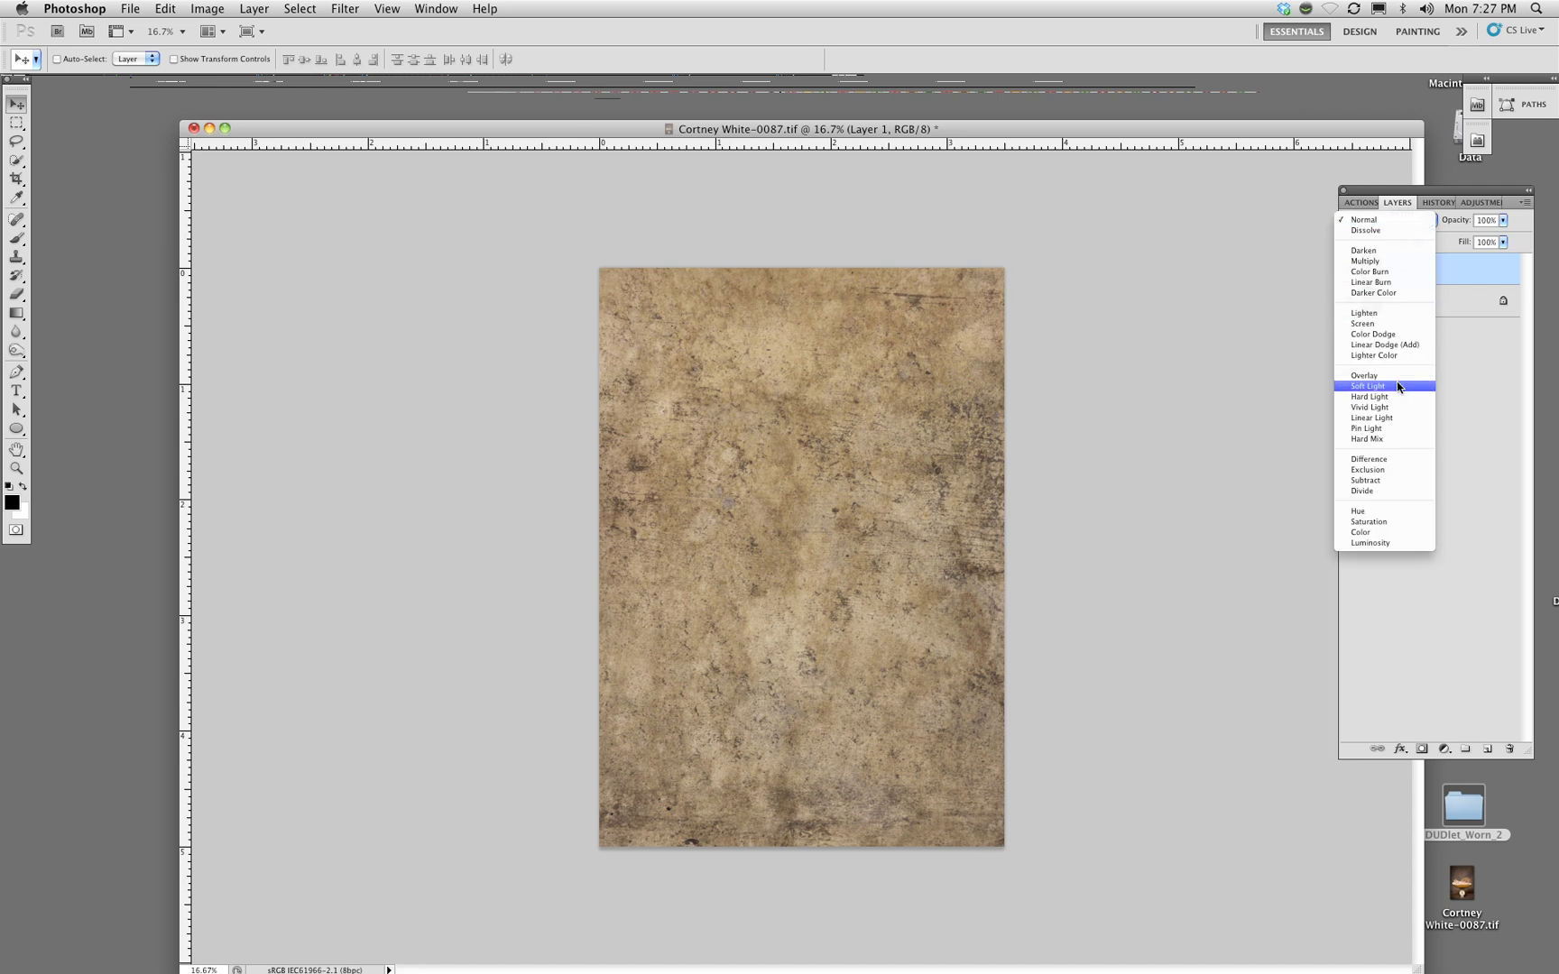
left_click(1369, 387)
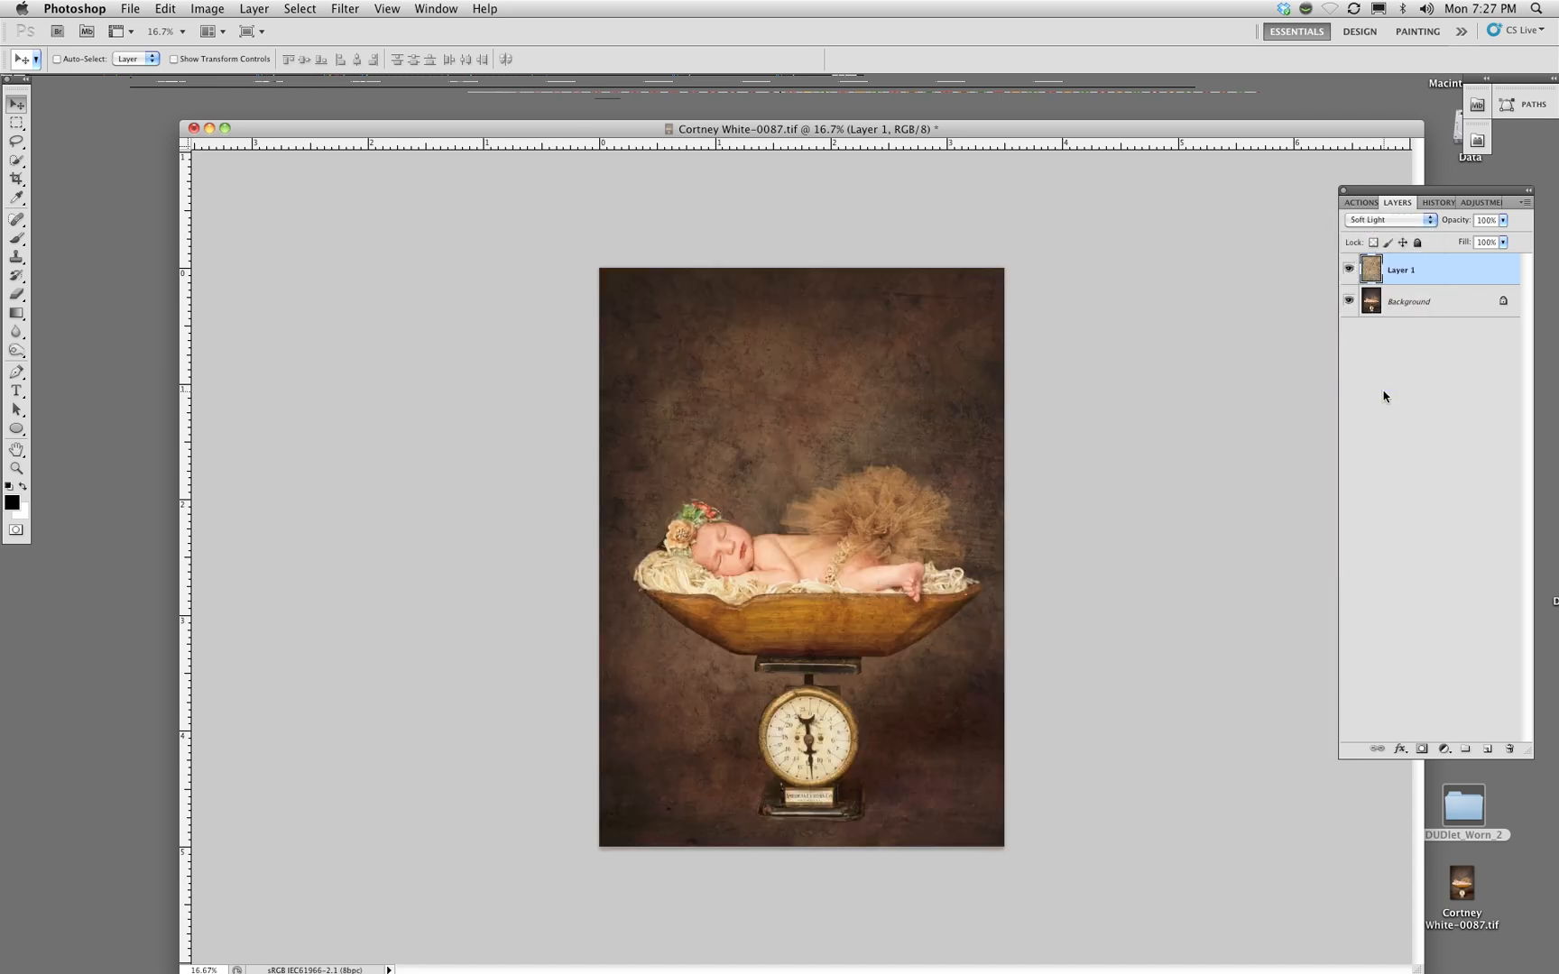
left_click(1349, 269)
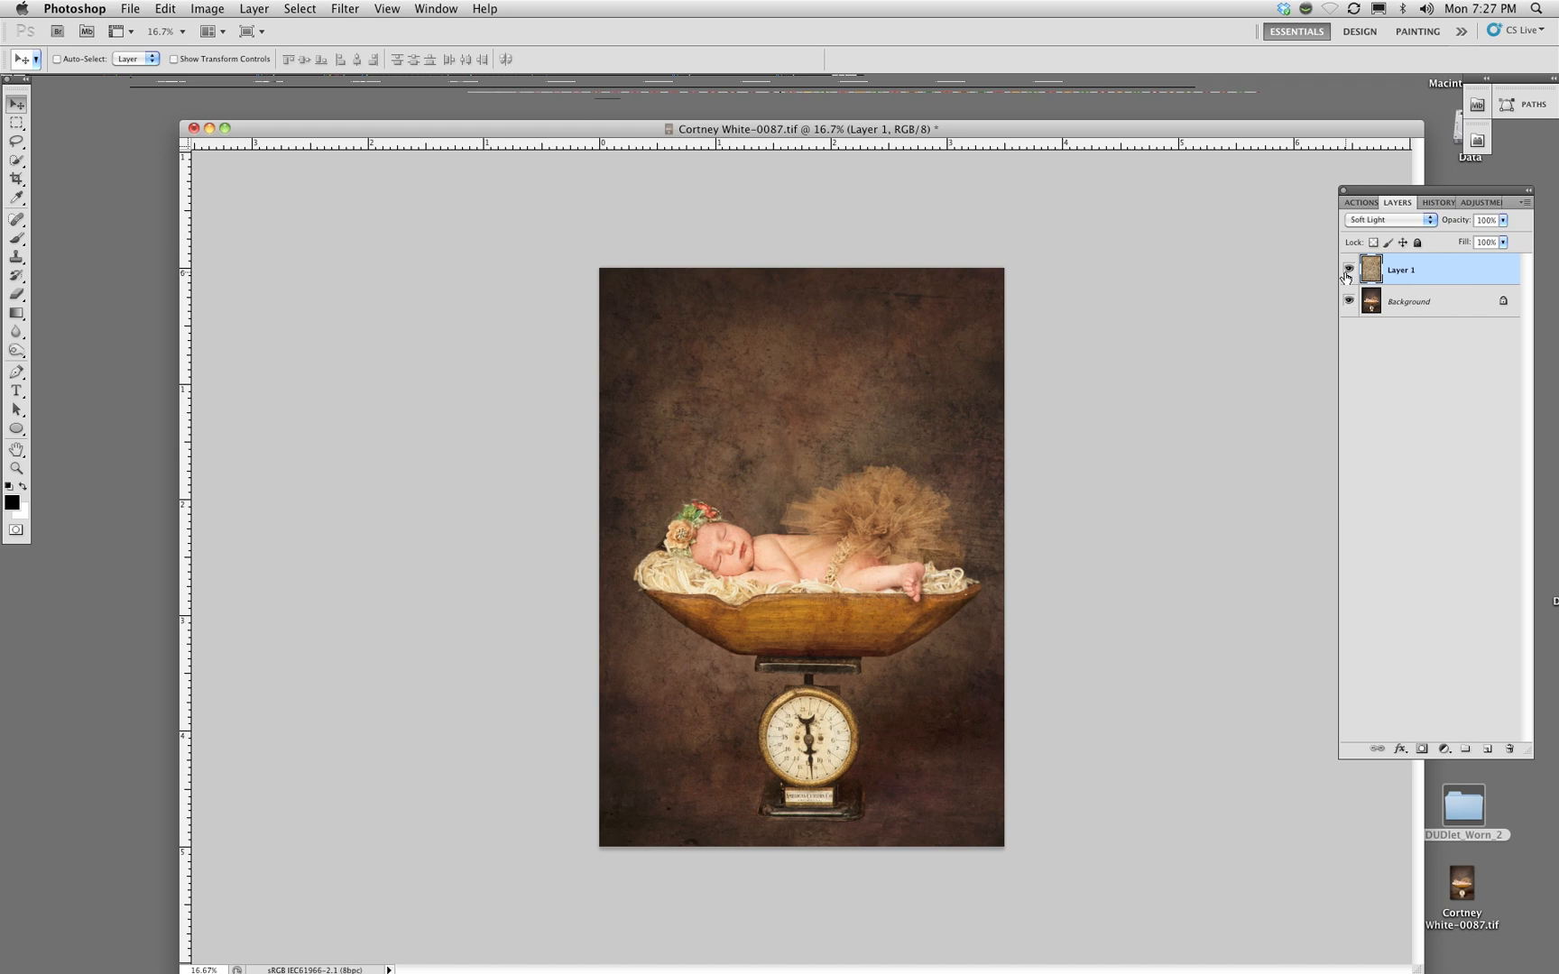
left_click(1385, 220)
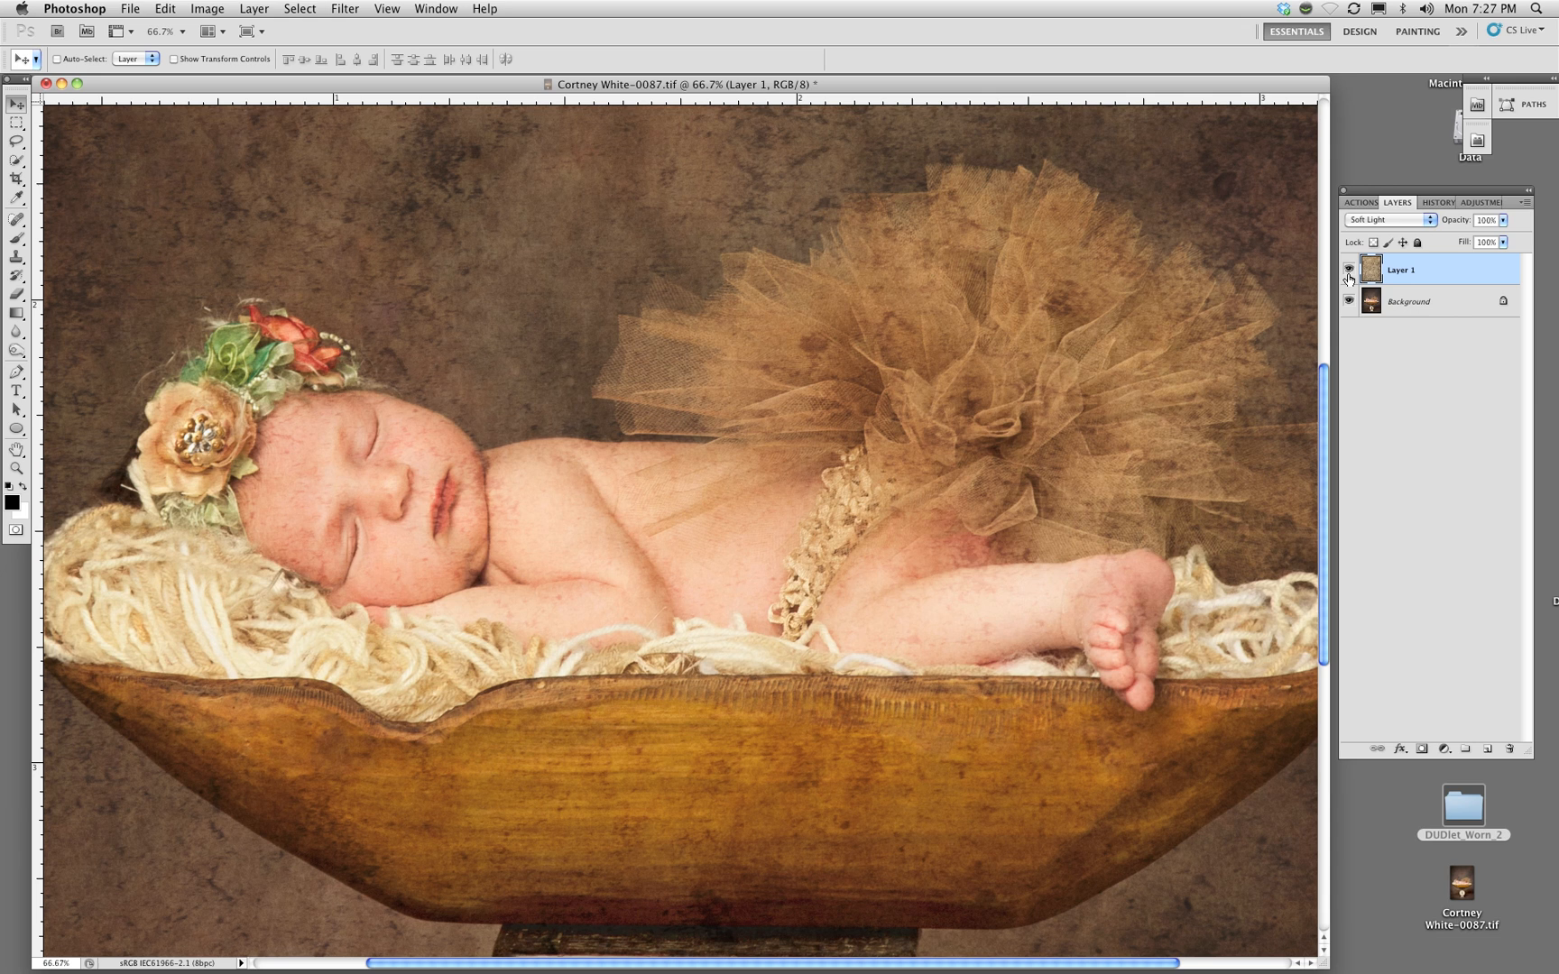
left_click(1347, 269)
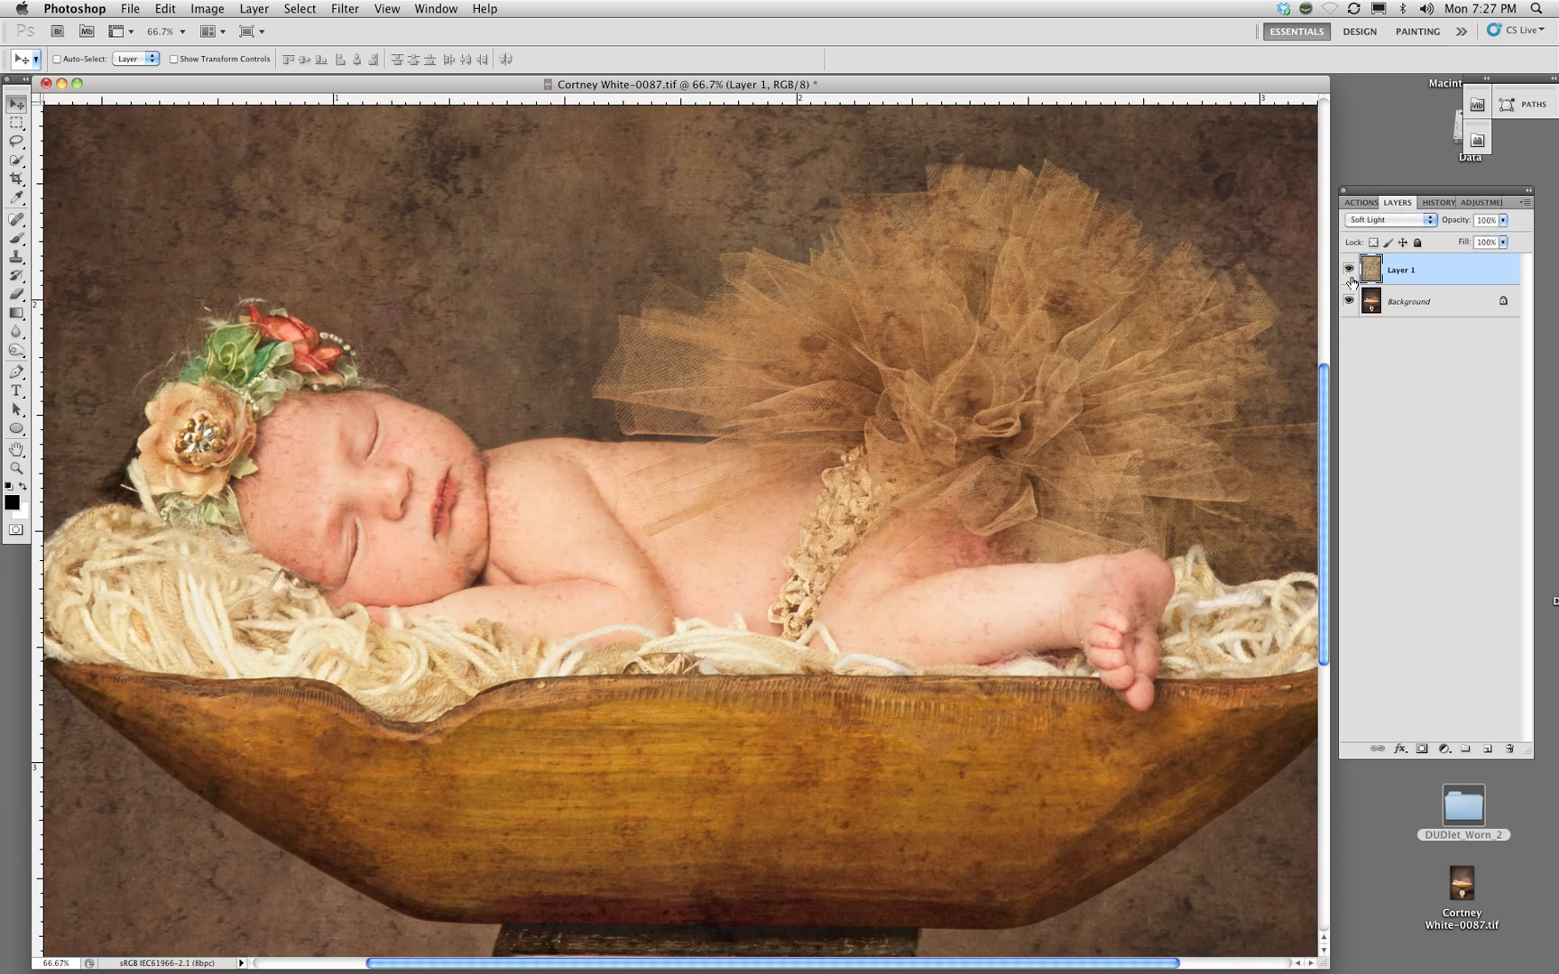
mouse_move(1324, 283)
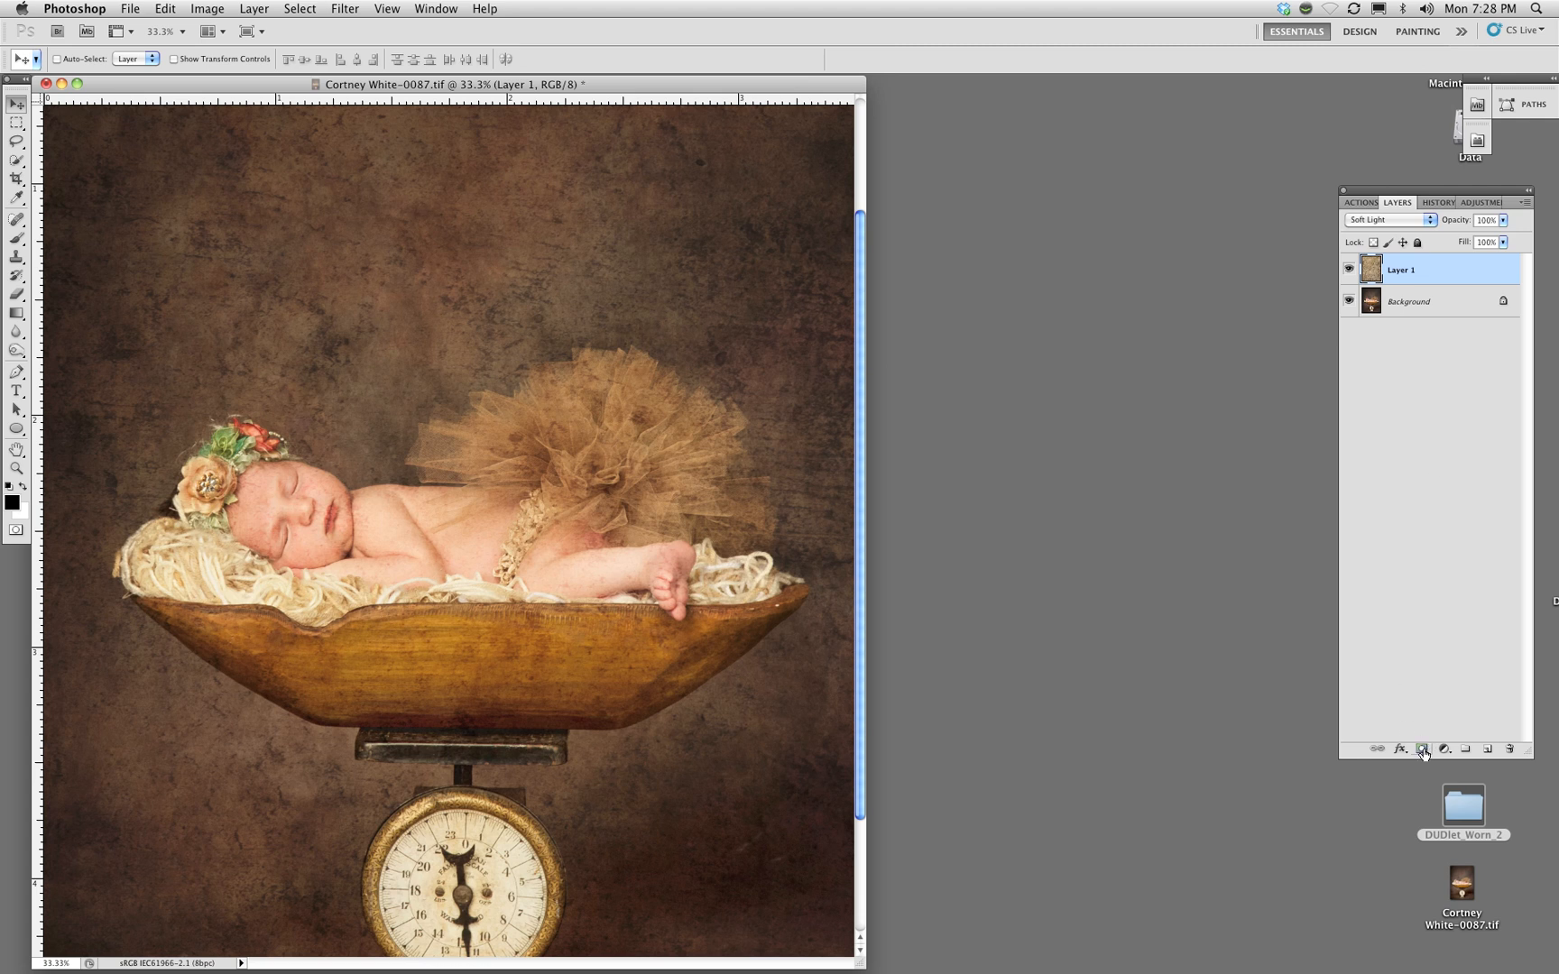
Add a layer mask to the texture and feather the lasso selection around the baby
left_click(1422, 749)
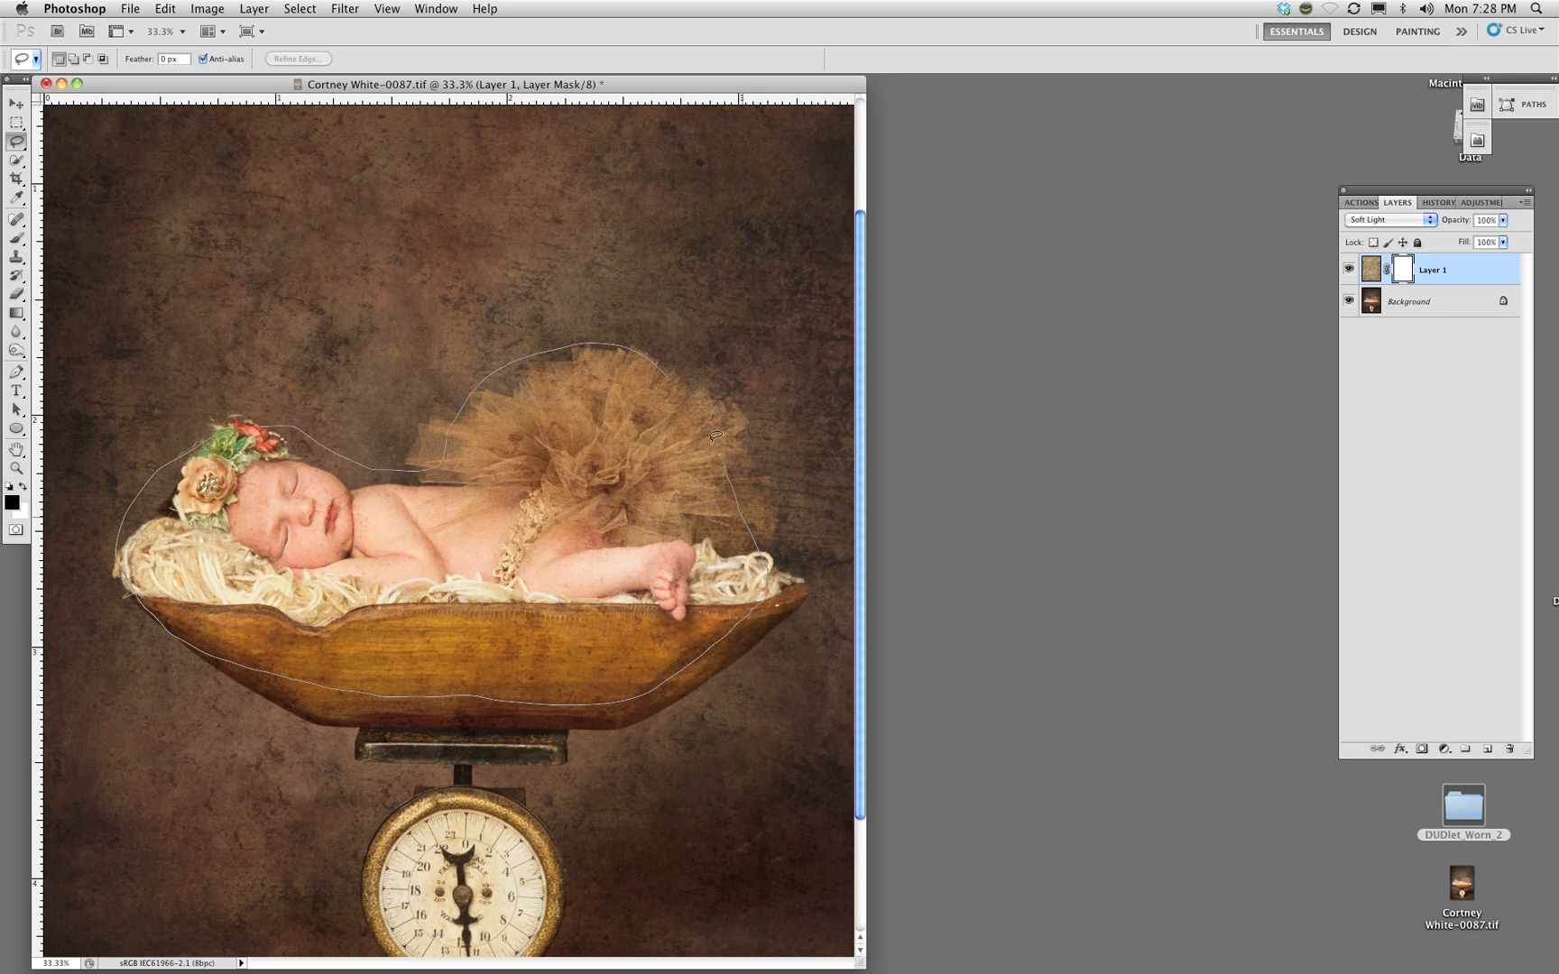
right_click(641, 515)
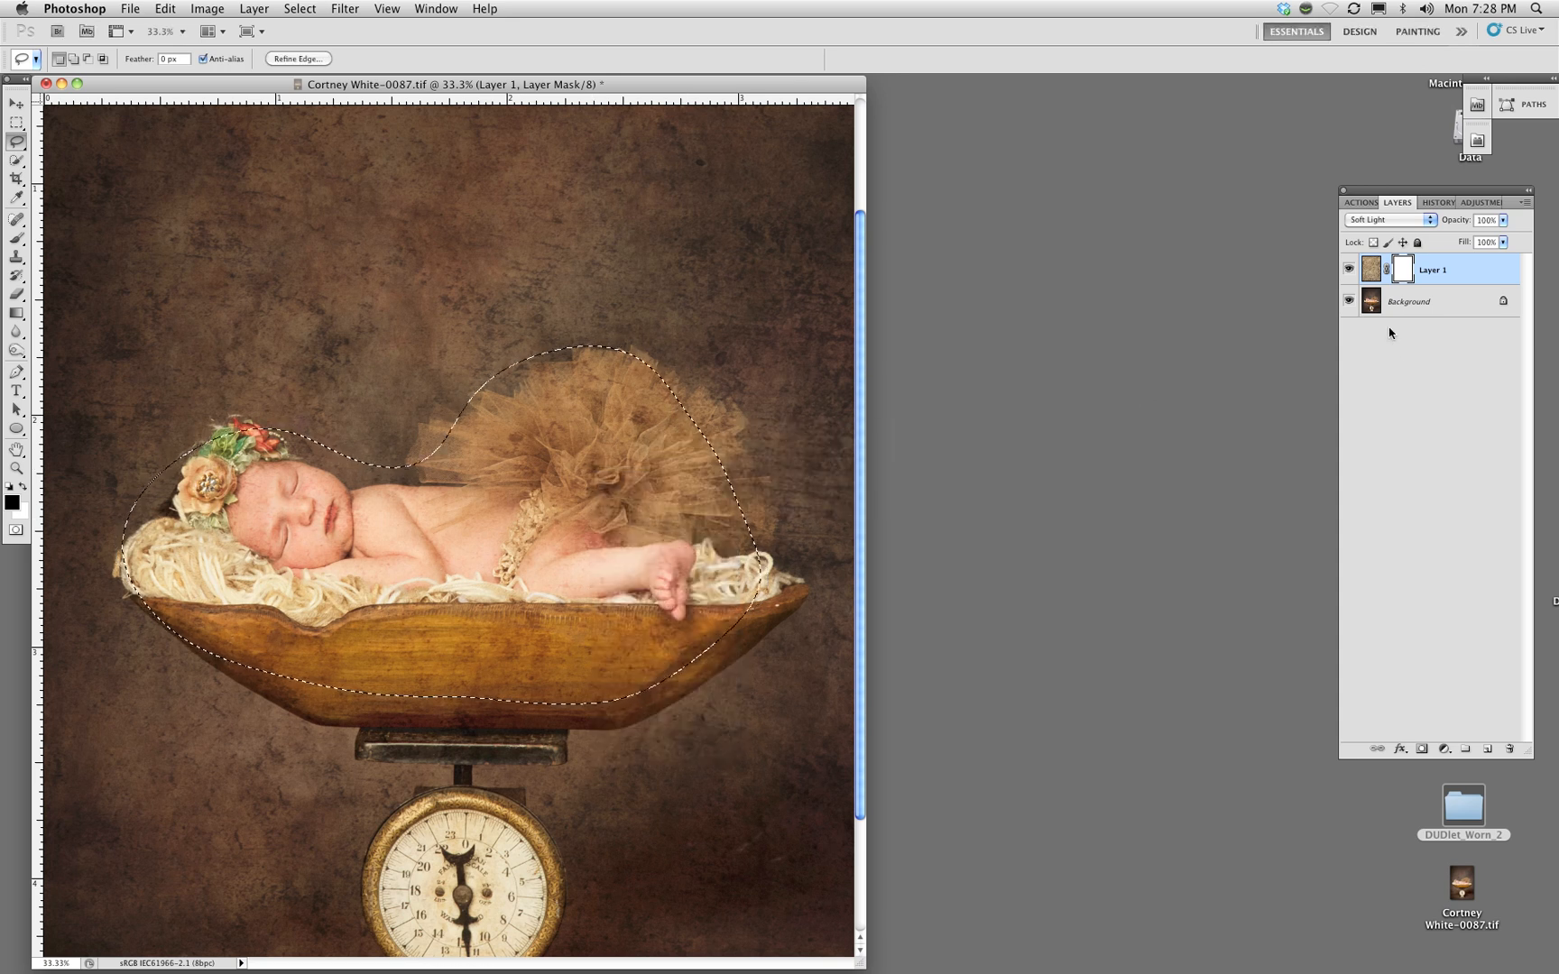
left_click(166, 8)
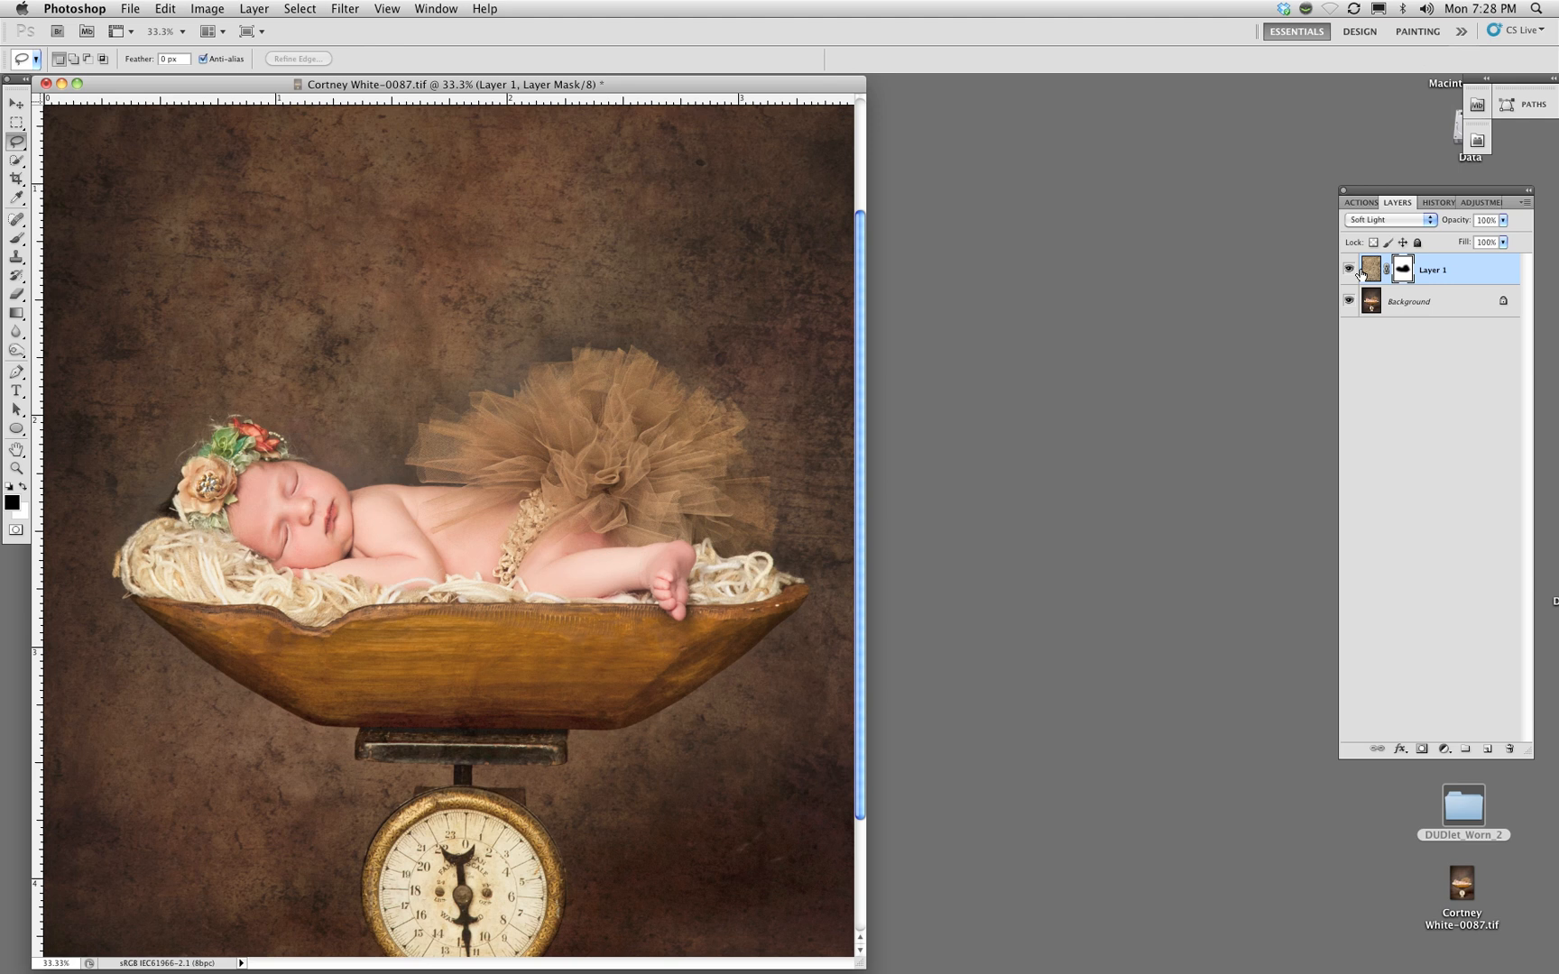
mouse_move(1408, 366)
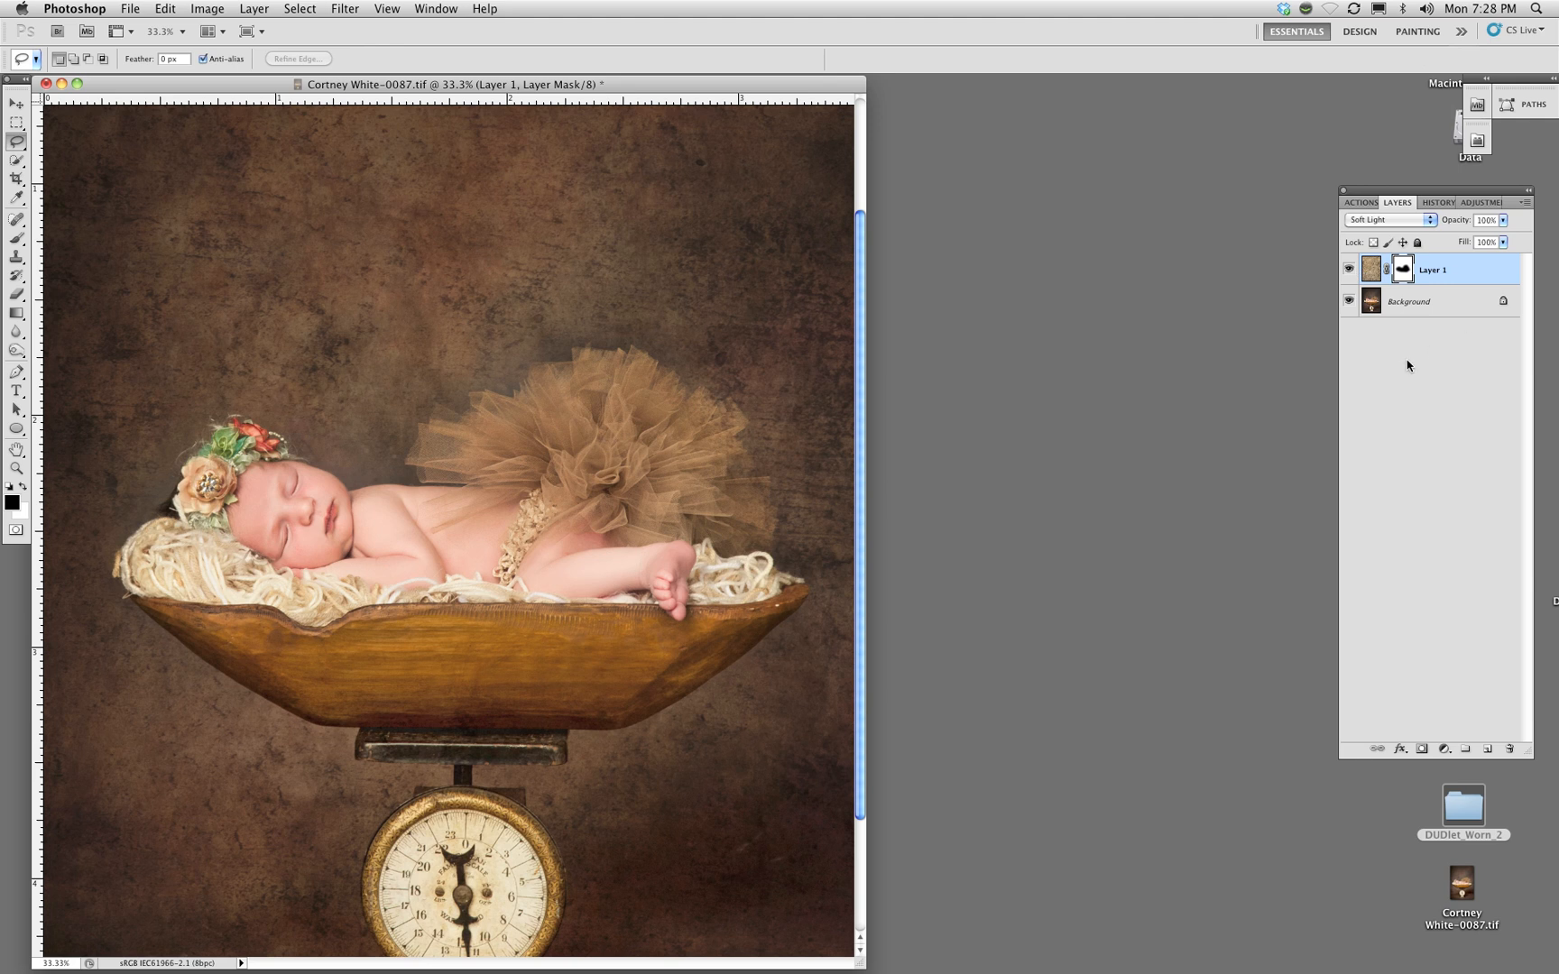
mouse_move(1346, 286)
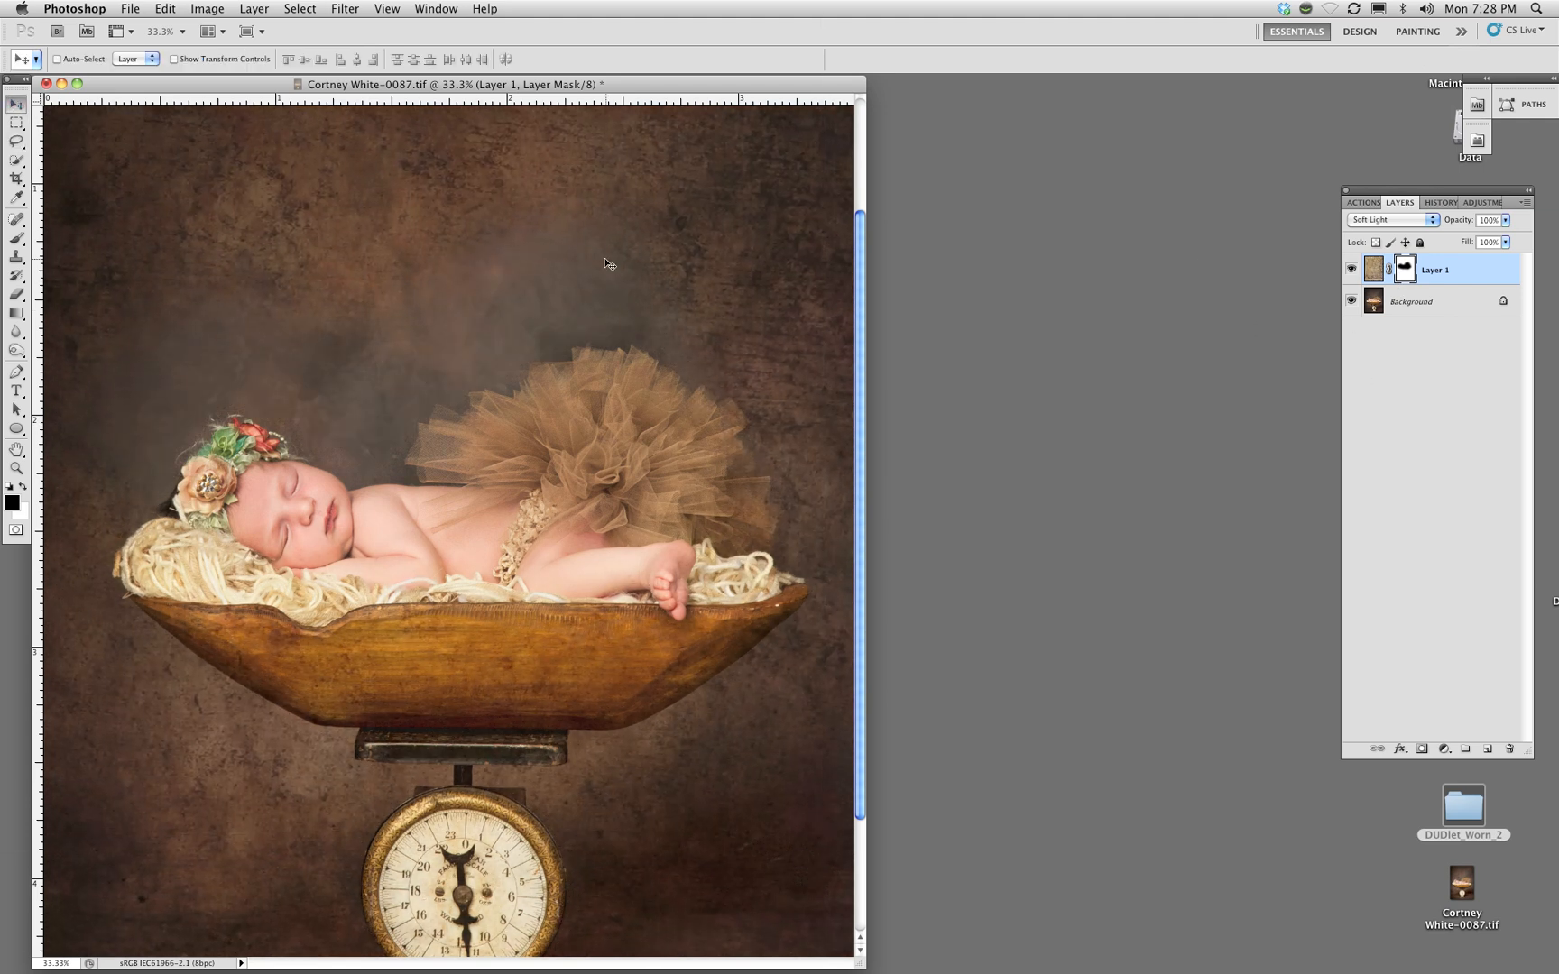
mouse_move(586, 321)
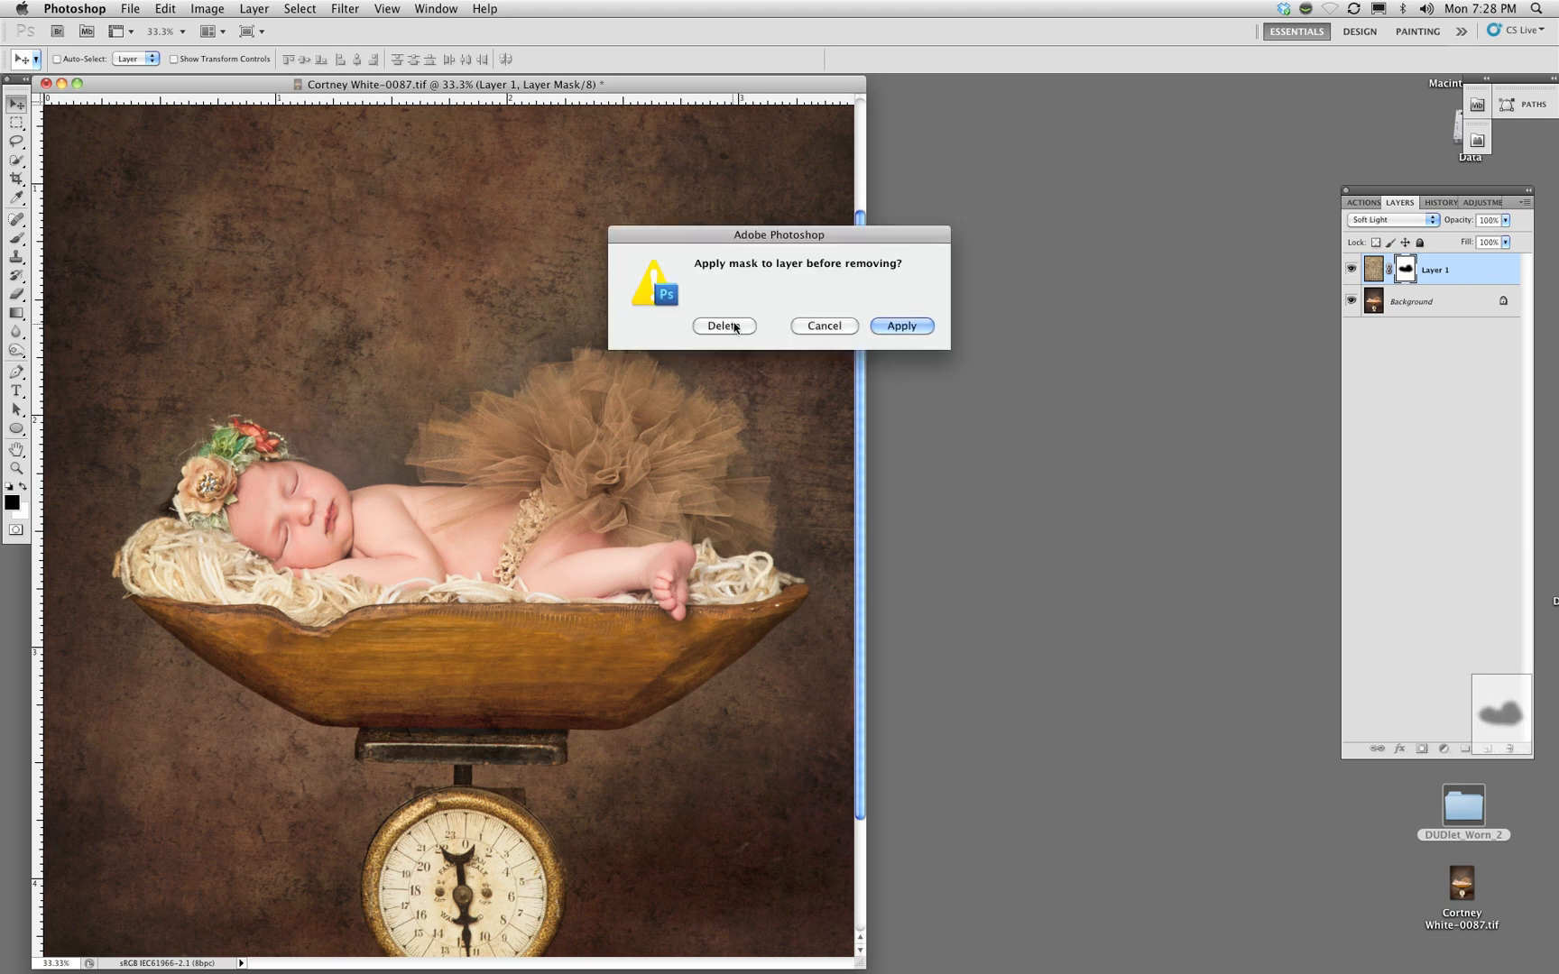
Delete the texture layer's mask without applying it
left_click(724, 325)
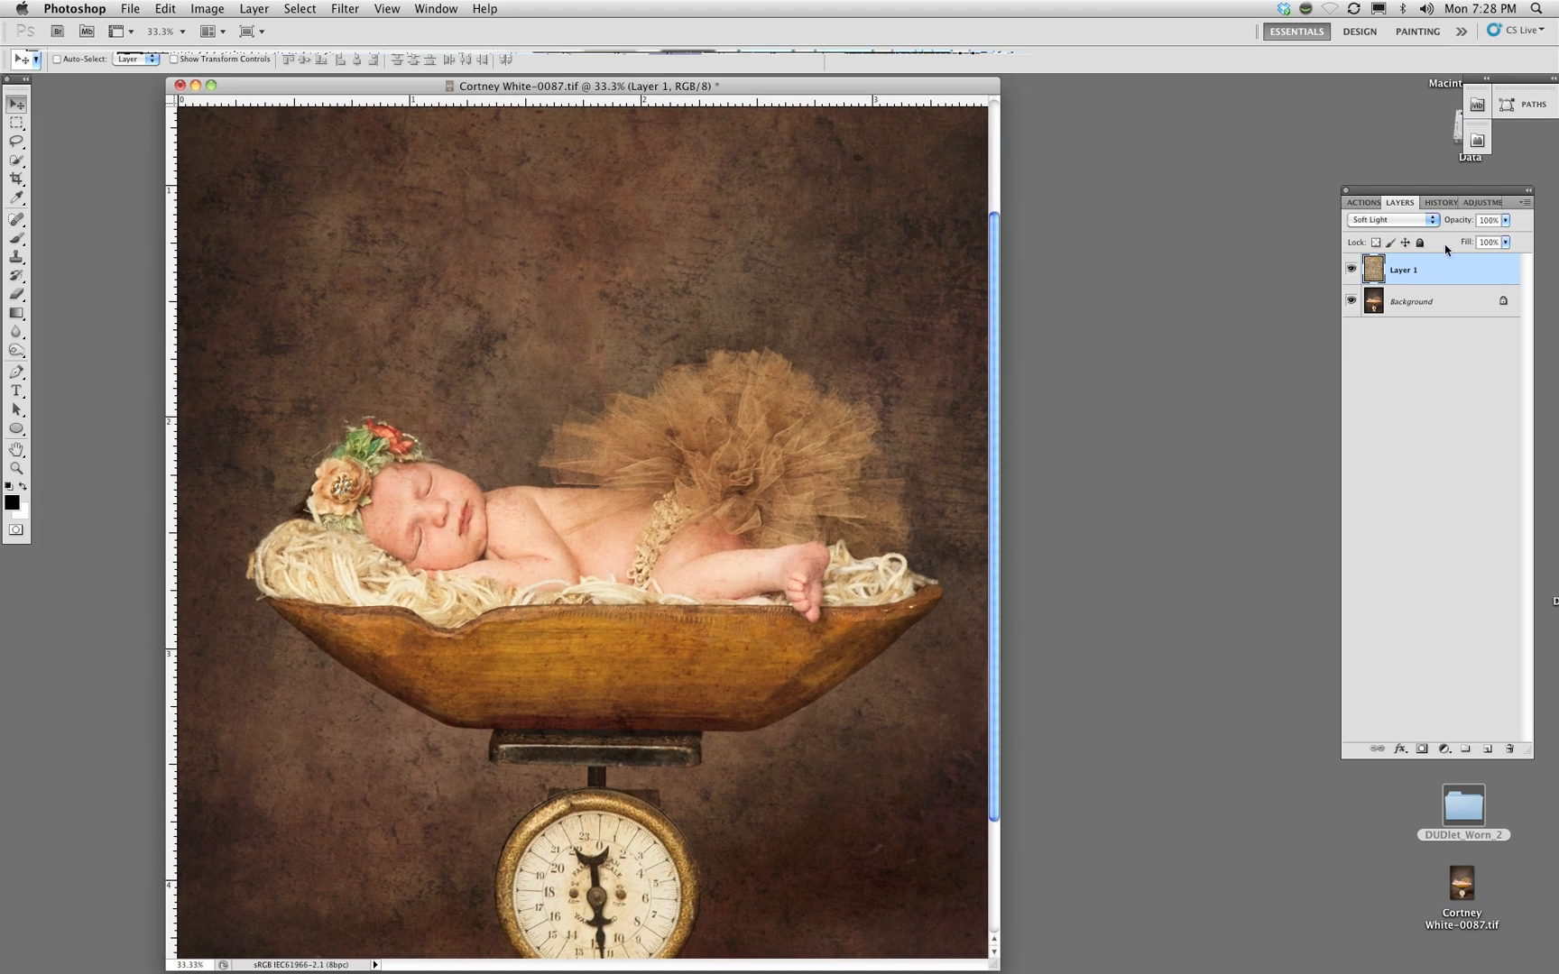
Switch the texture layer's blend mode from Dissolve back to Soft Light
left_click(1390, 220)
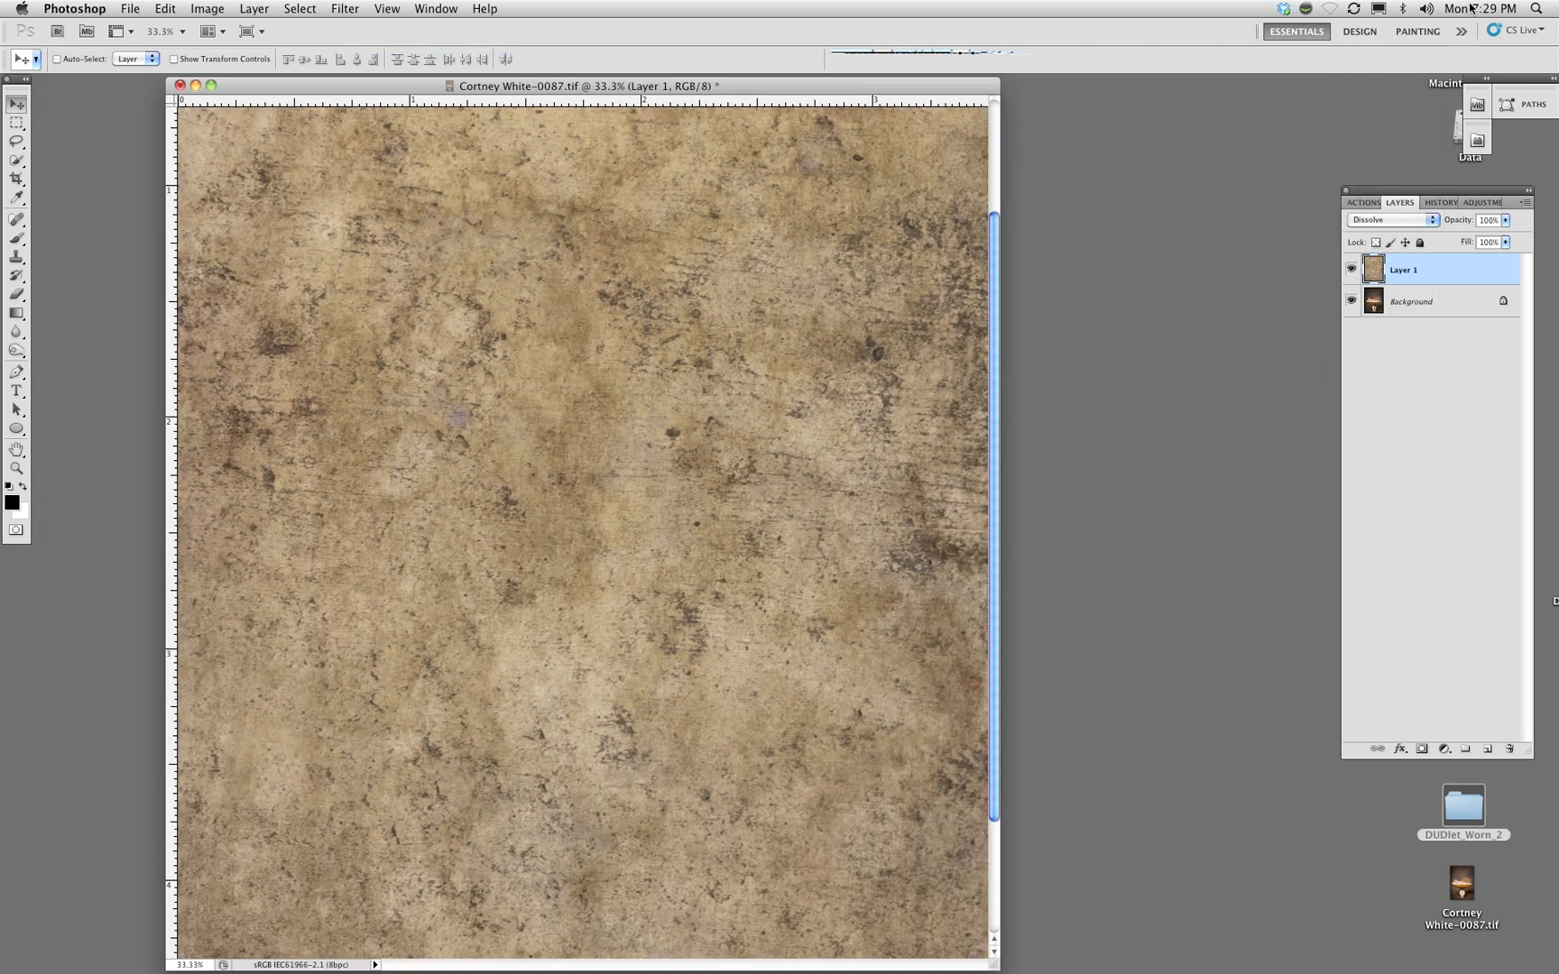
left_click(1390, 220)
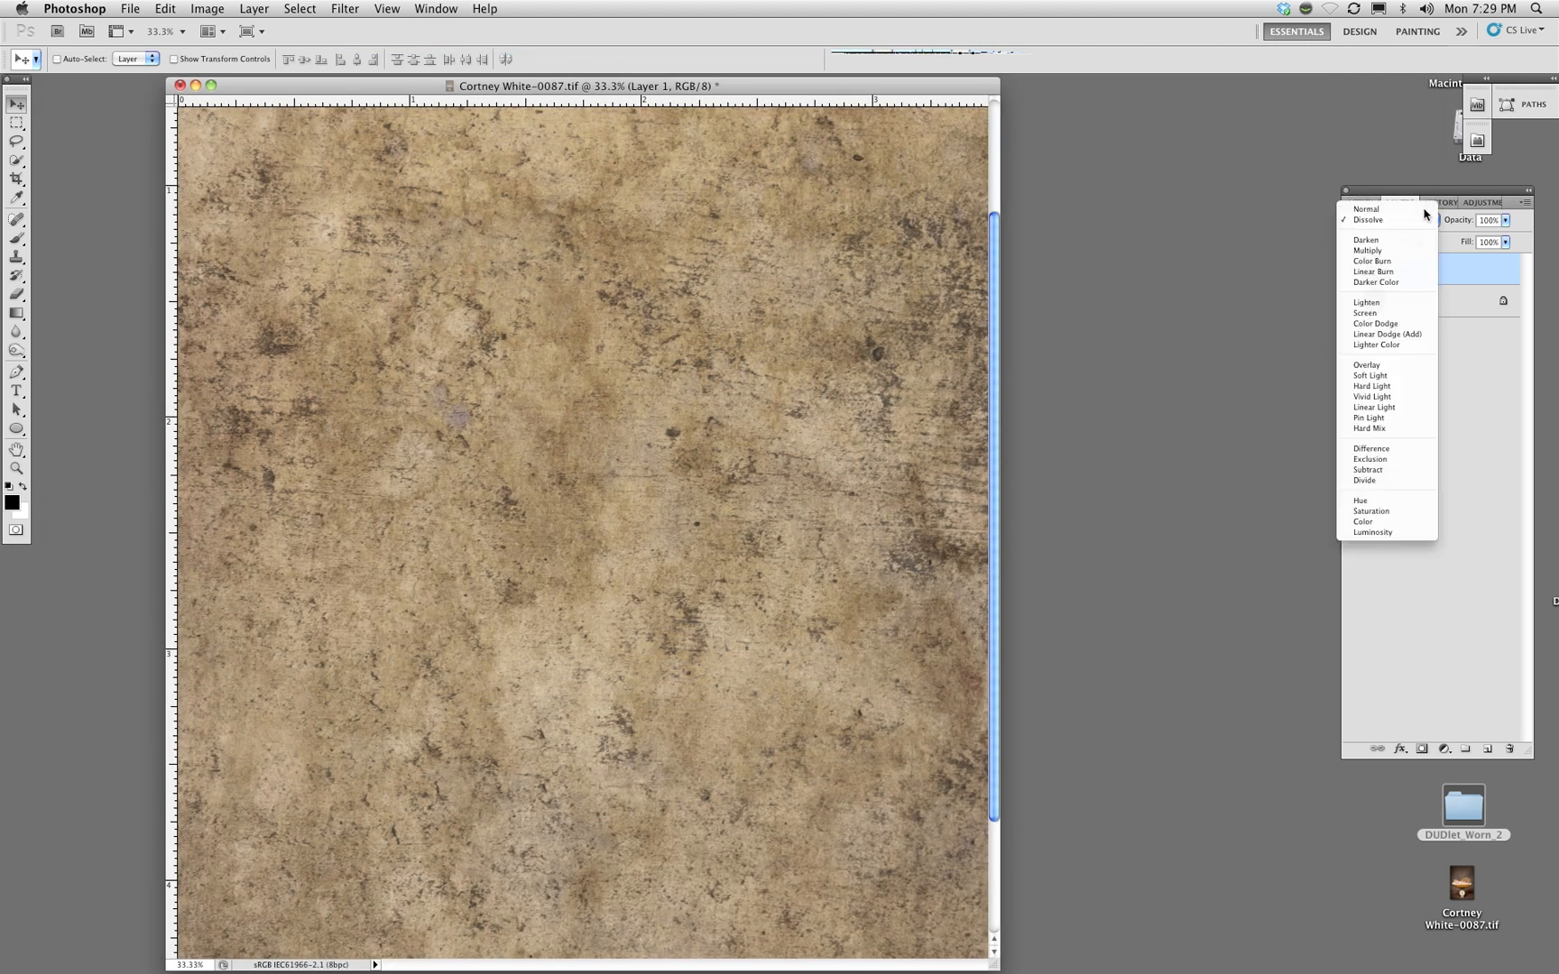
mouse_move(1372, 386)
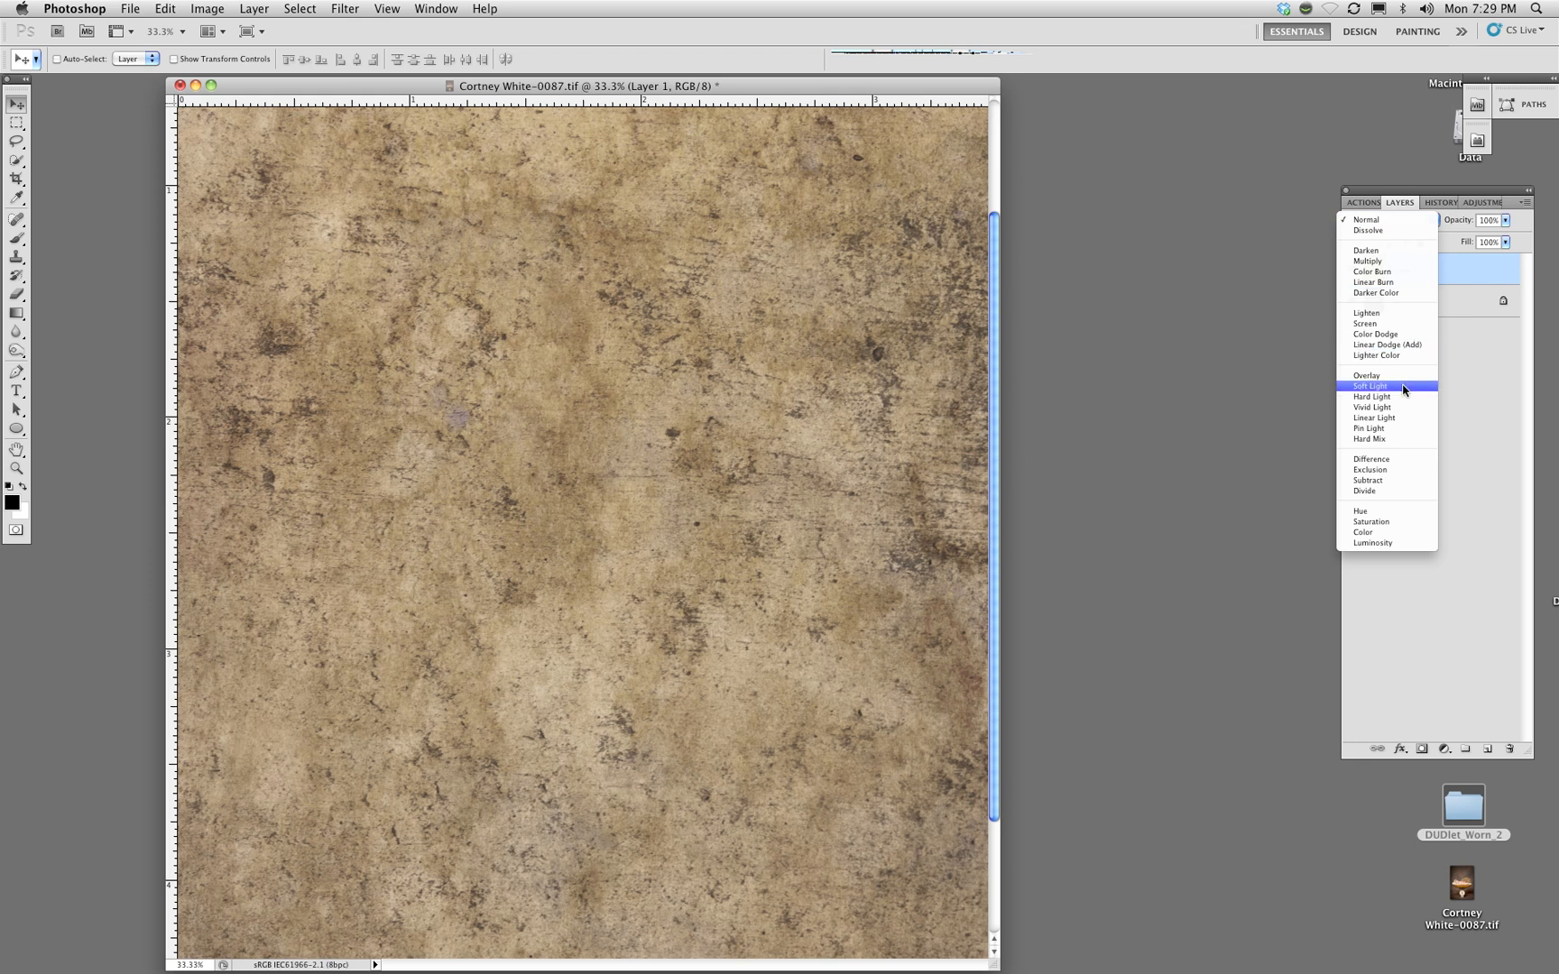
left_click(1371, 386)
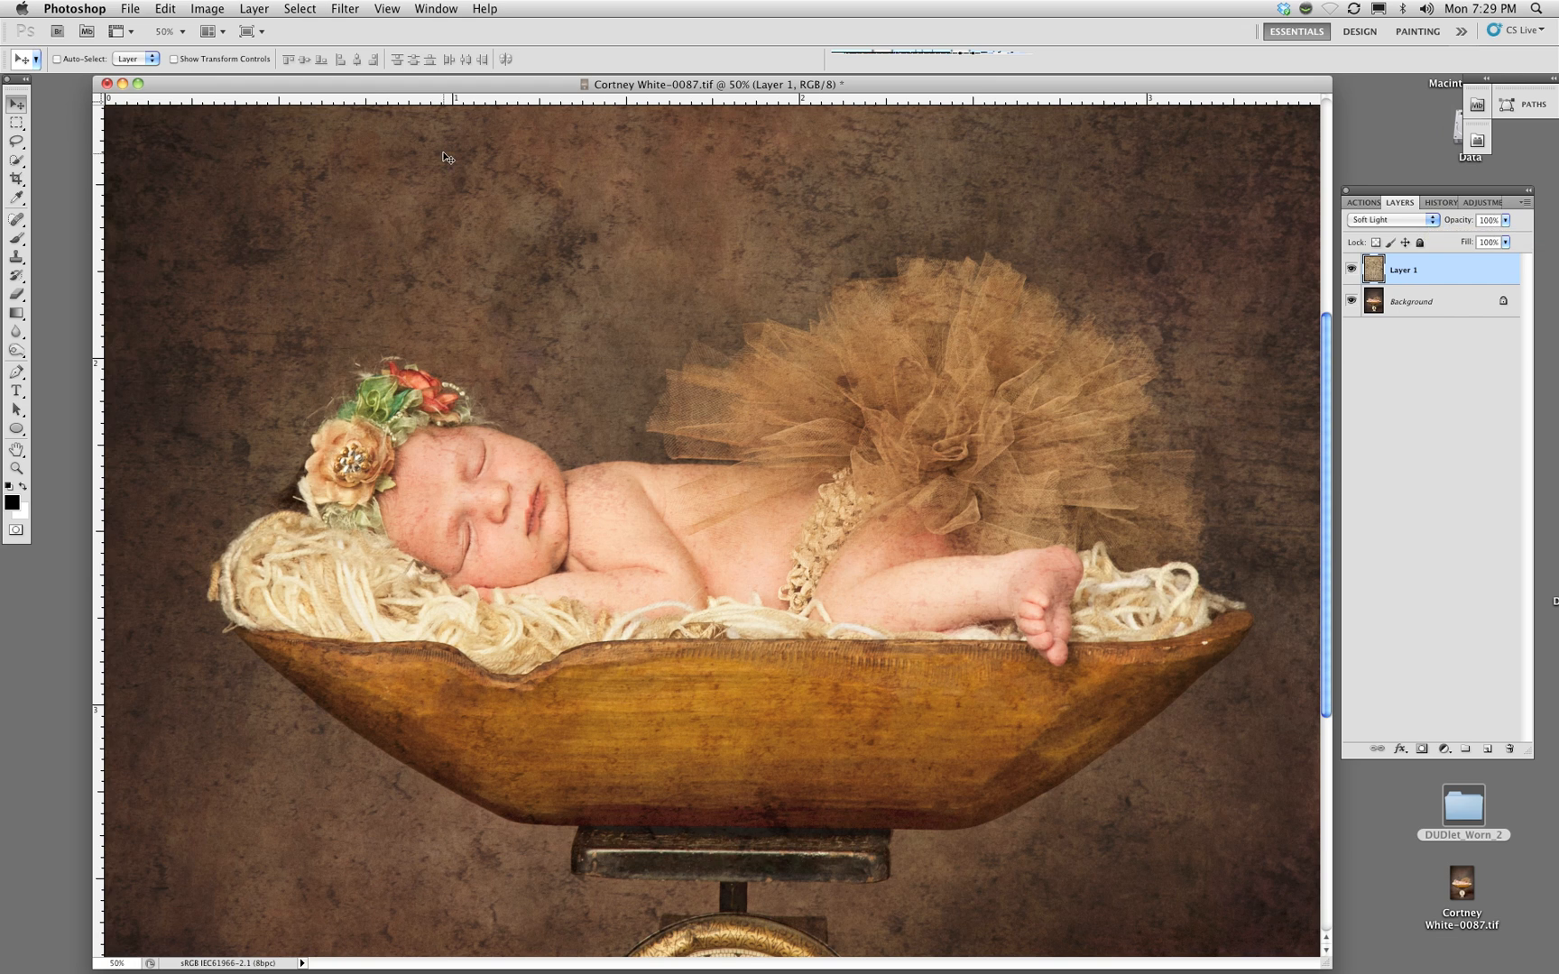
mouse_move(451, 175)
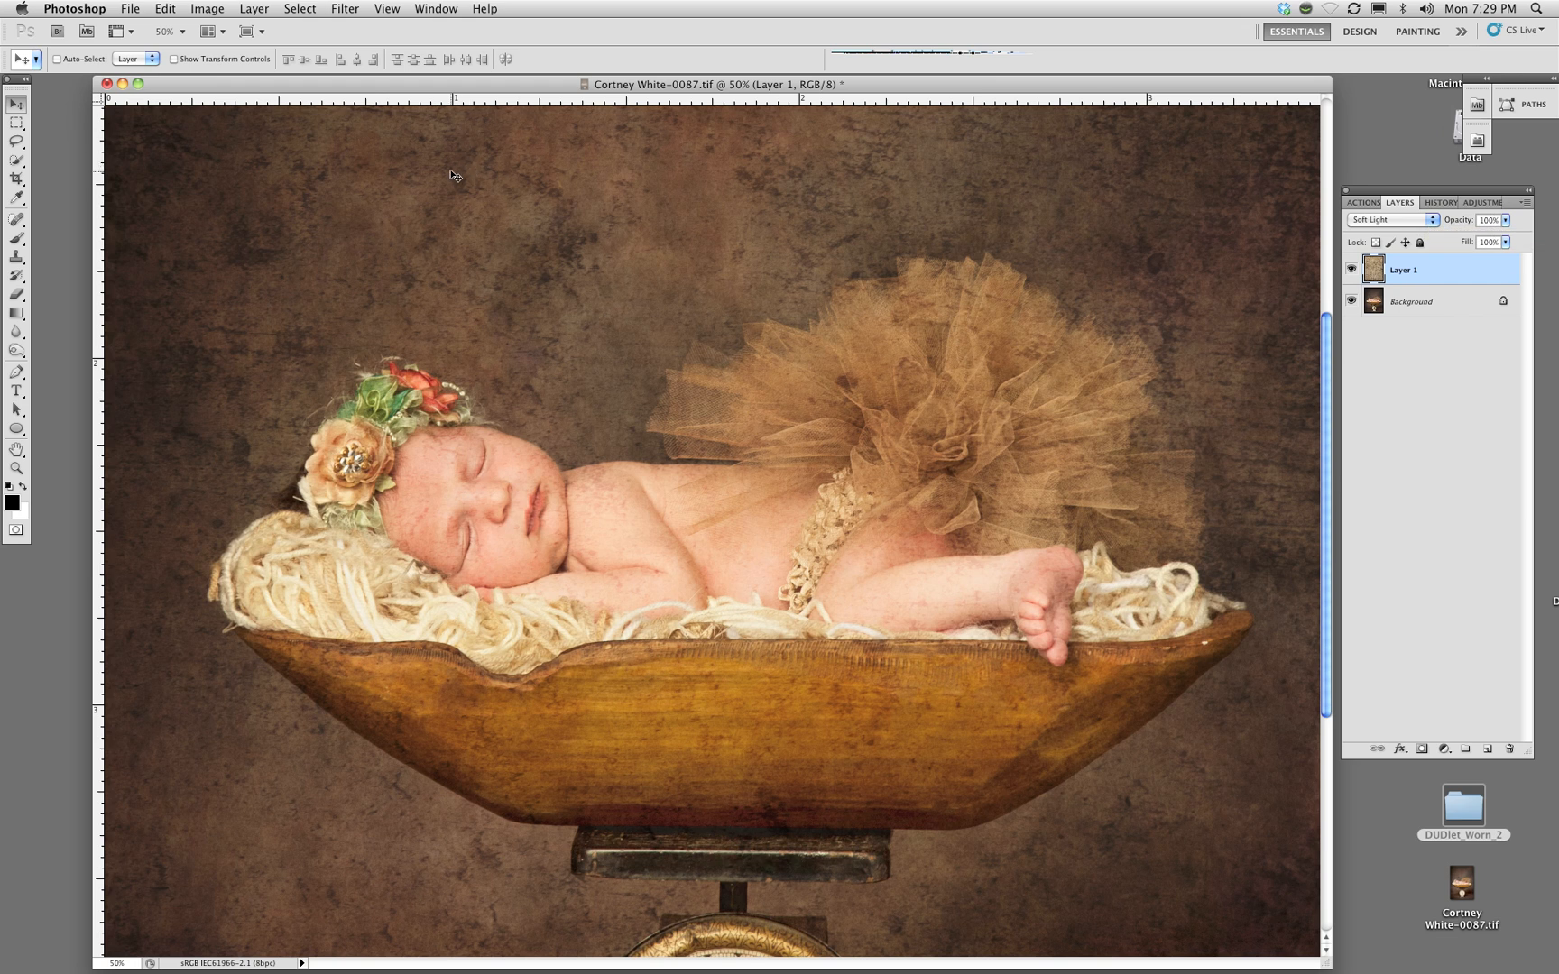
mouse_move(149, 179)
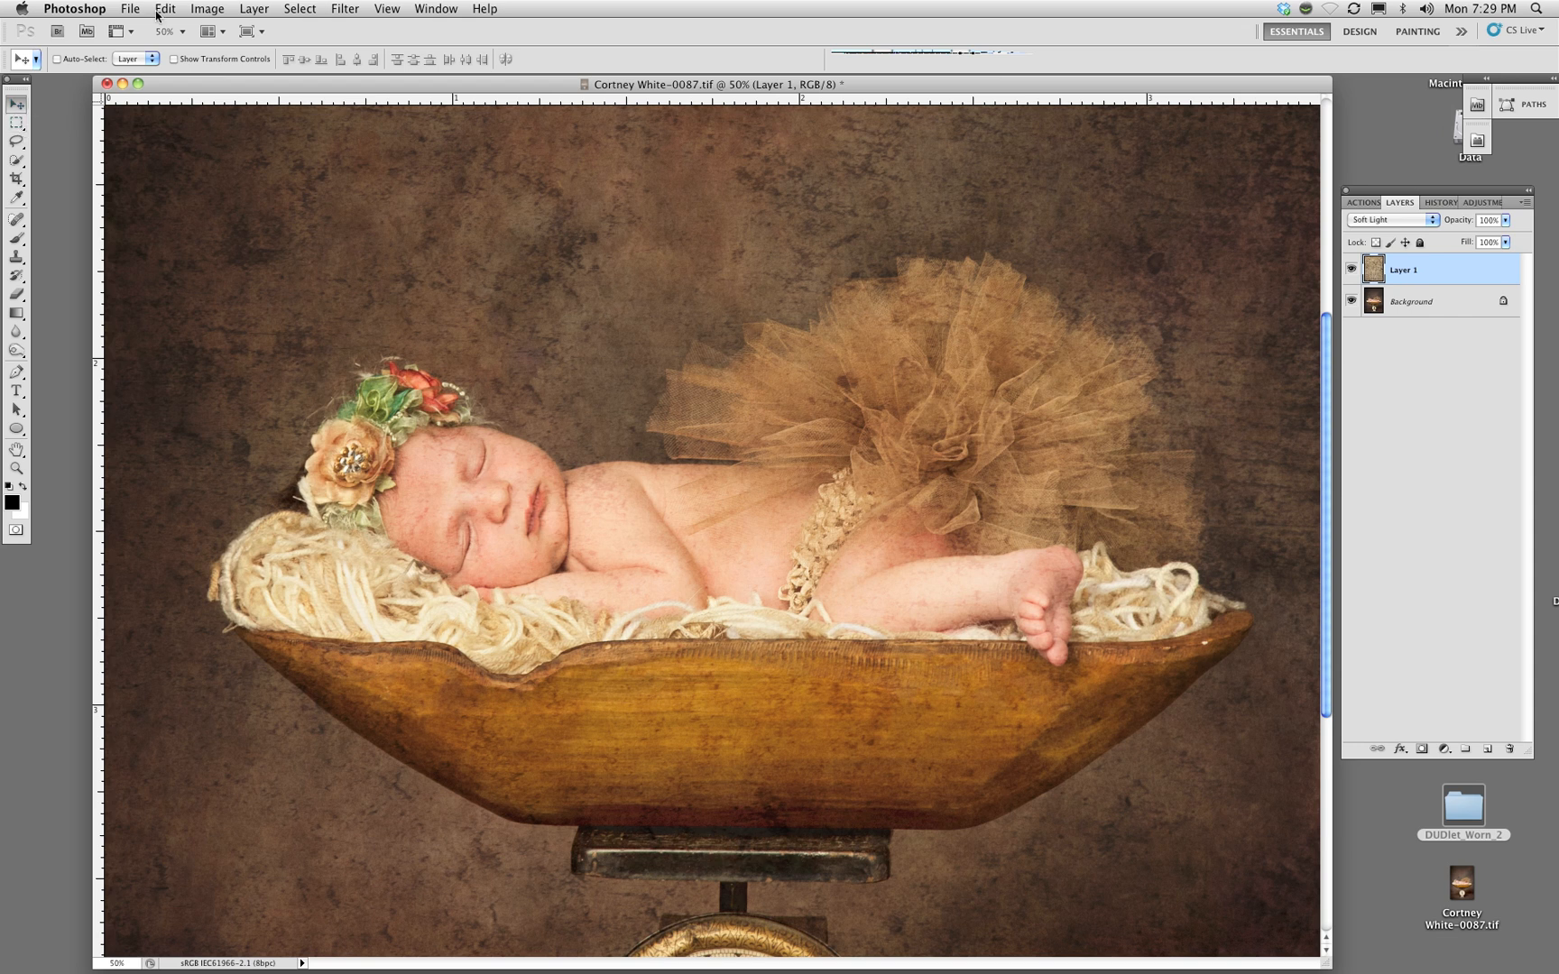
mouse_move(217, 18)
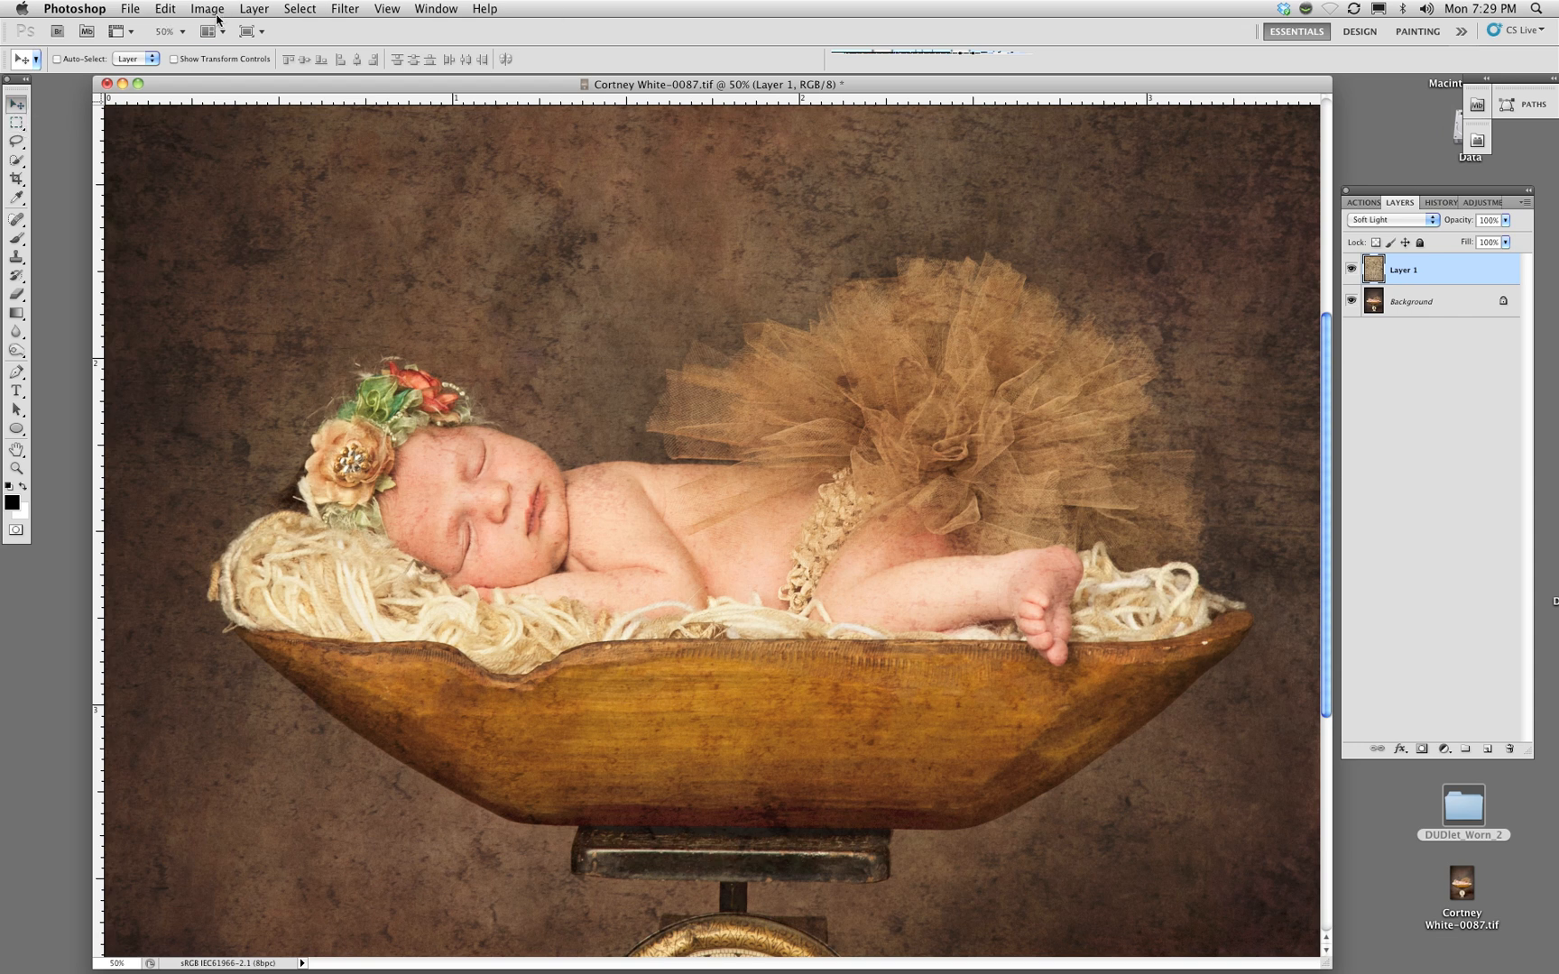
Desaturate the texture with Hue/Saturation at -100 and set its blending to Normal
left_click(207, 8)
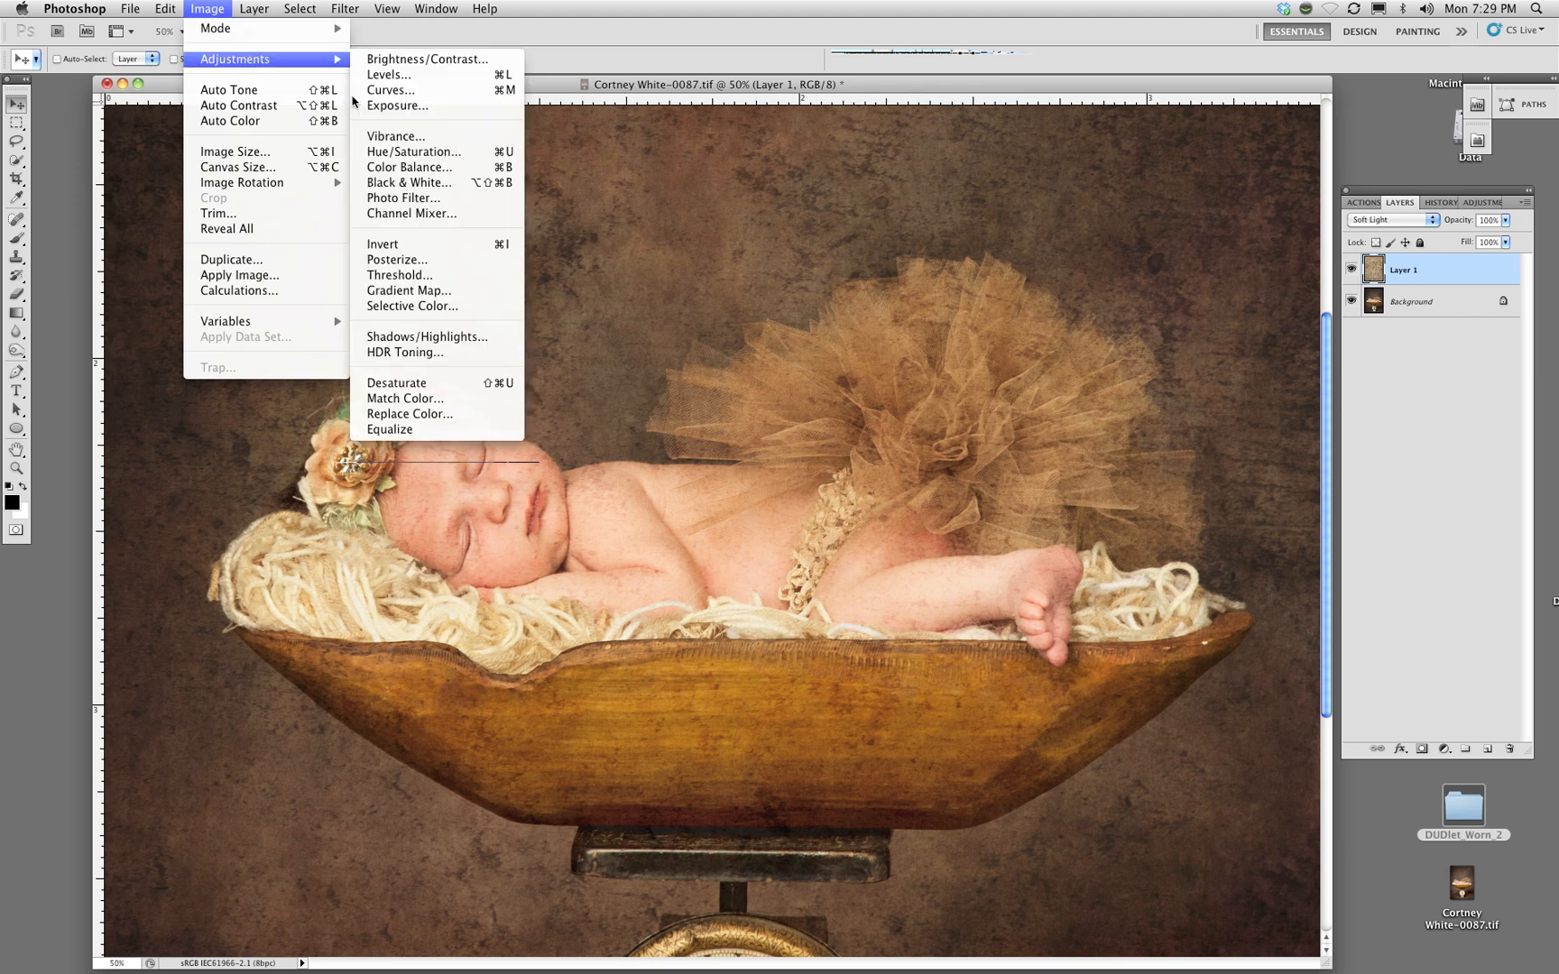
left_click(411, 152)
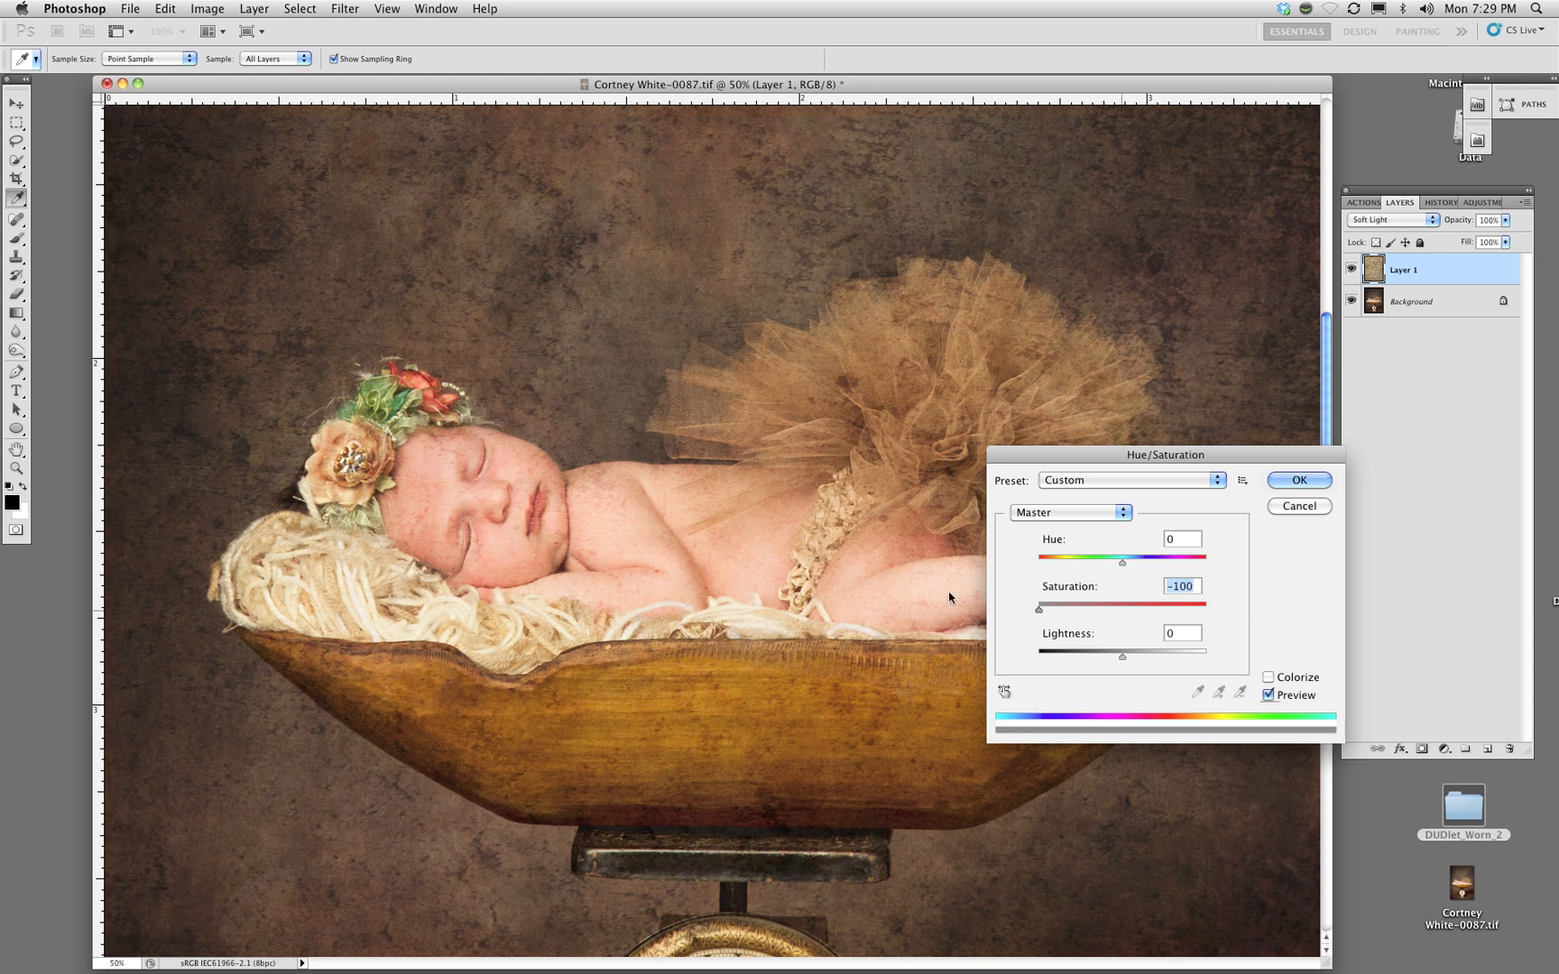
left_click(1391, 220)
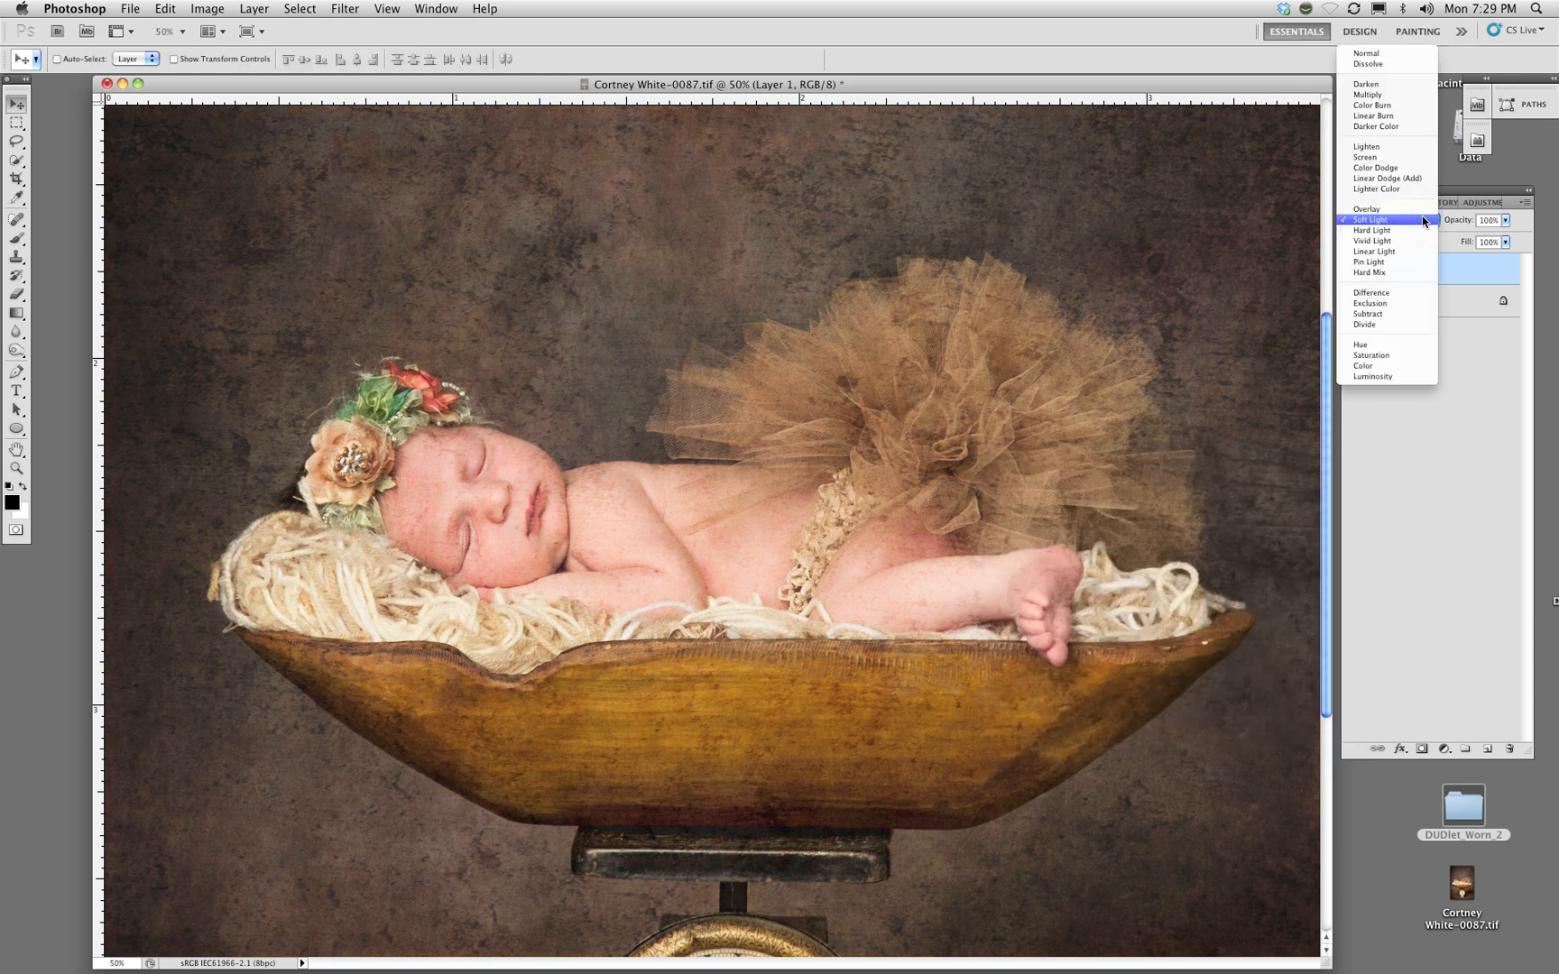
left_click(1366, 52)
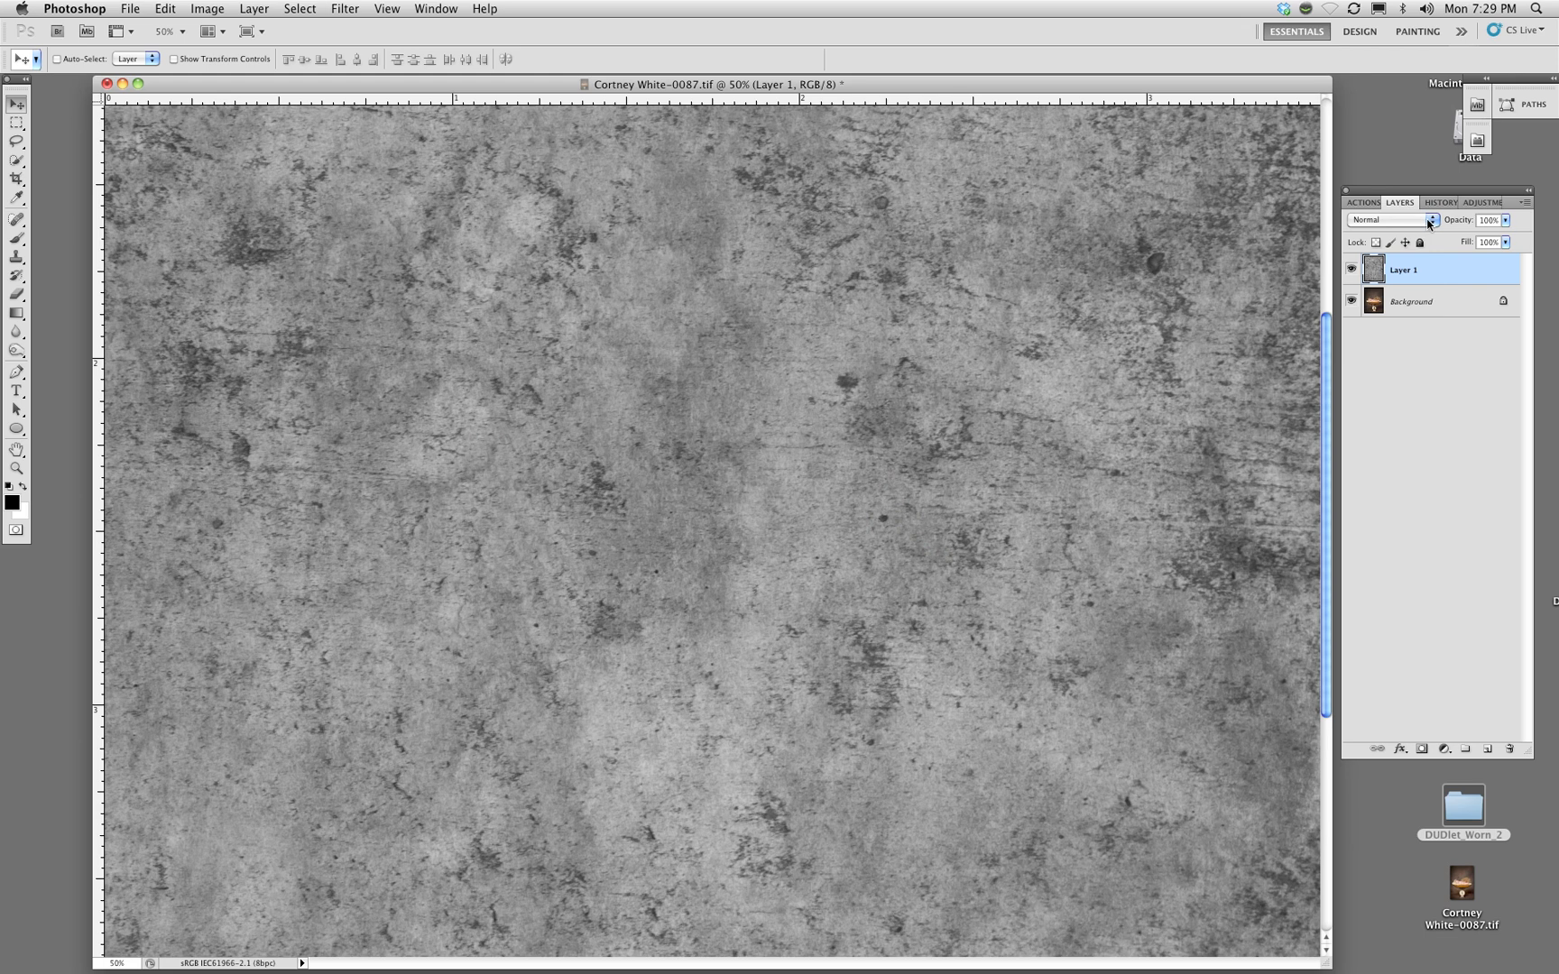
Revert to the earlier Blending Change history state, before the desaturation
left_click(1440, 203)
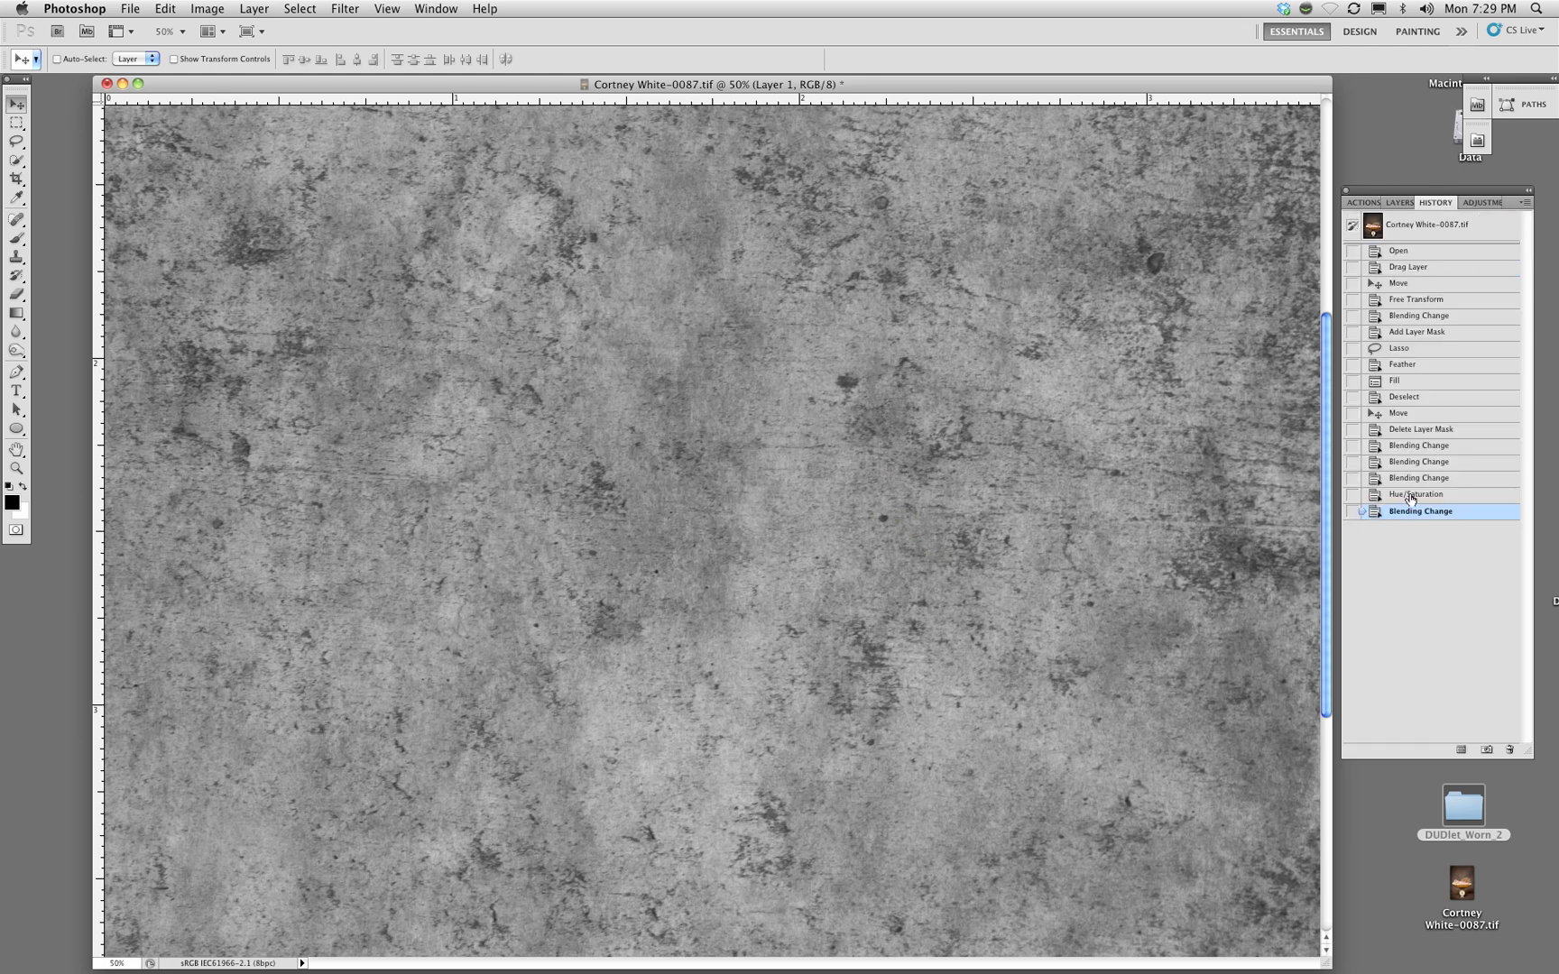
left_click(1419, 478)
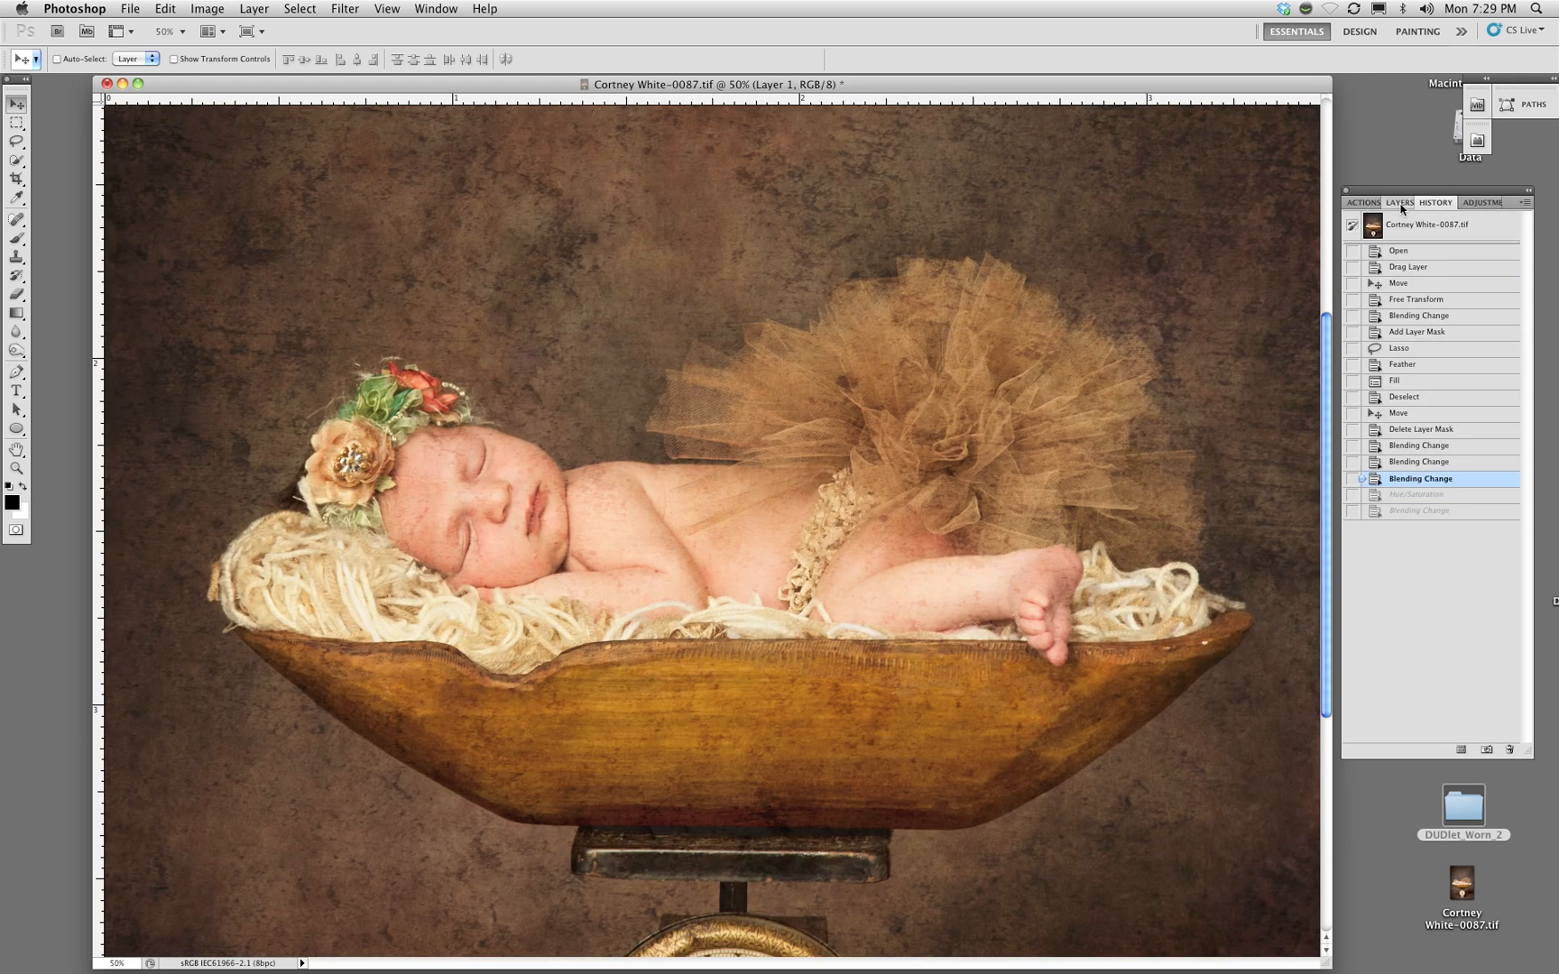
left_click(1400, 203)
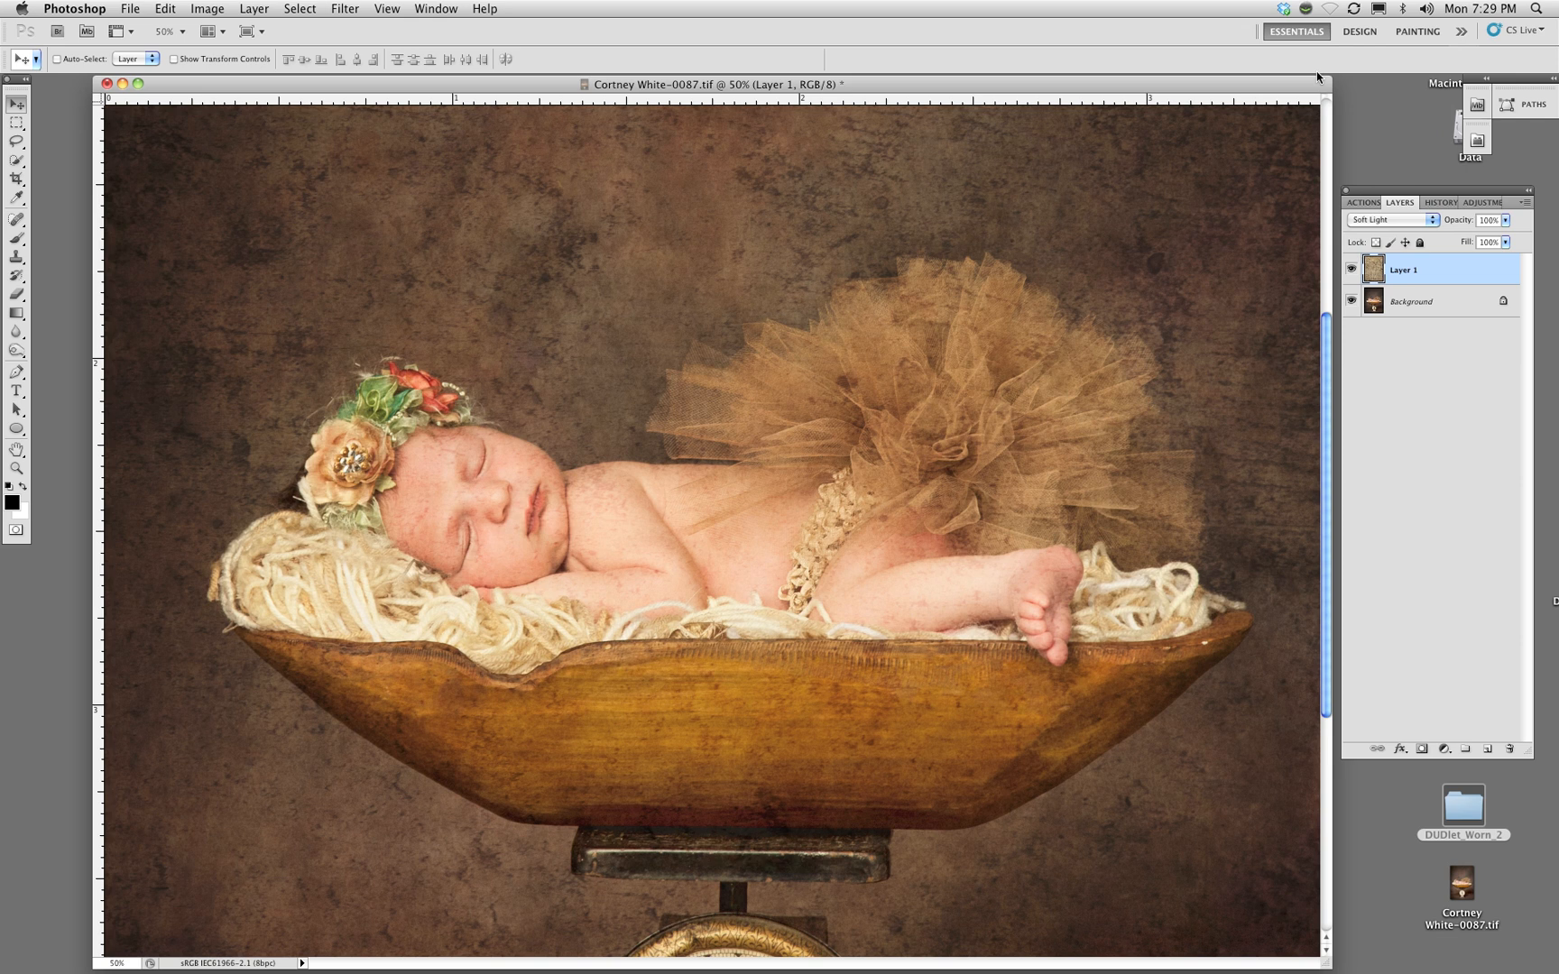
mouse_move(867, 335)
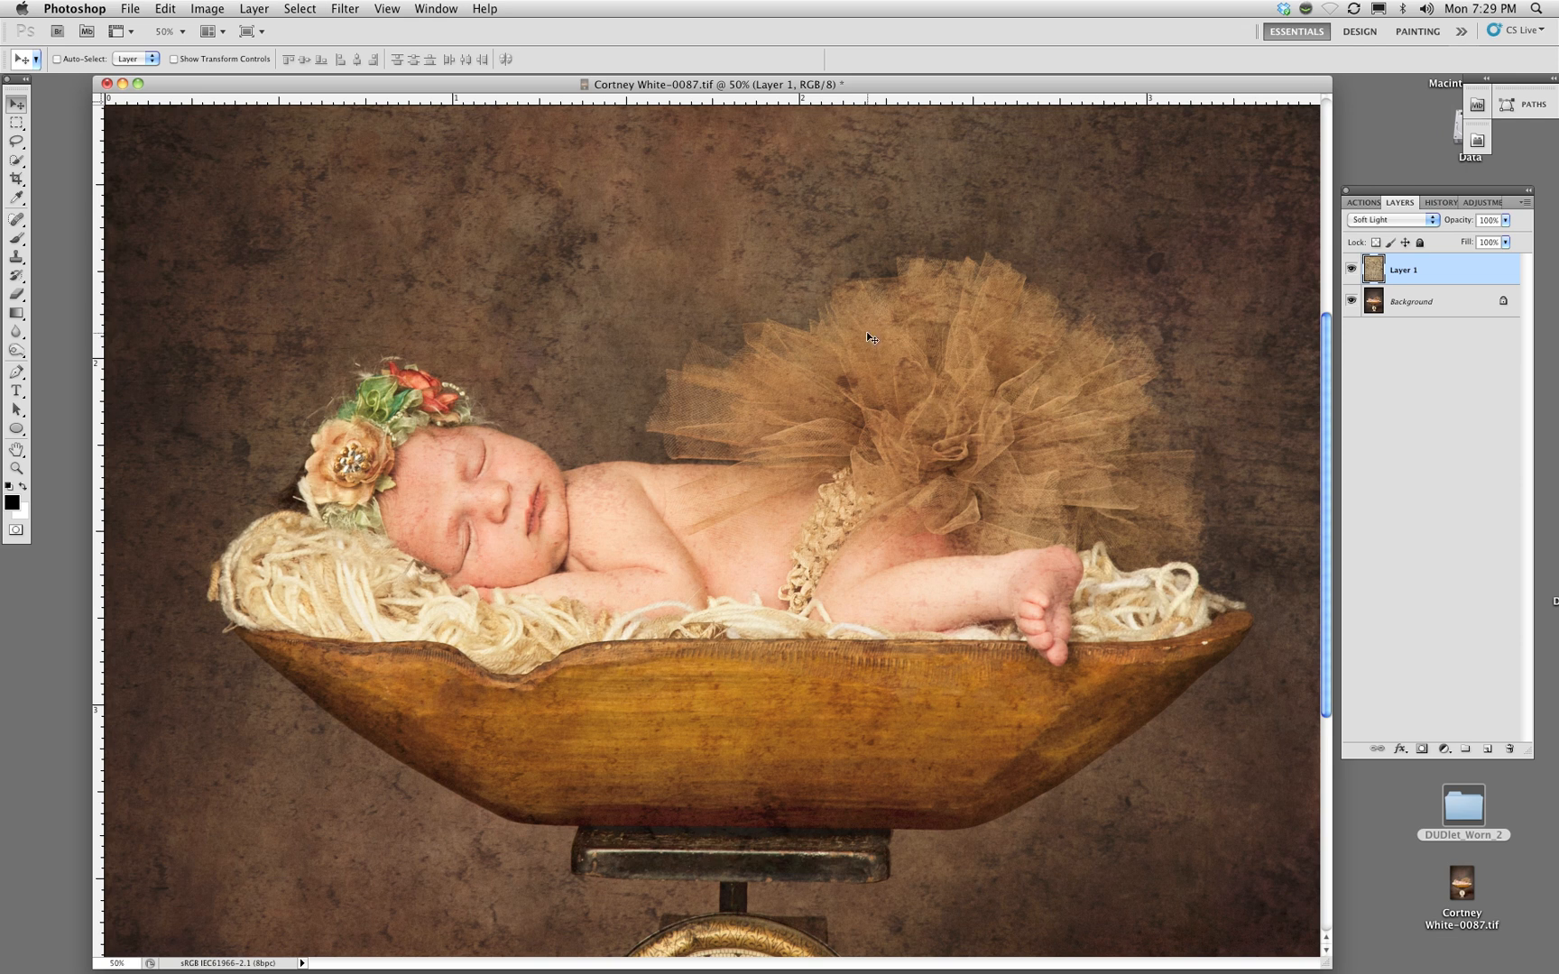
Lasso around the baby and tutu and feather the selection by 112 pixels
left_click(17, 140)
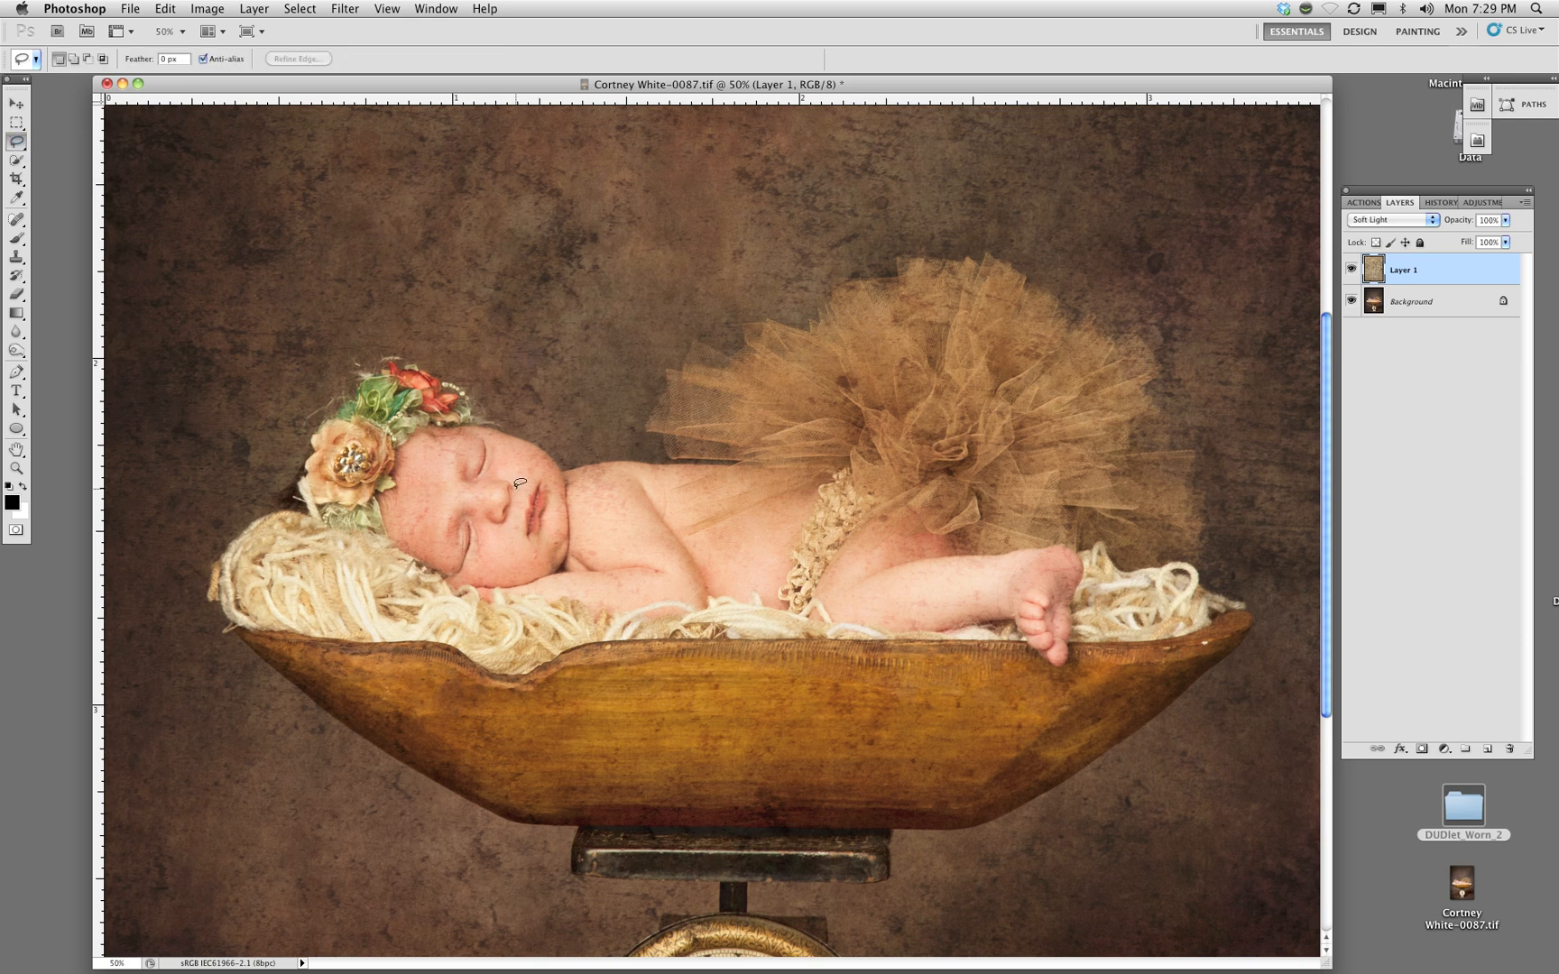
mouse_move(646, 456)
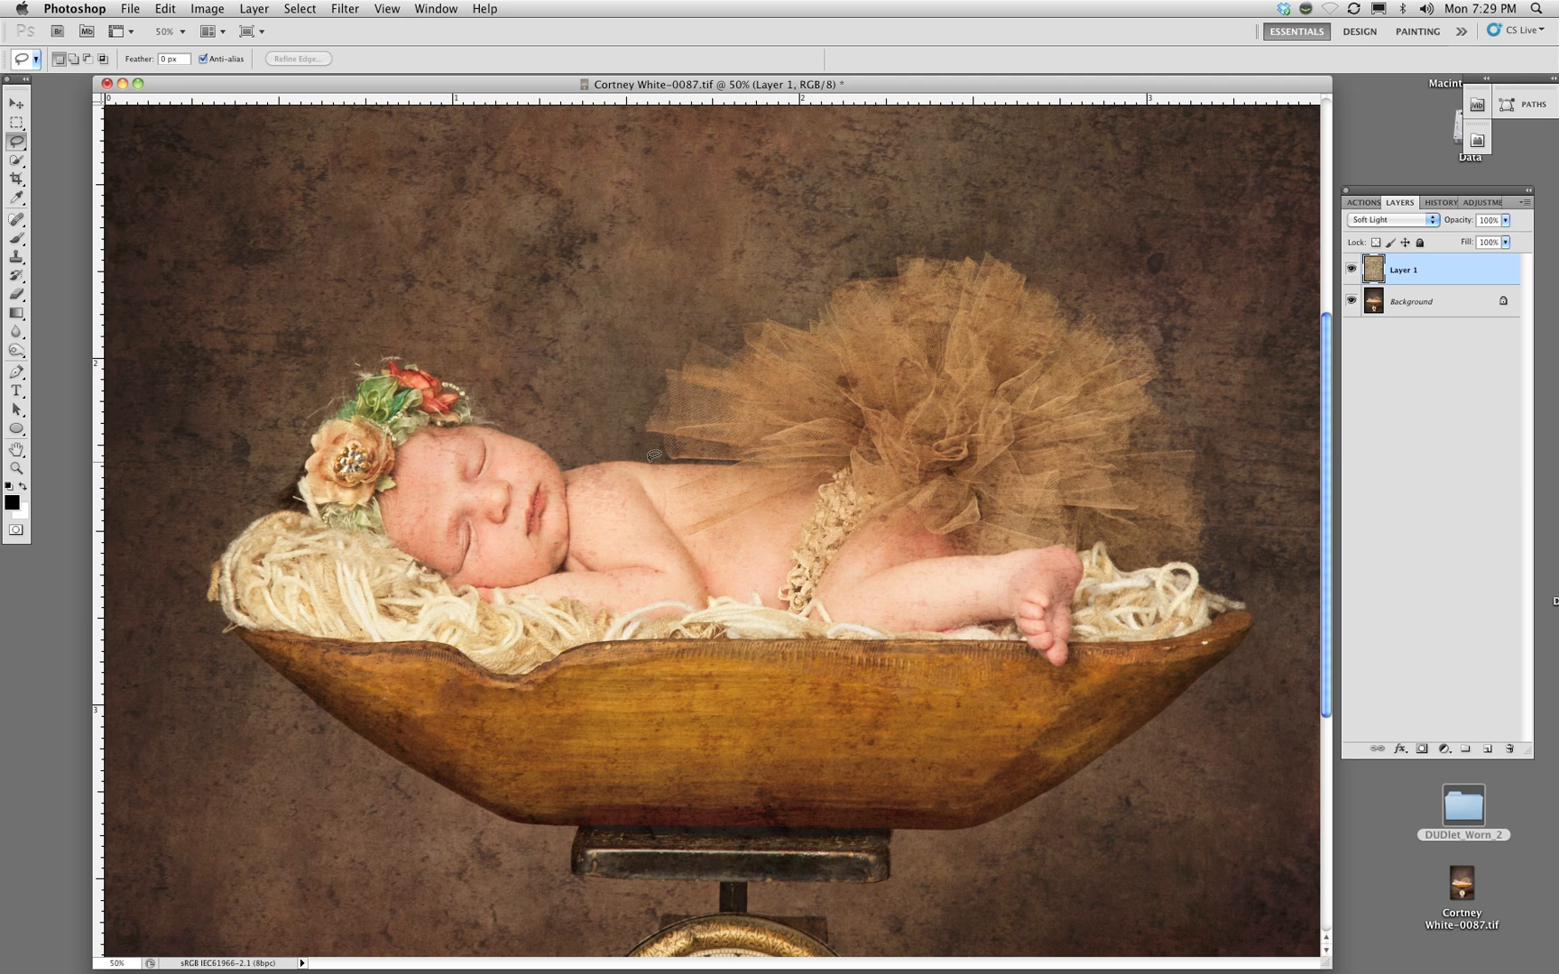
mouse_move(442, 373)
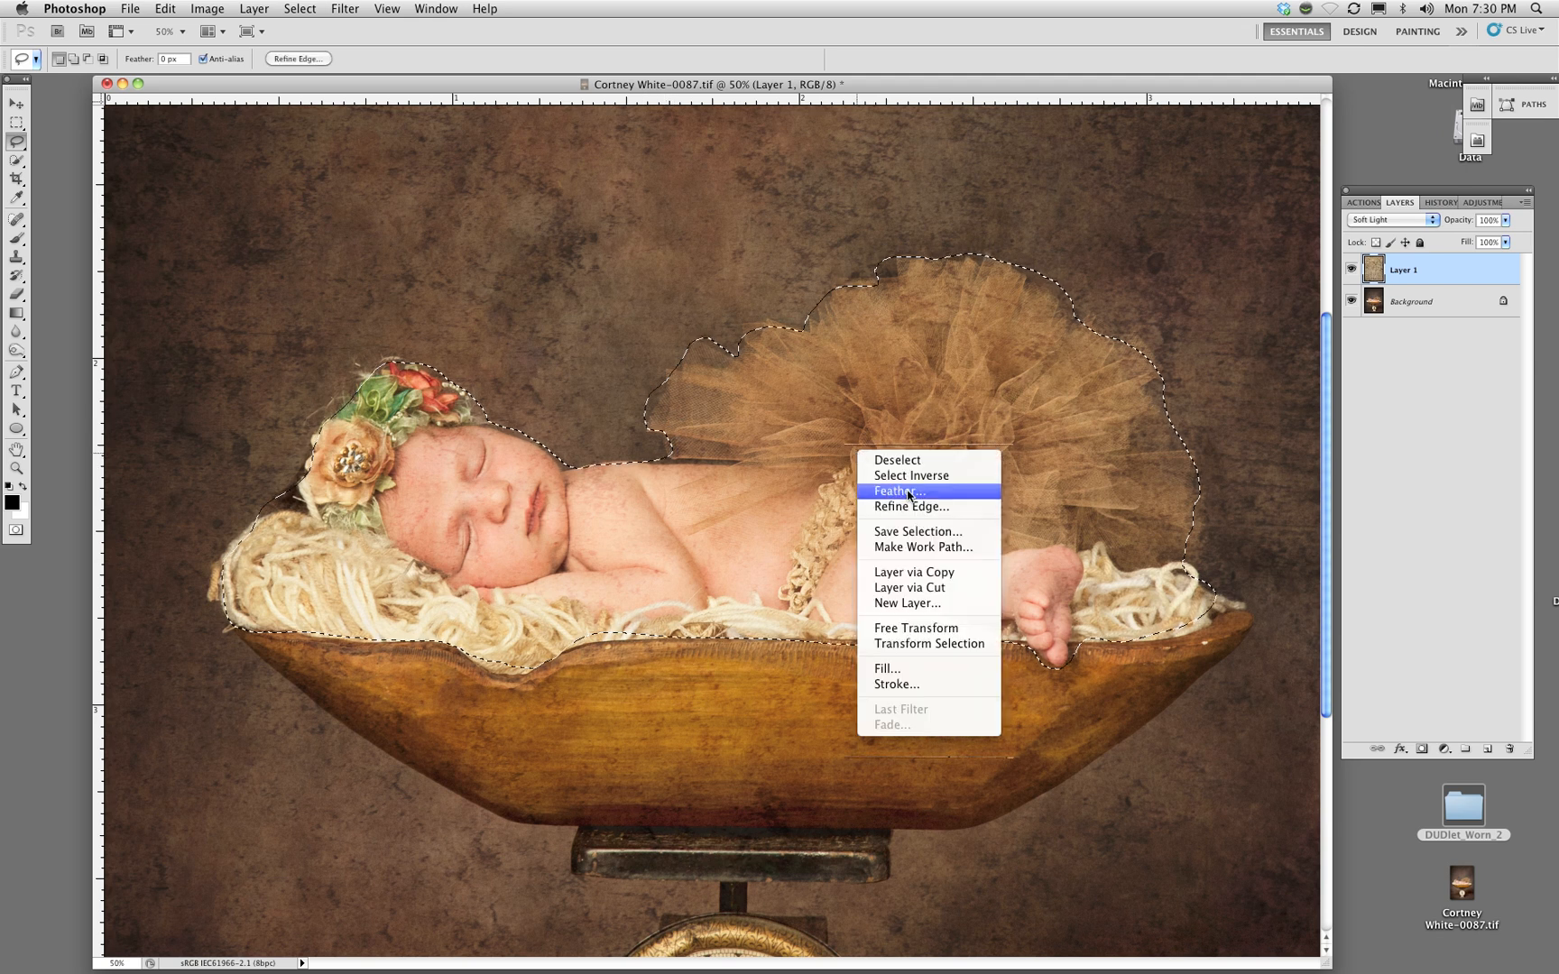
left_click(900, 491)
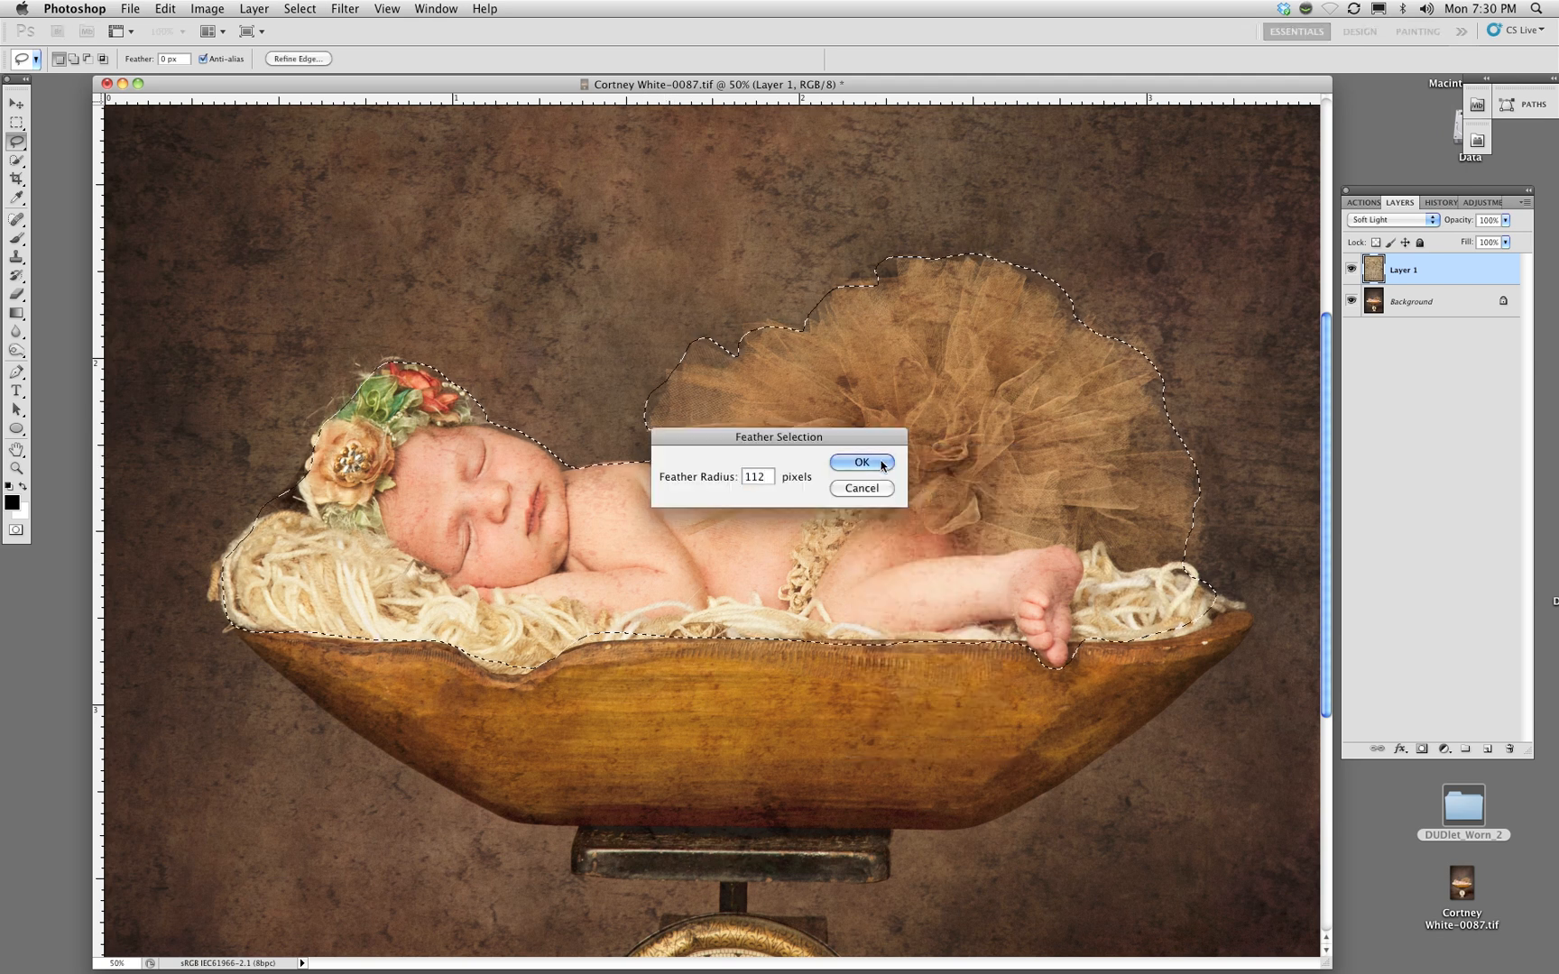
left_click(859, 462)
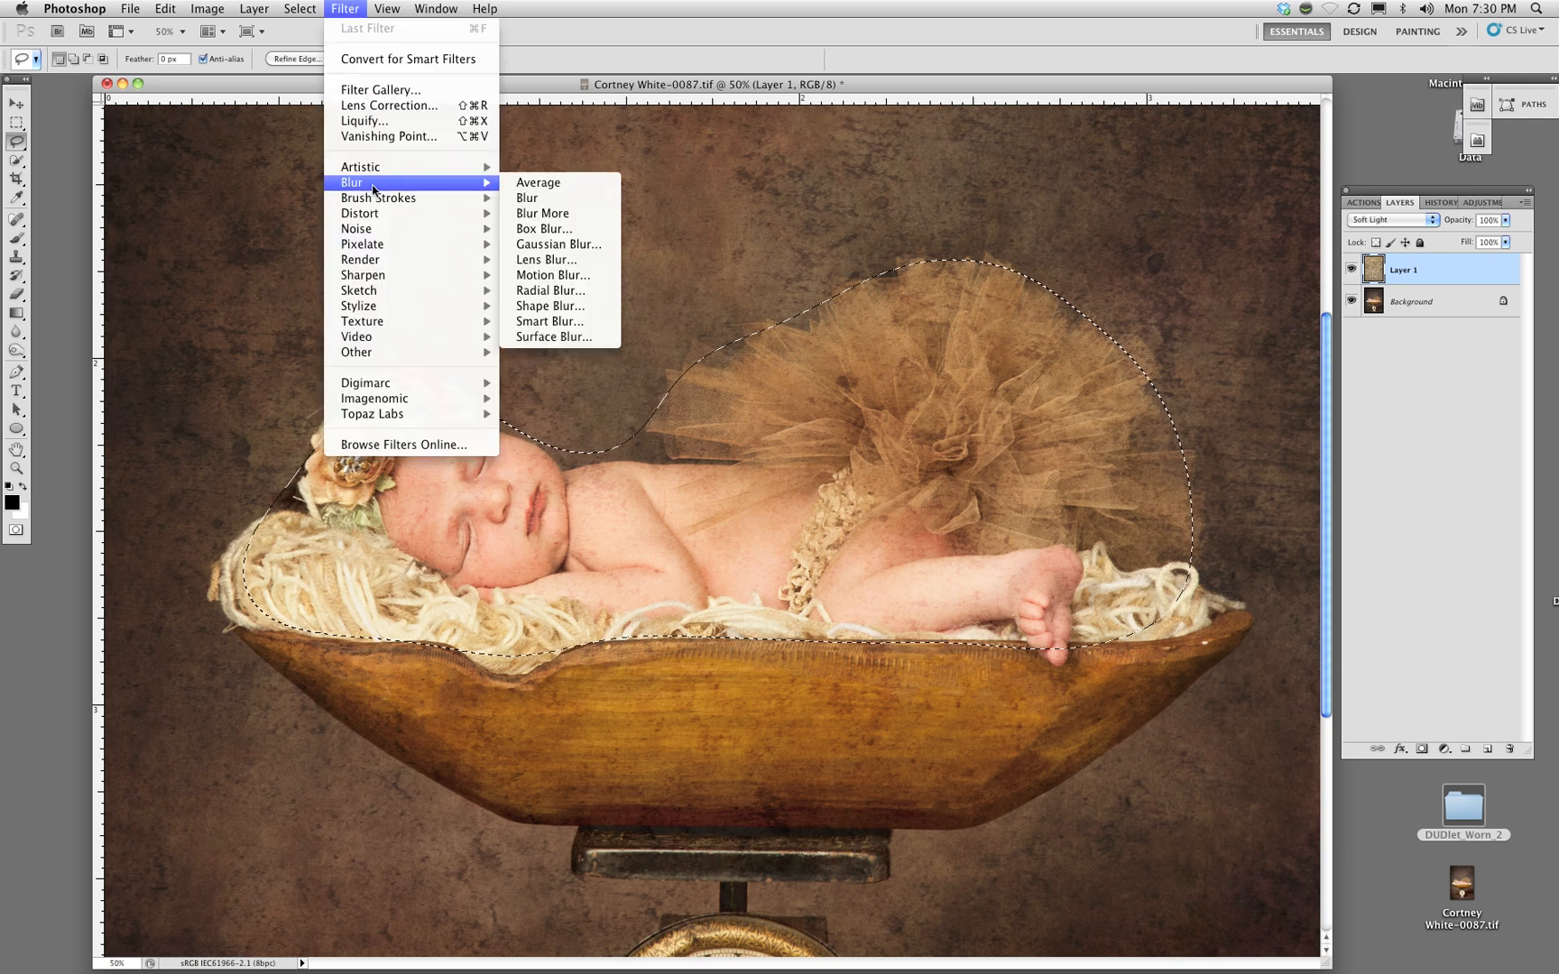
Apply an 82.2-pixel Gaussian Blur to the selected texture, toggling Preview to compare
left_click(558, 244)
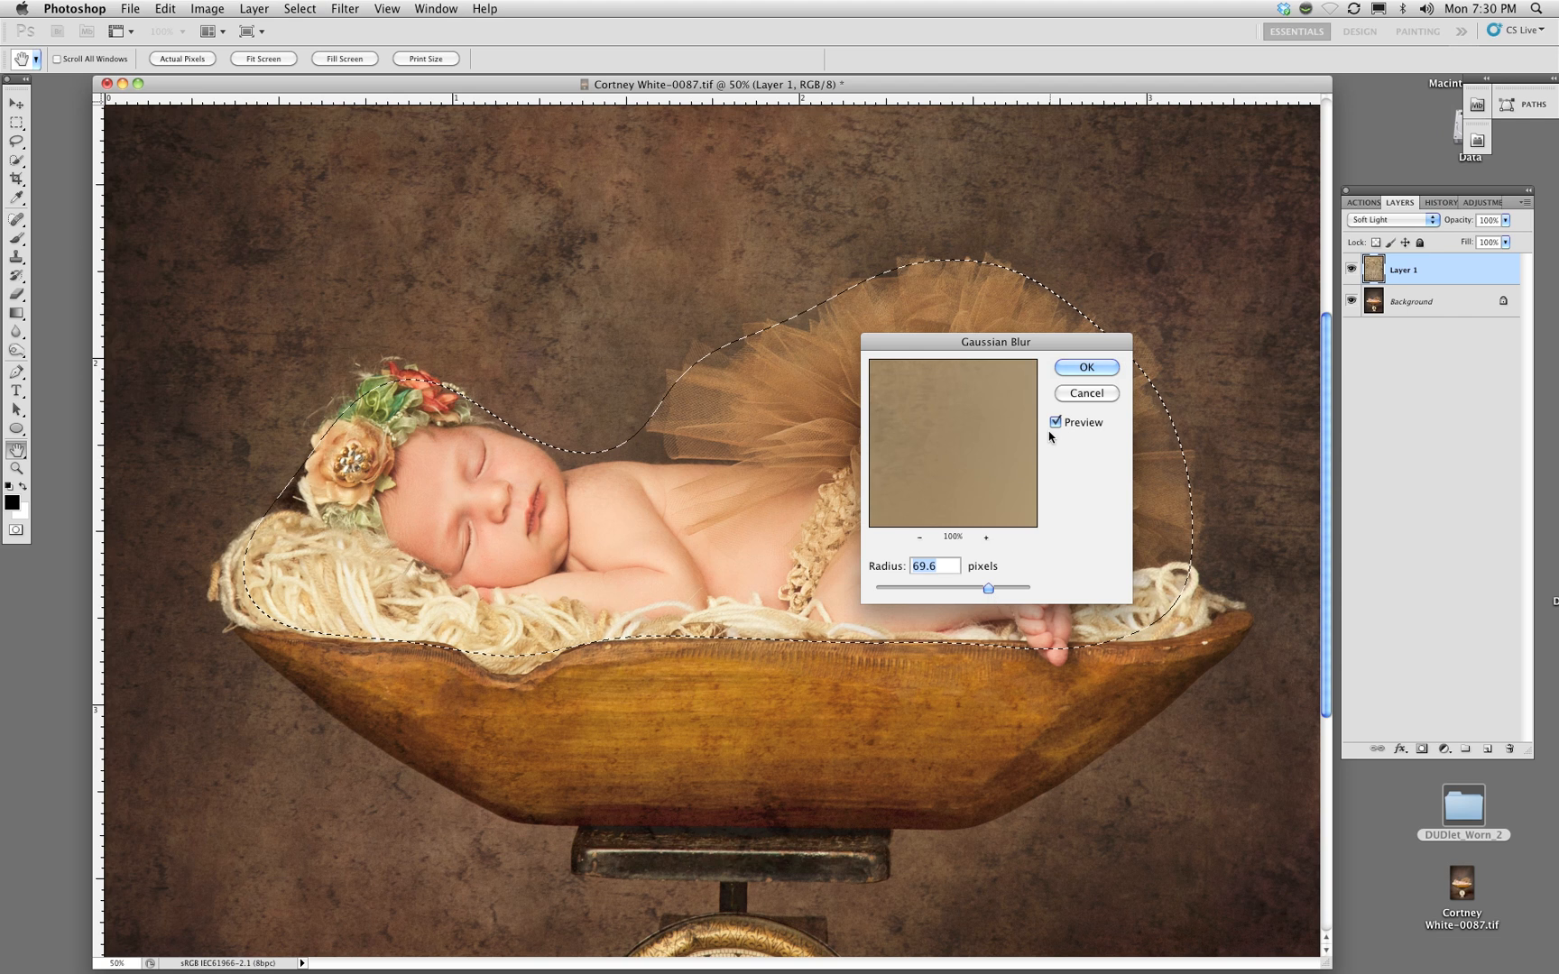
left_click(1056, 422)
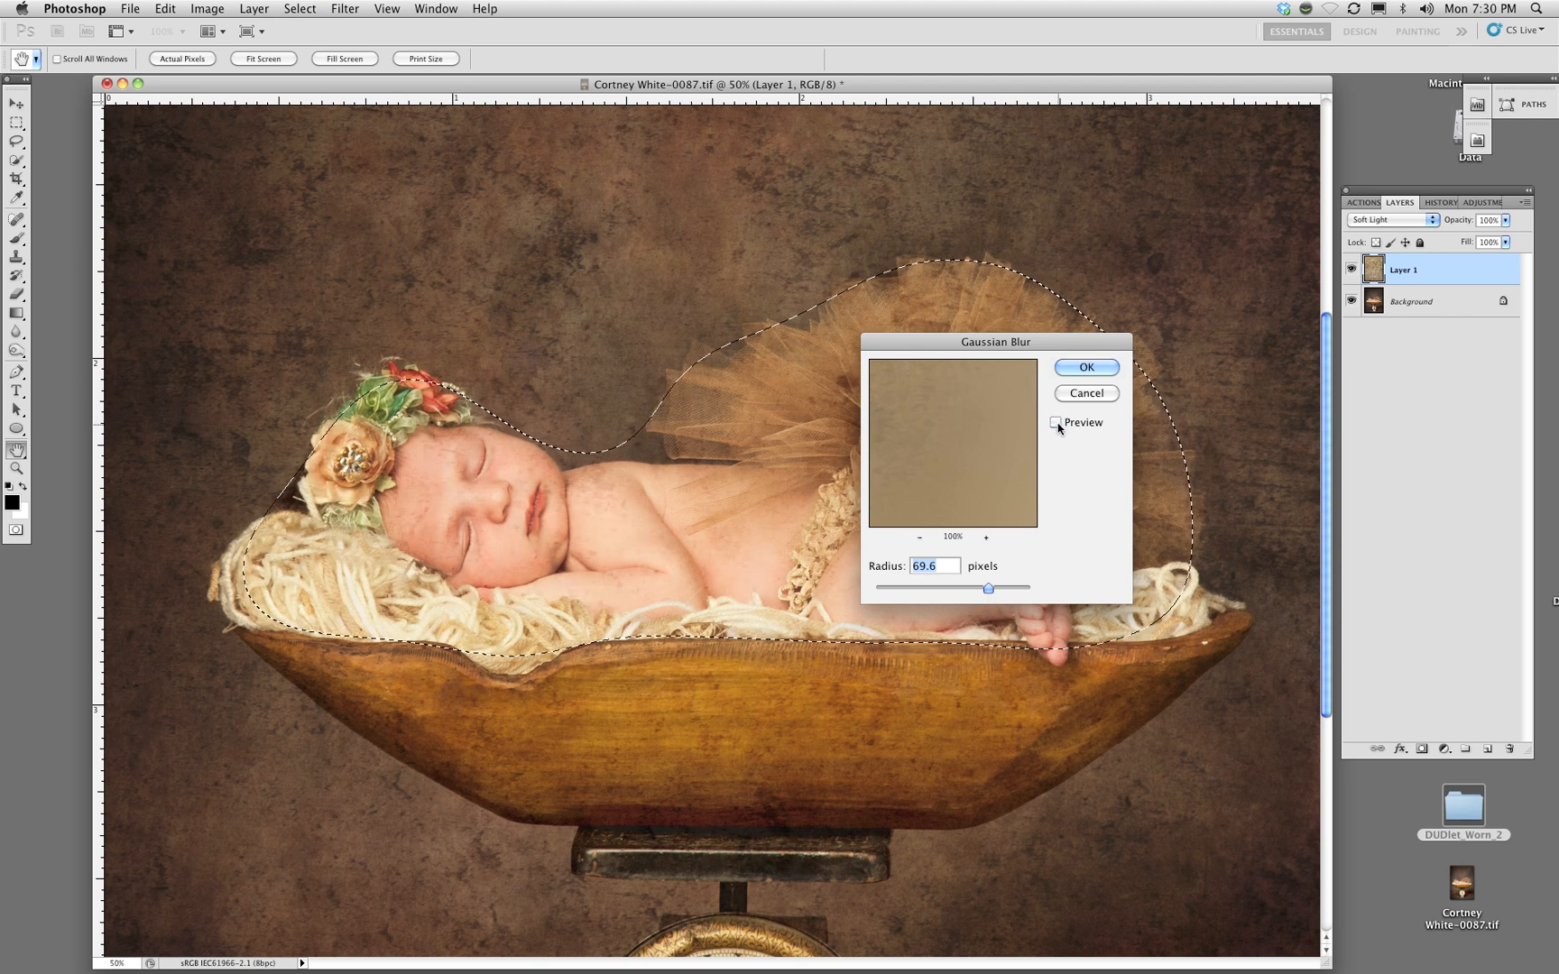
left_click(1056, 421)
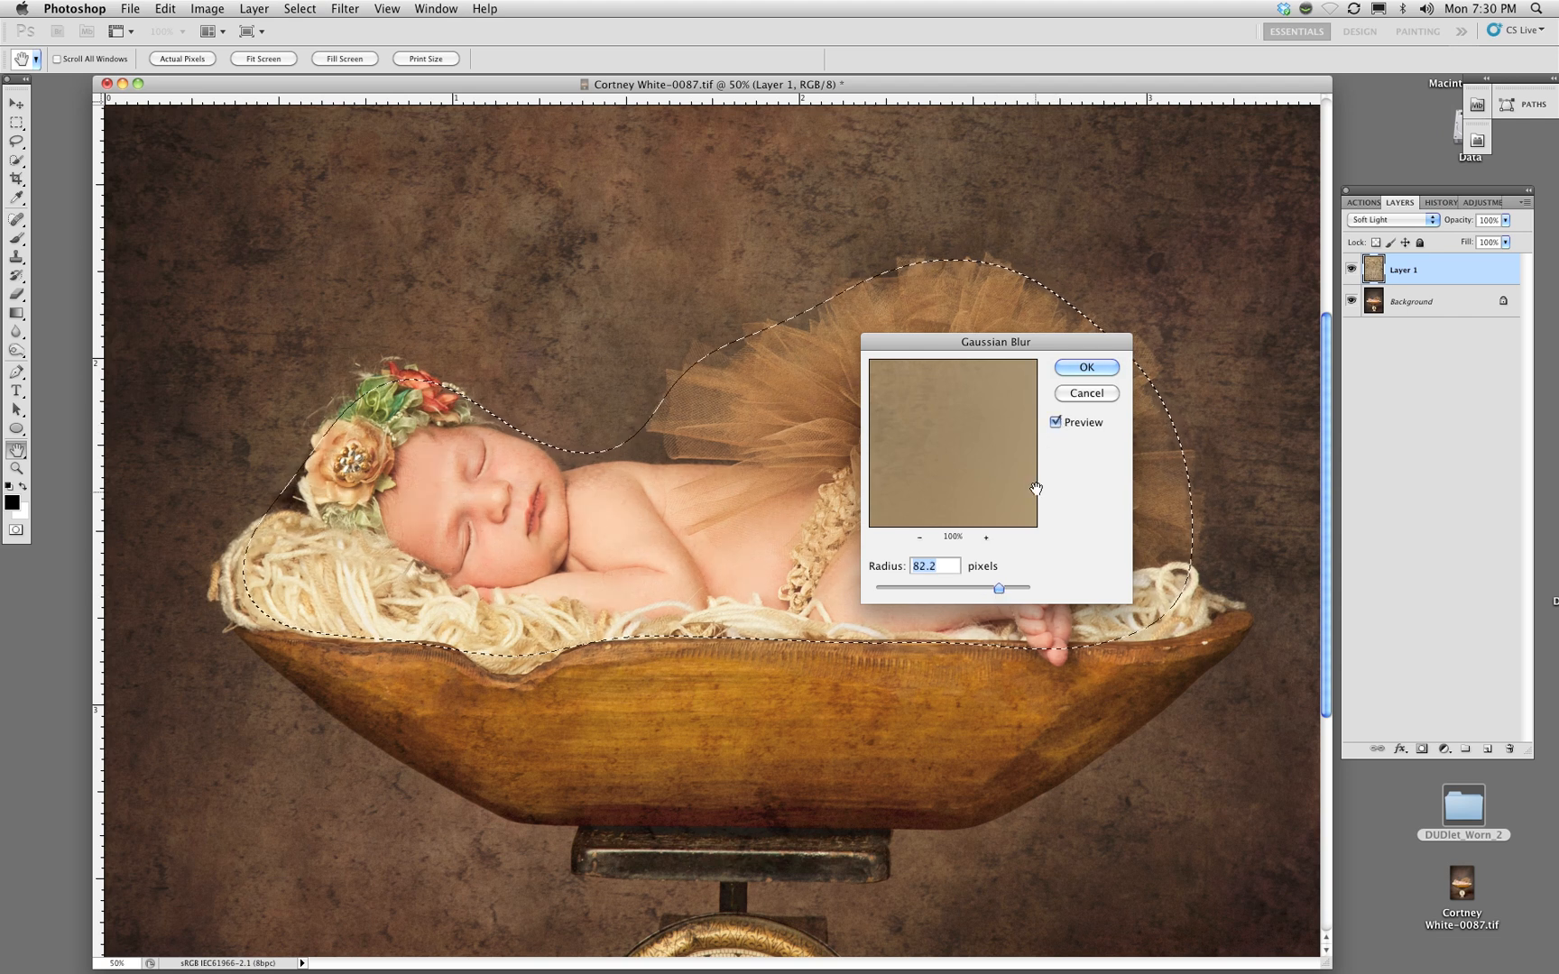
left_click(1084, 367)
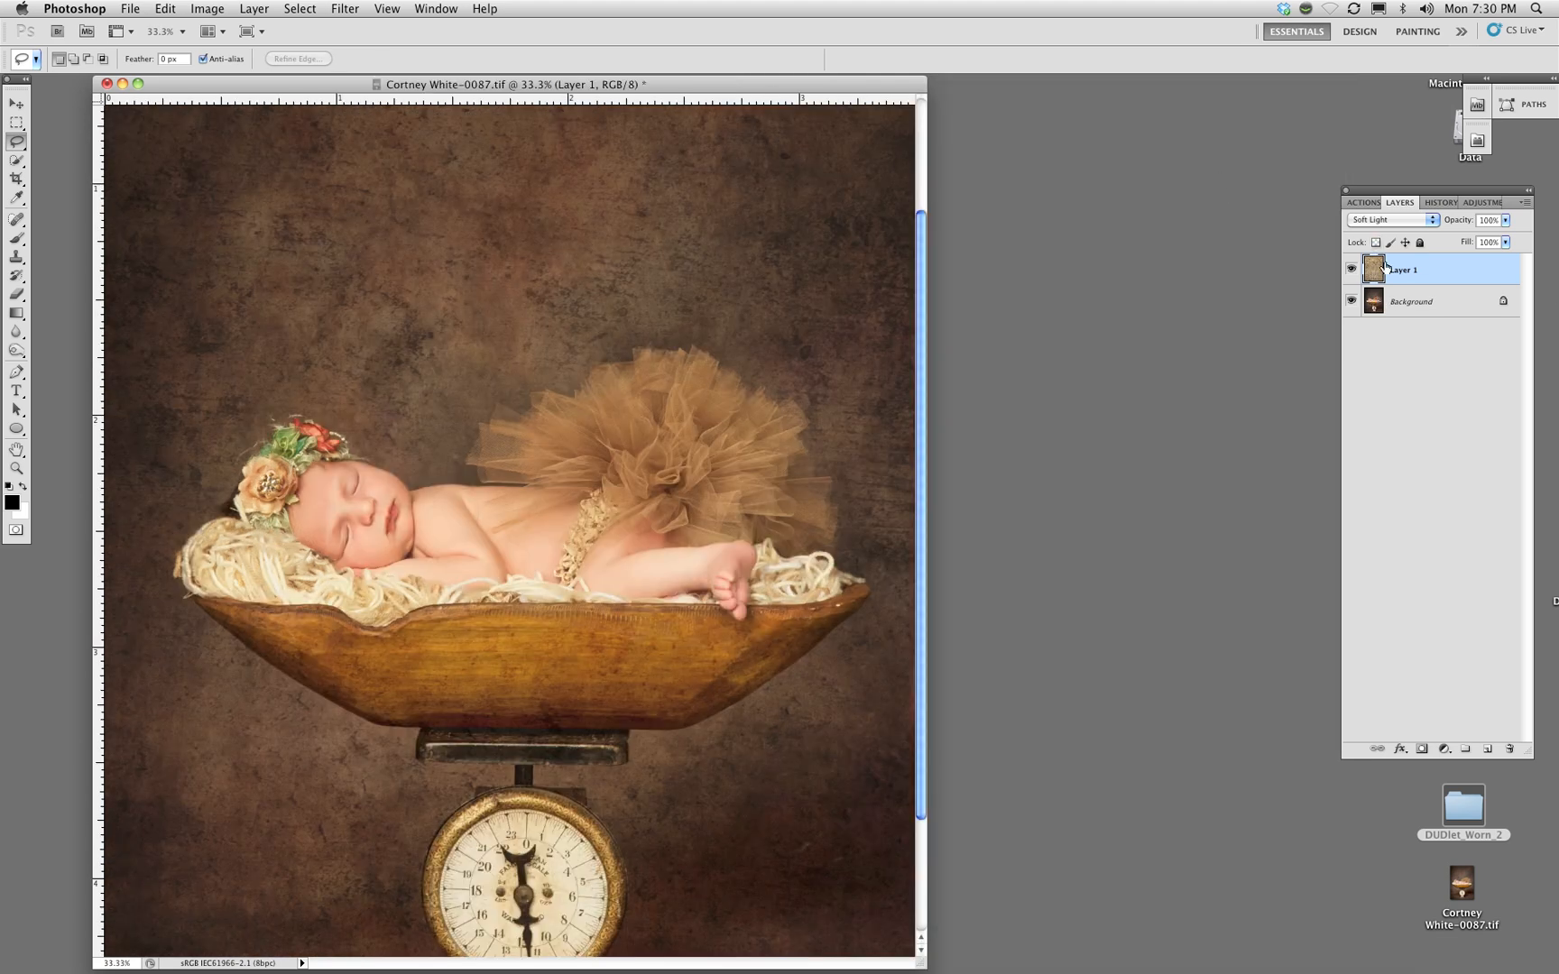
left_click(1390, 220)
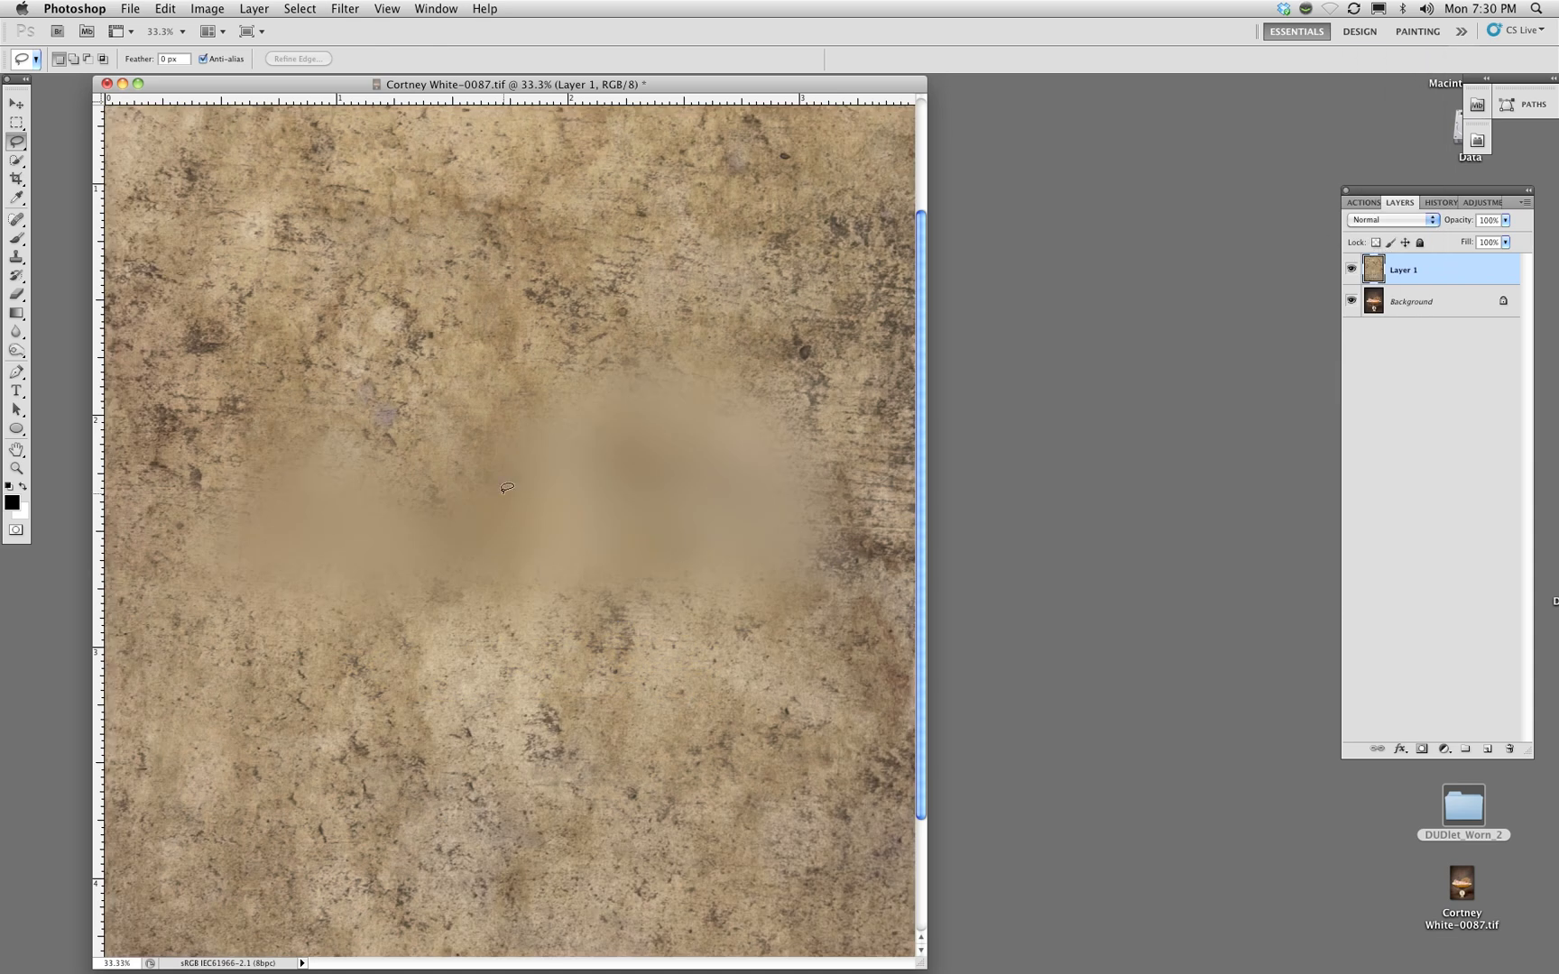
mouse_move(1258, 234)
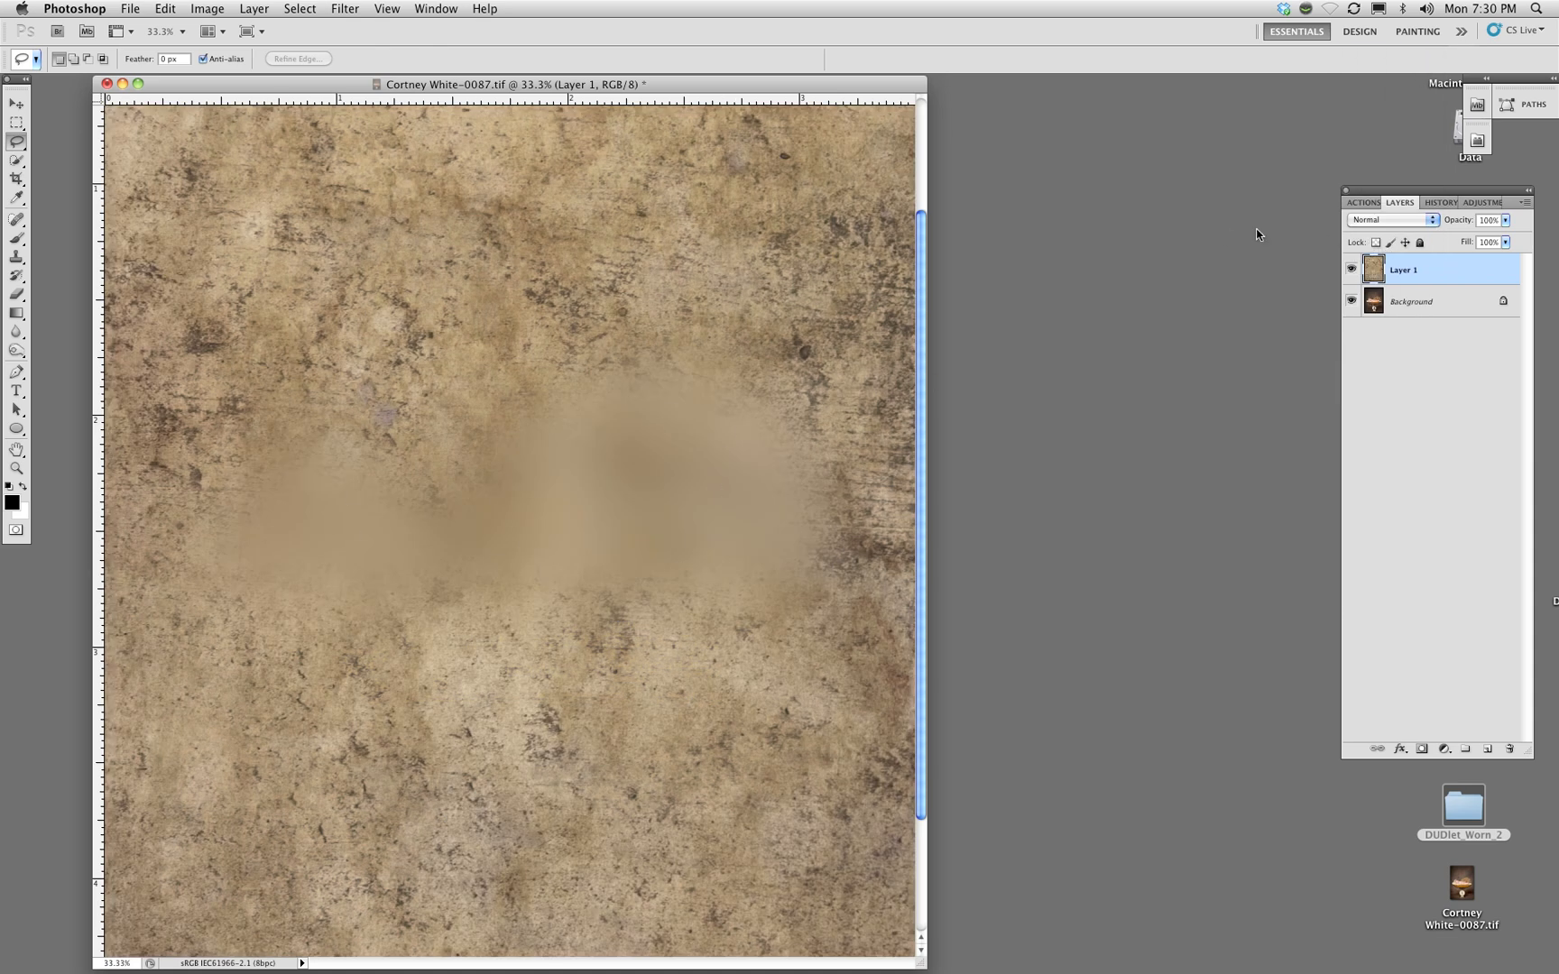
mouse_move(1230, 240)
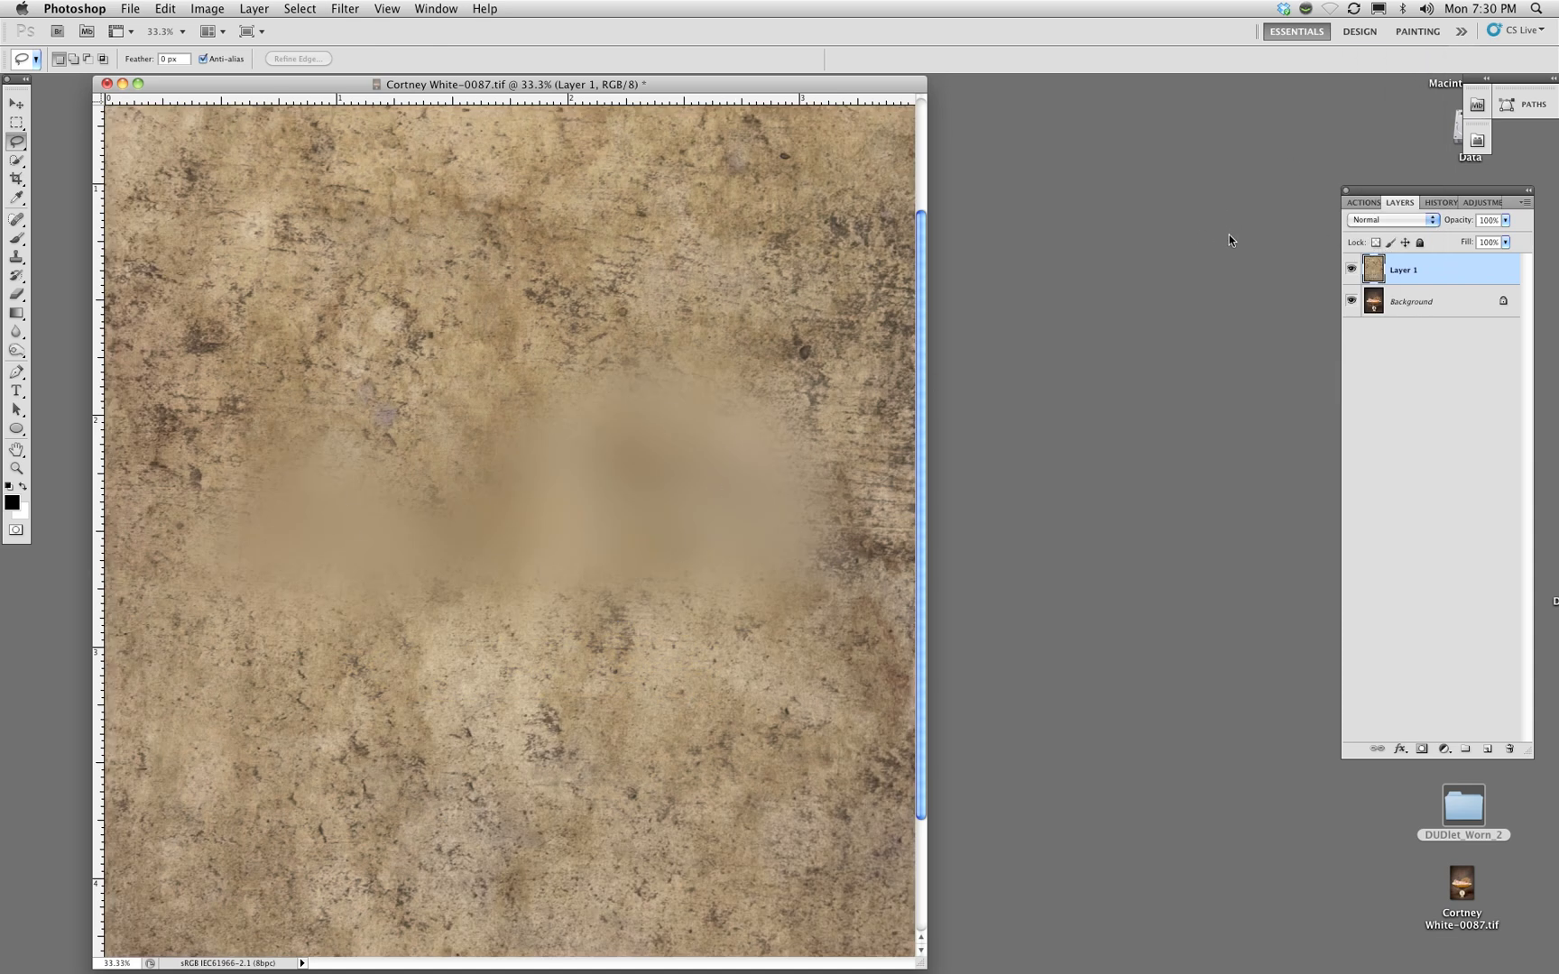
left_click(1351, 269)
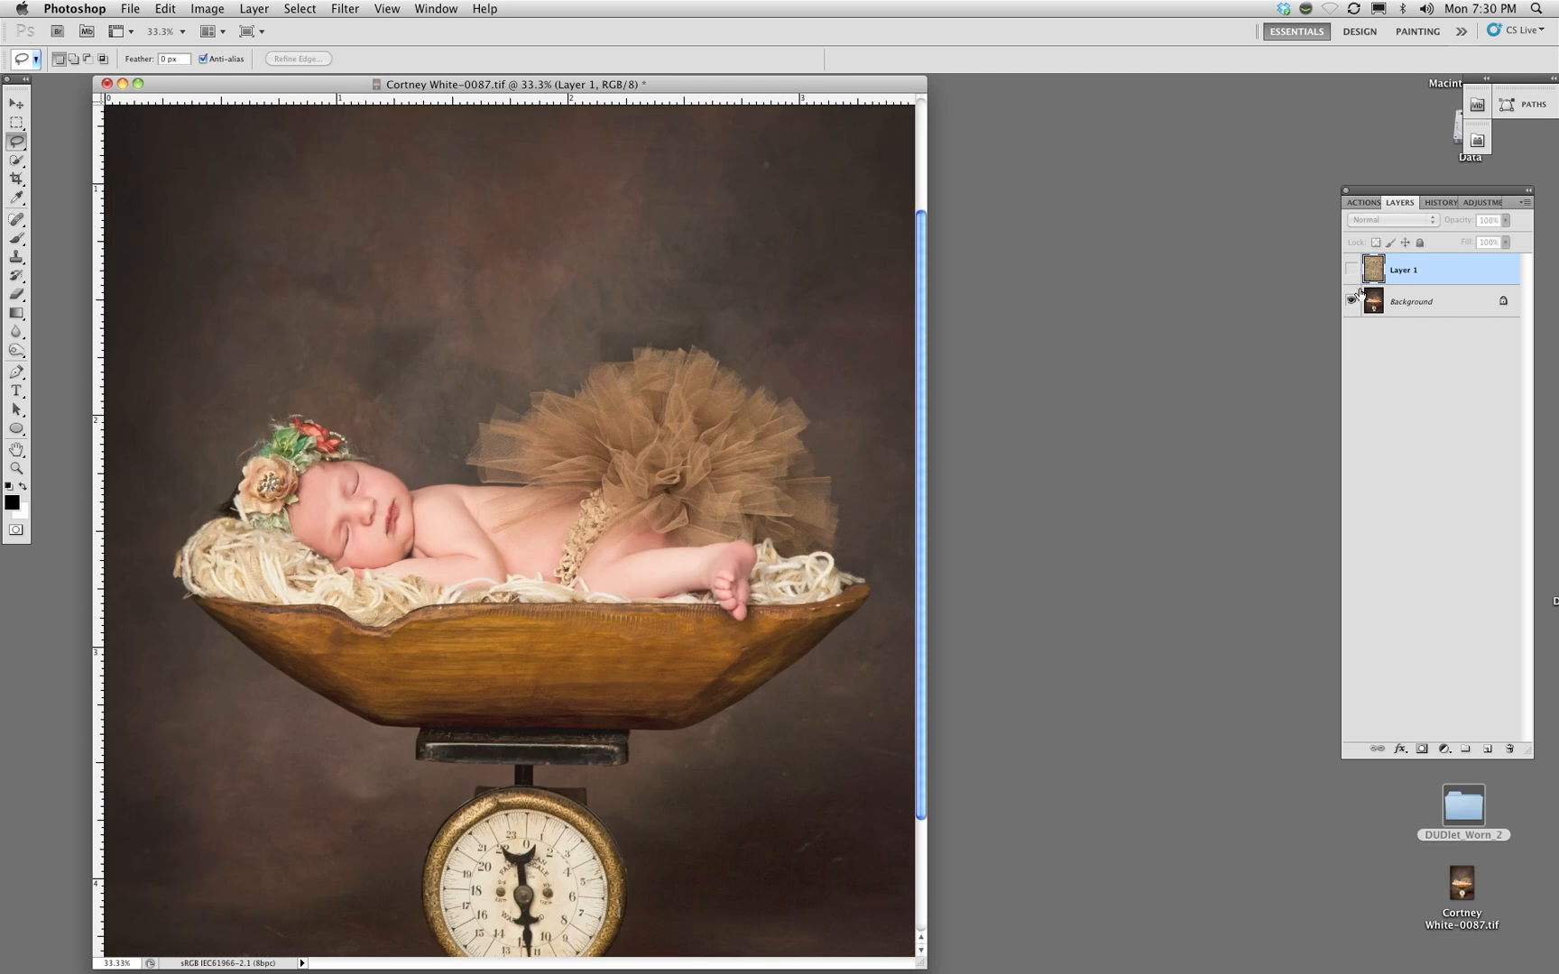
left_click(1430, 220)
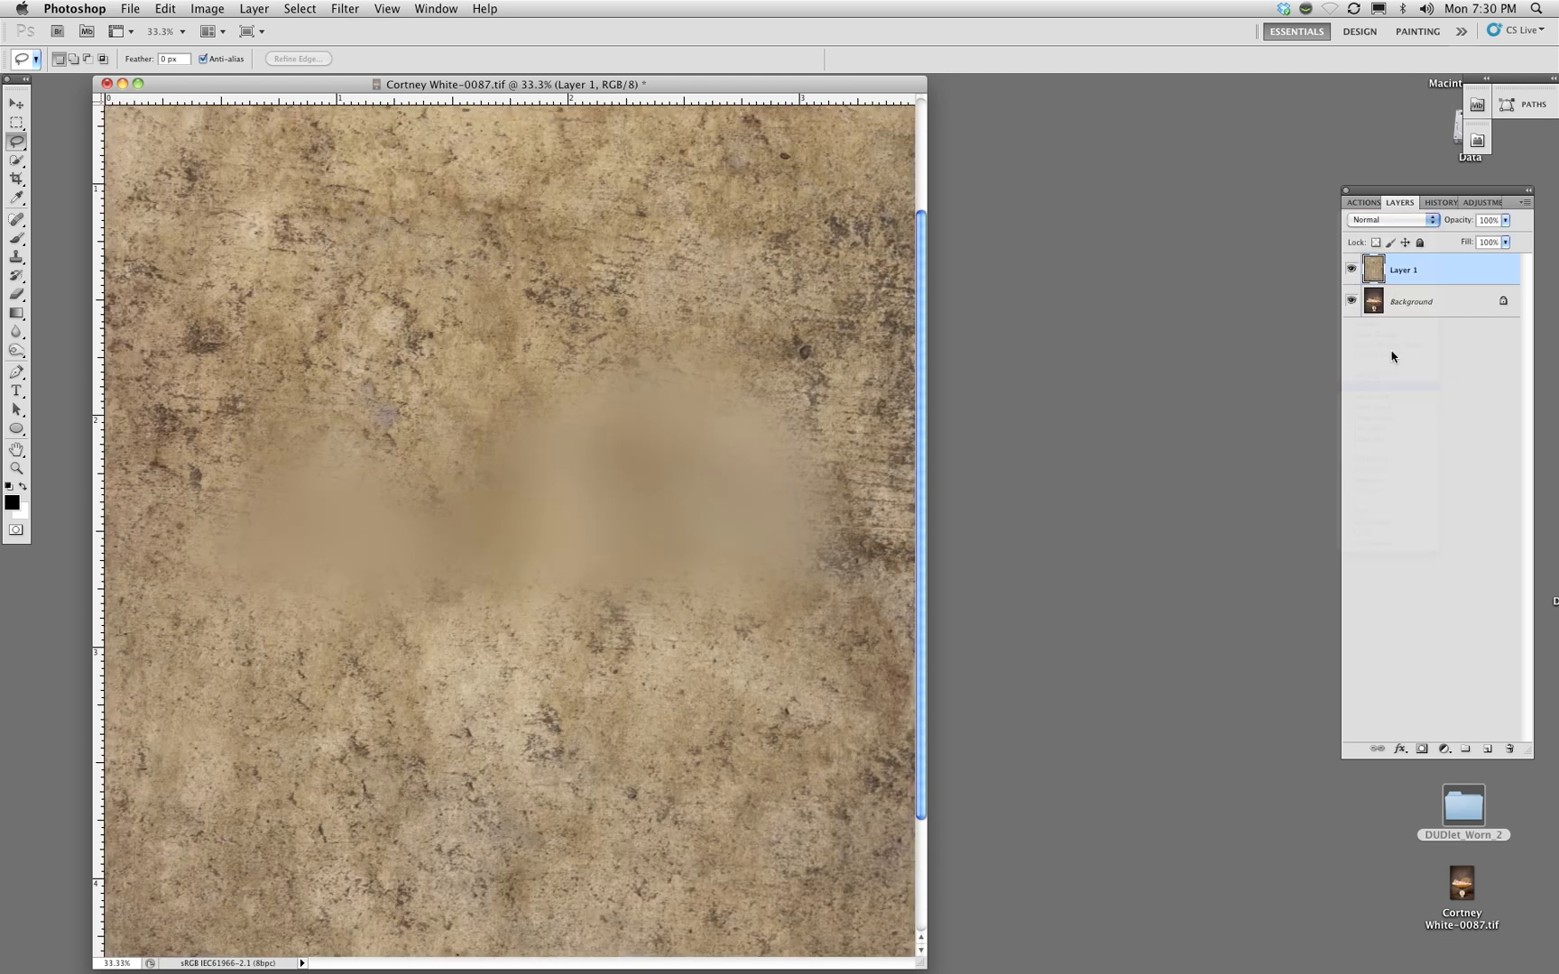
left_click(1392, 220)
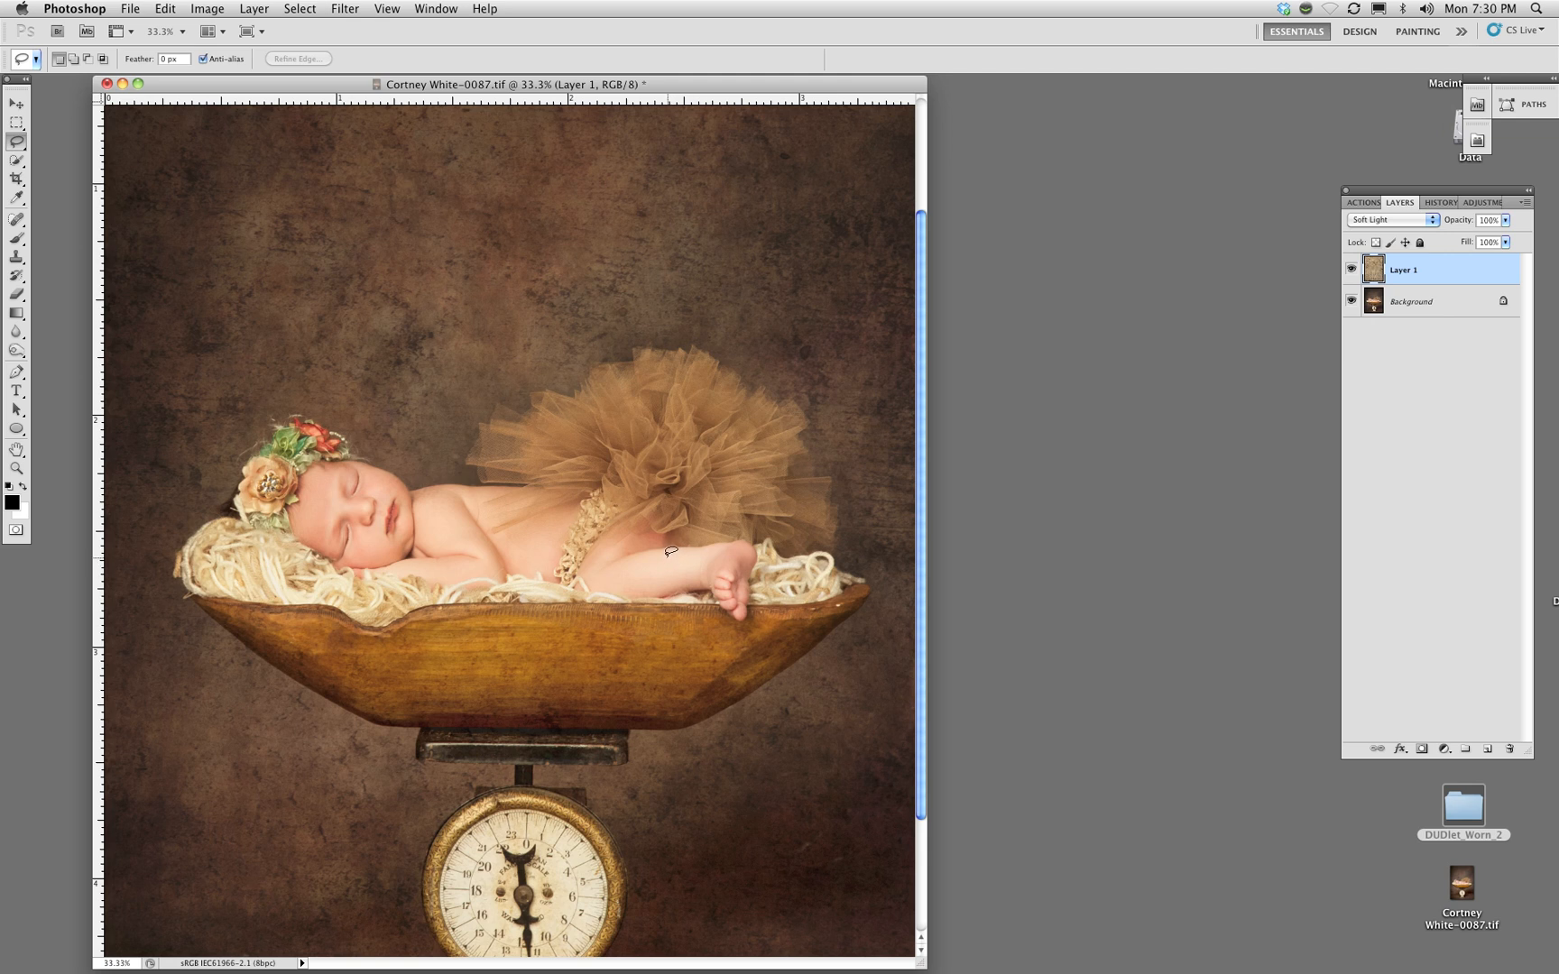
mouse_move(1023, 255)
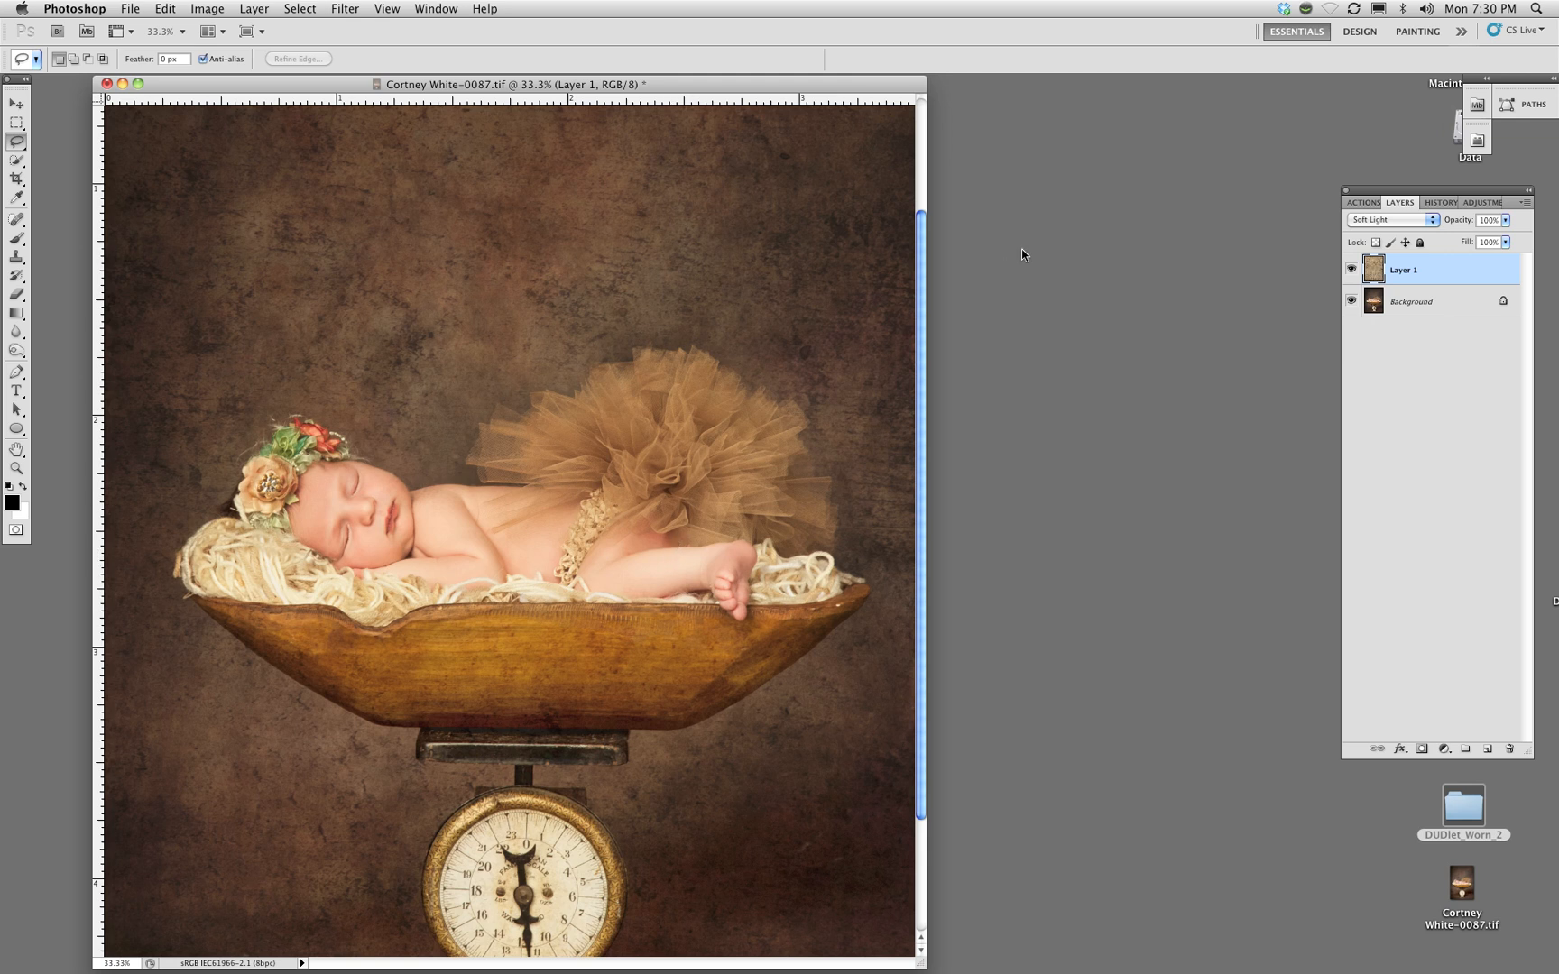